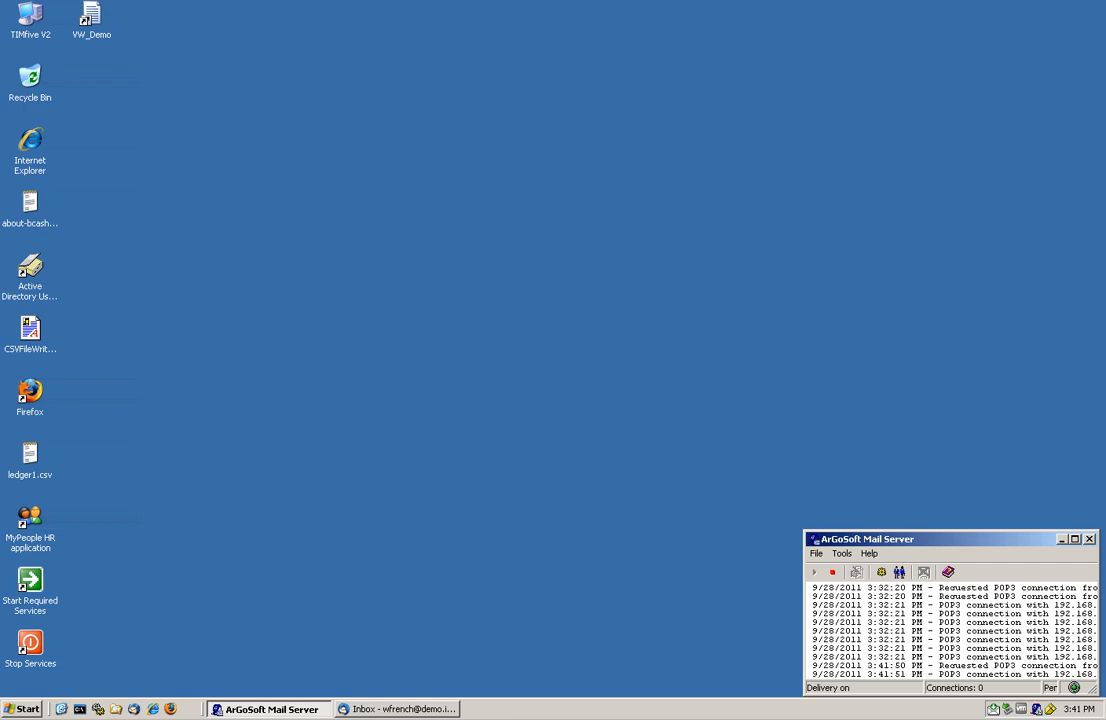
mouse_move(44, 472)
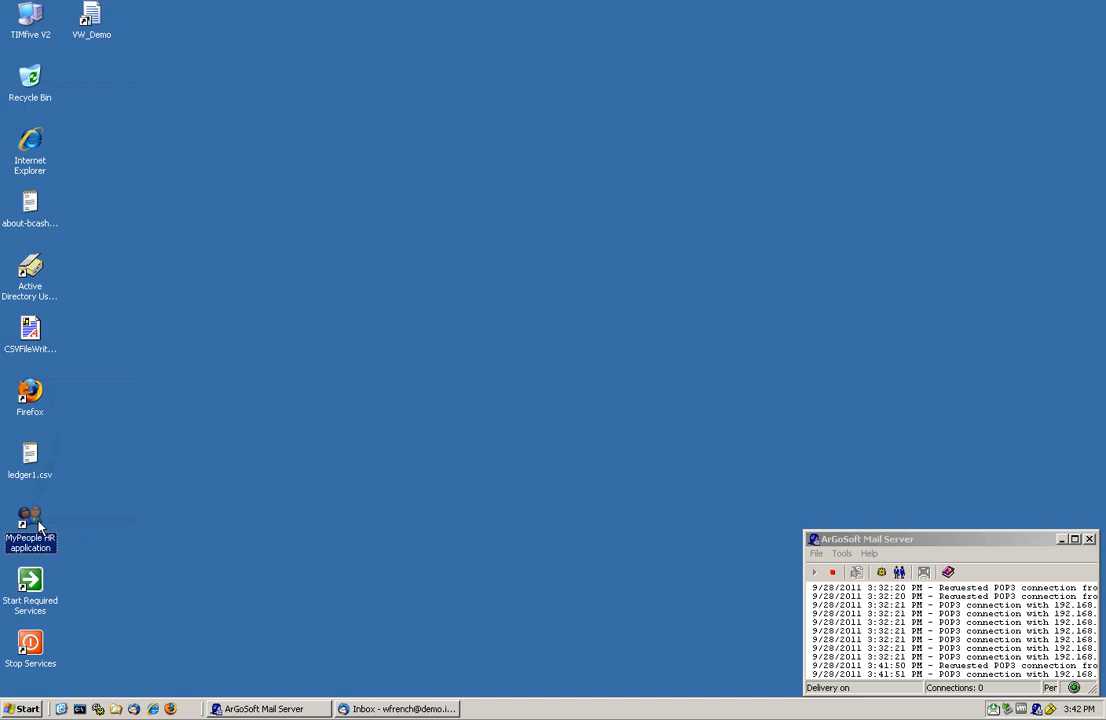
Launch the MyPeople HR application from its desktop icon to show the employee list
double_click(30, 528)
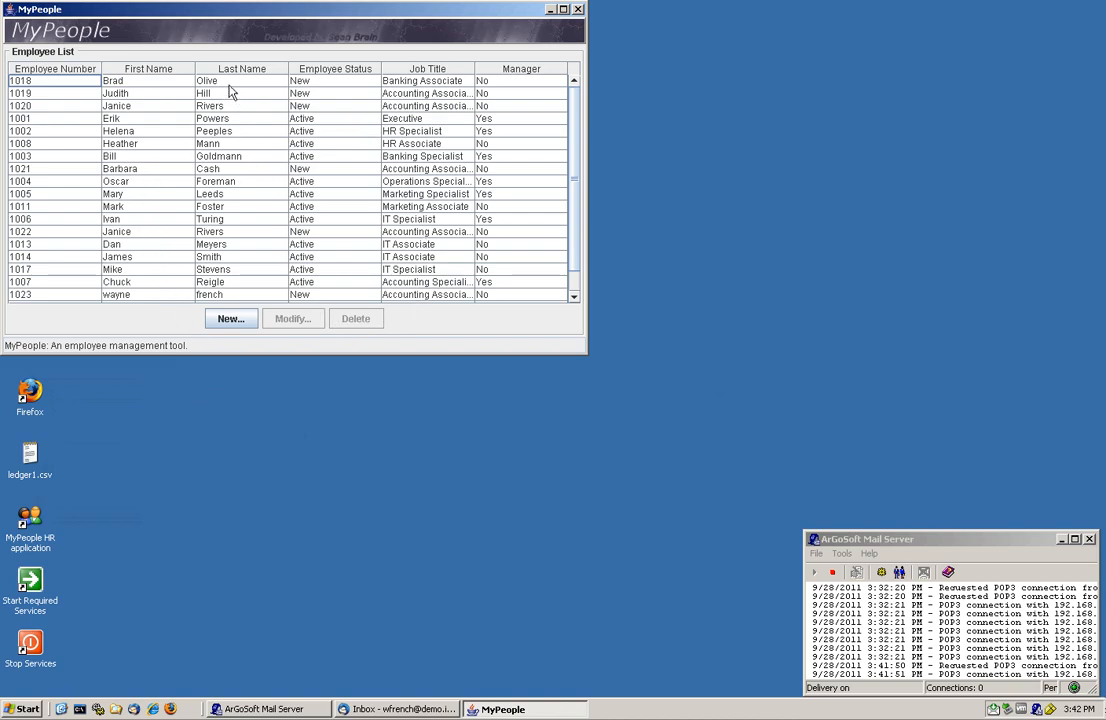
mouse_move(226, 84)
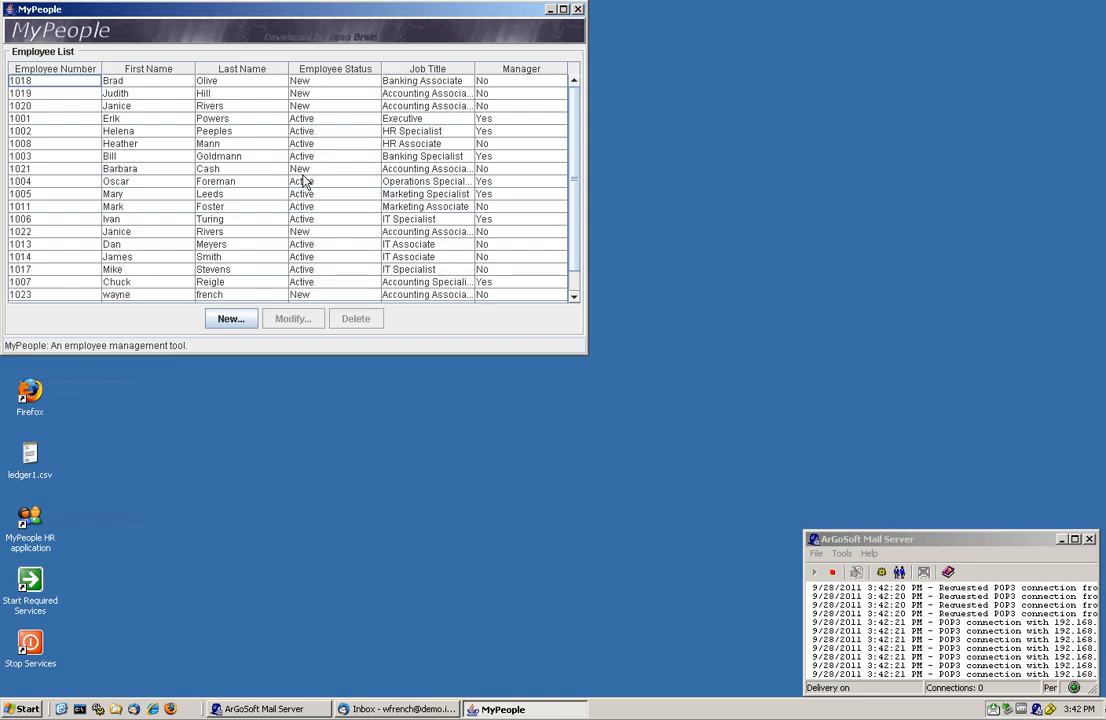
mouse_move(288, 192)
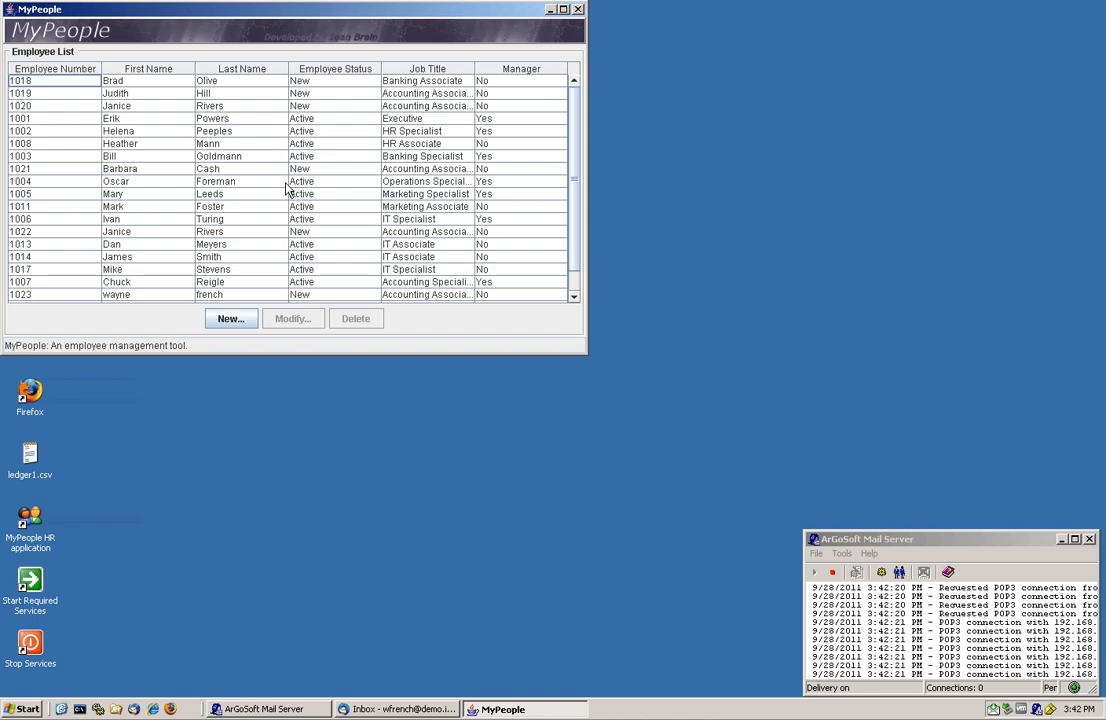
left_click(230, 318)
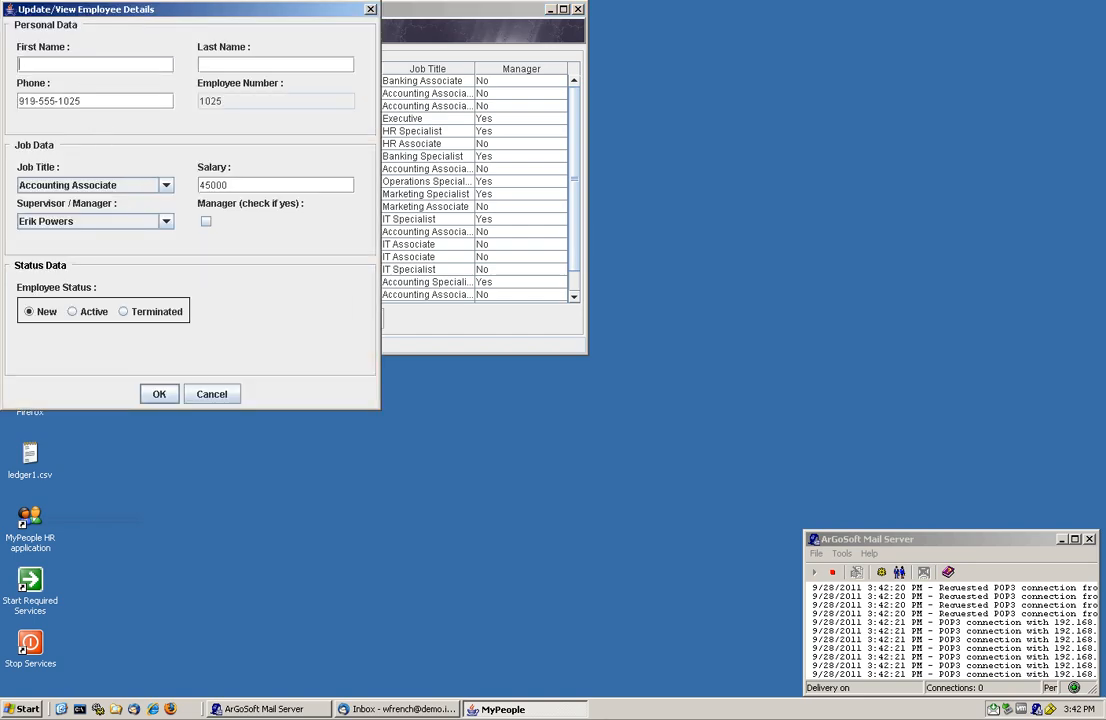
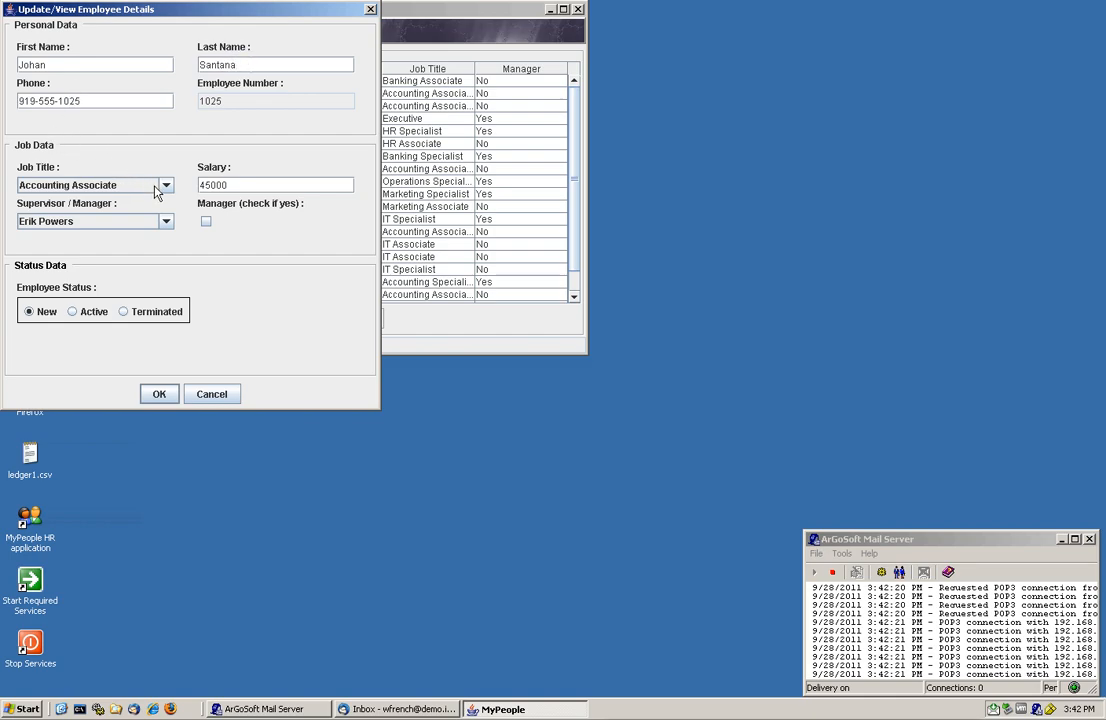
mouse_move(98, 232)
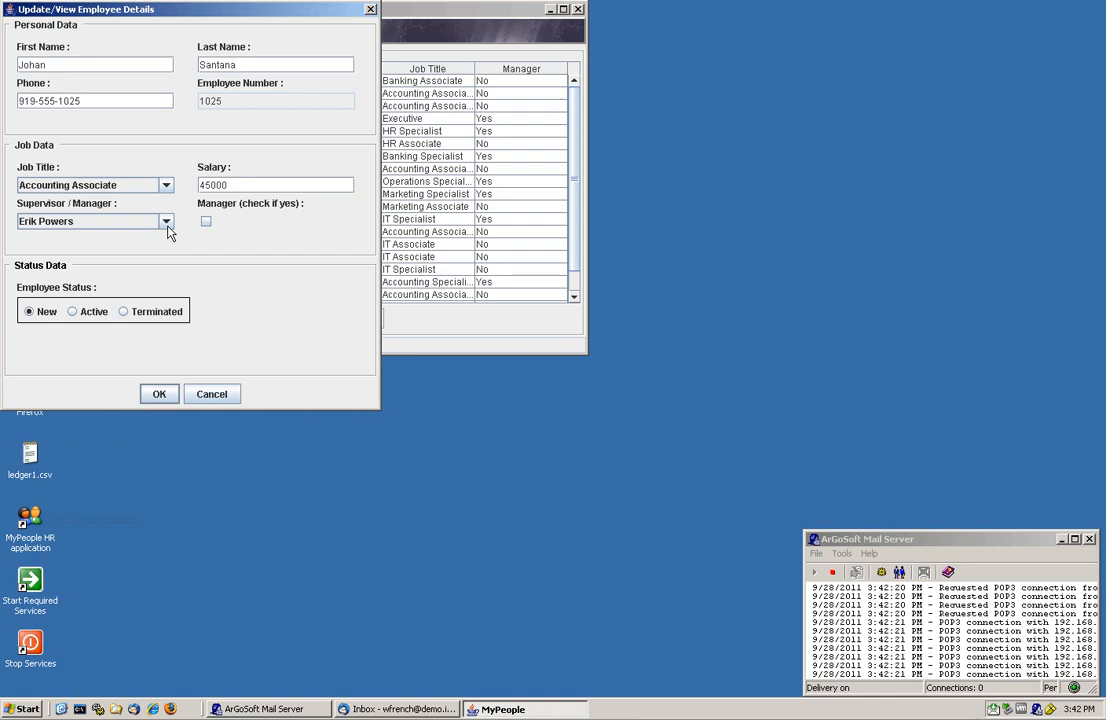
mouse_move(200, 364)
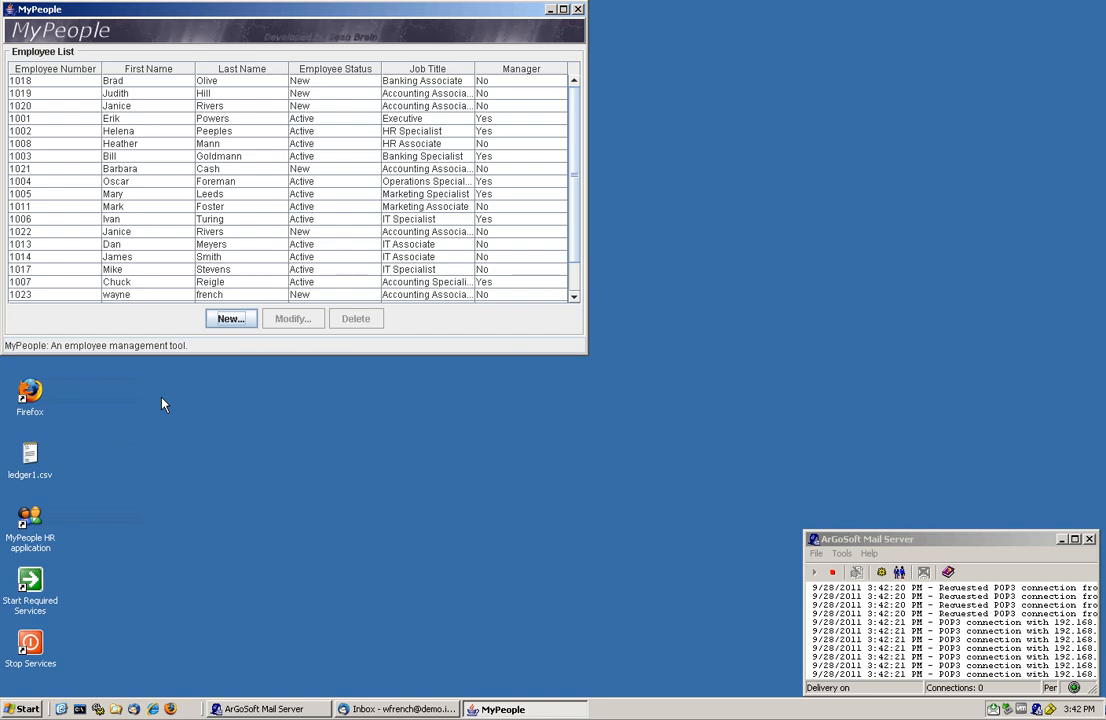
mouse_move(210, 444)
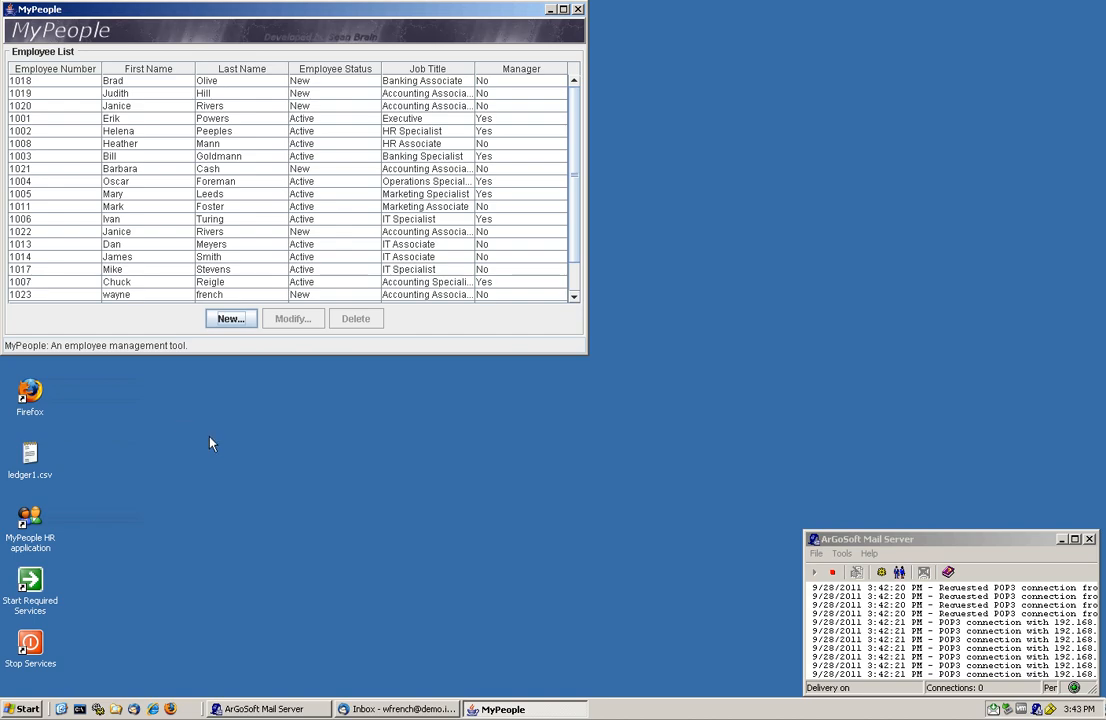
mouse_move(276, 504)
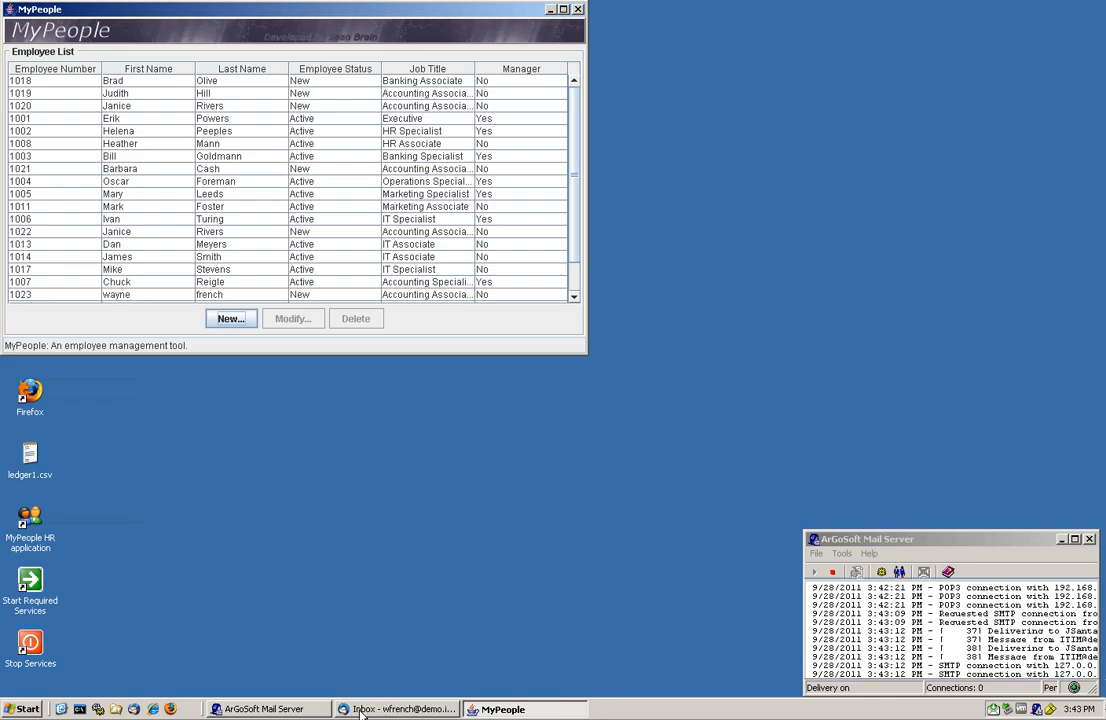
Switch to Thunderbird and bring up the new employee's Inbox
left_click(400, 708)
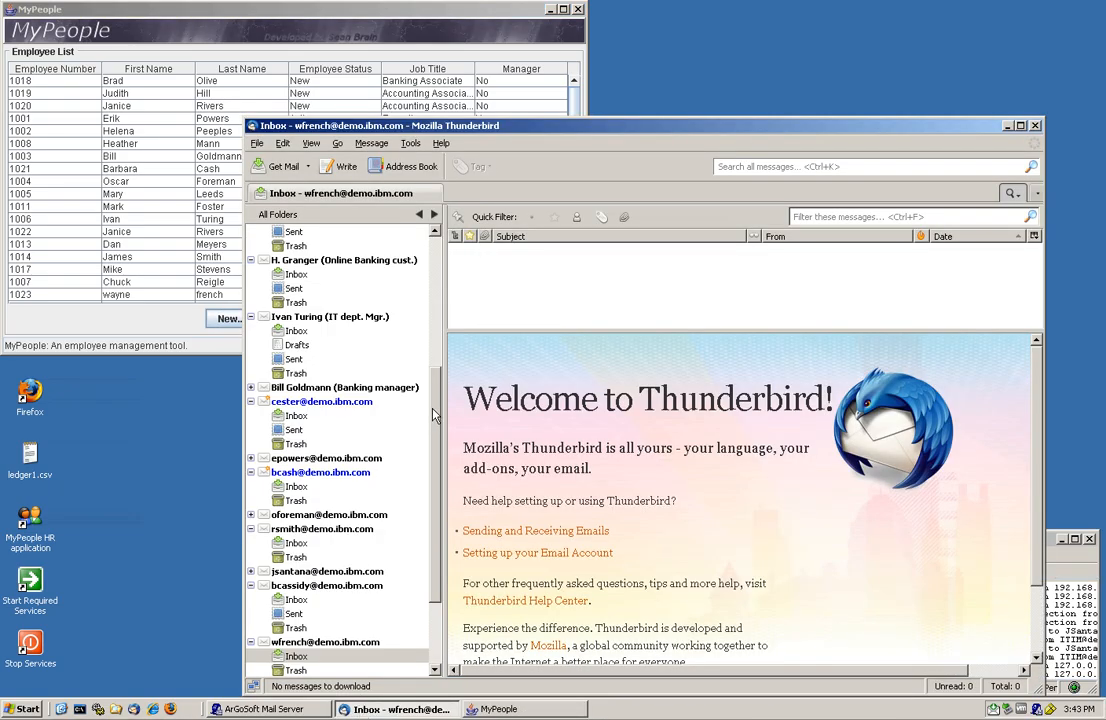
scroll("down", 3)
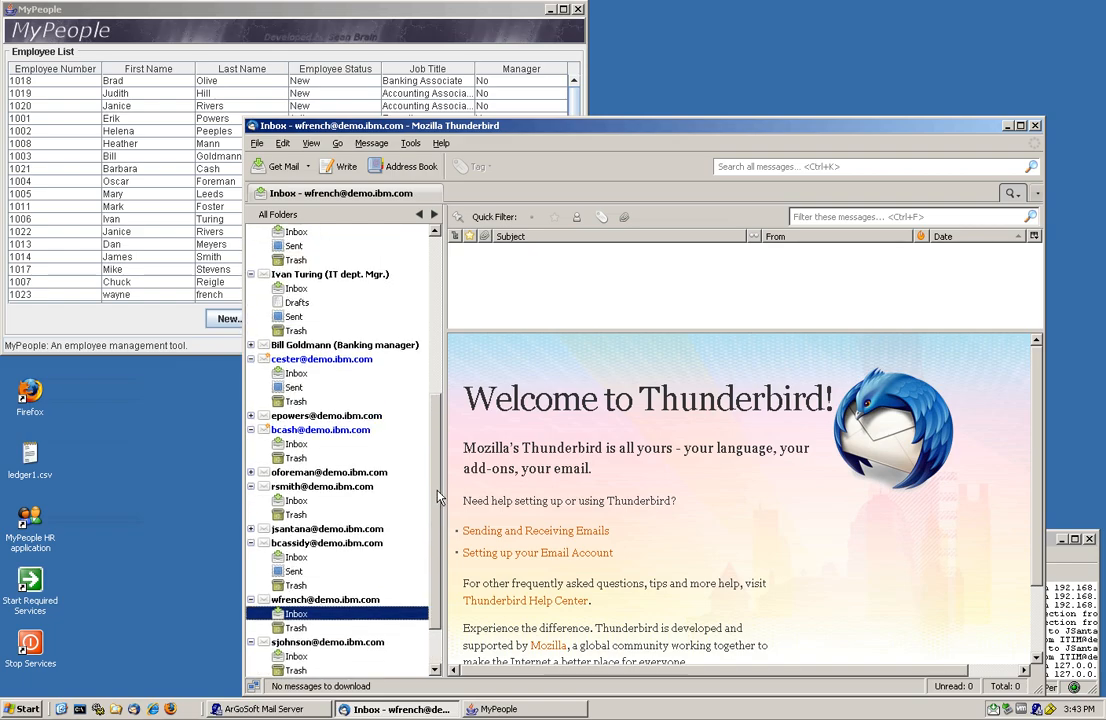
scroll("up", 3)
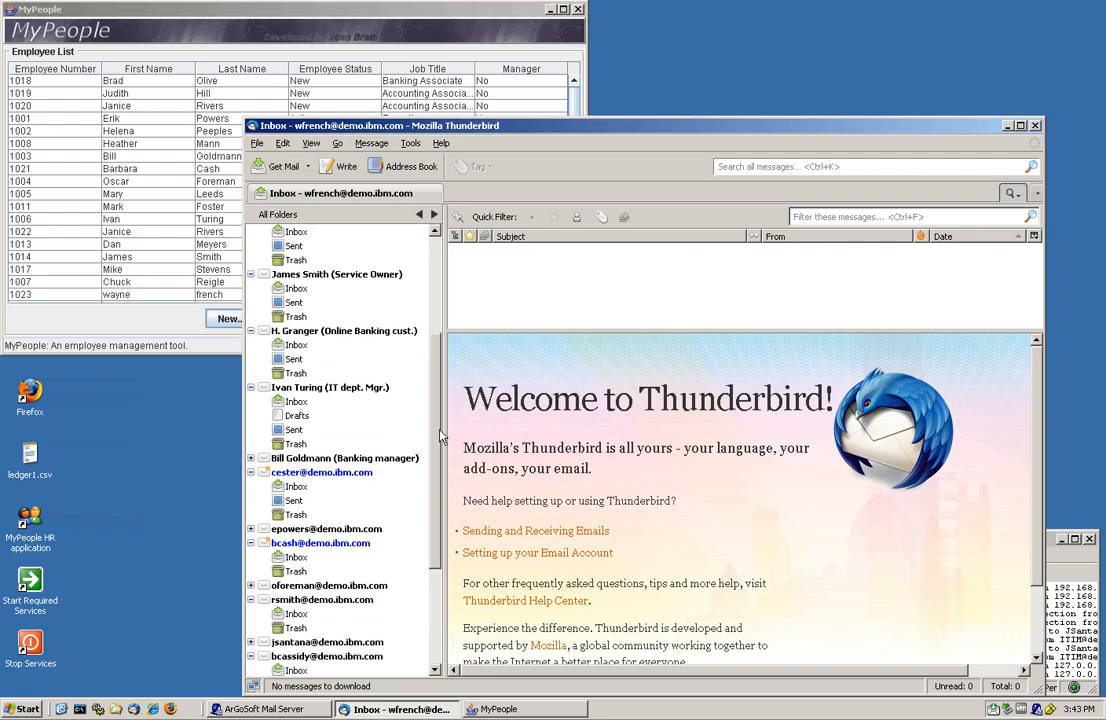
scroll("up", 3)
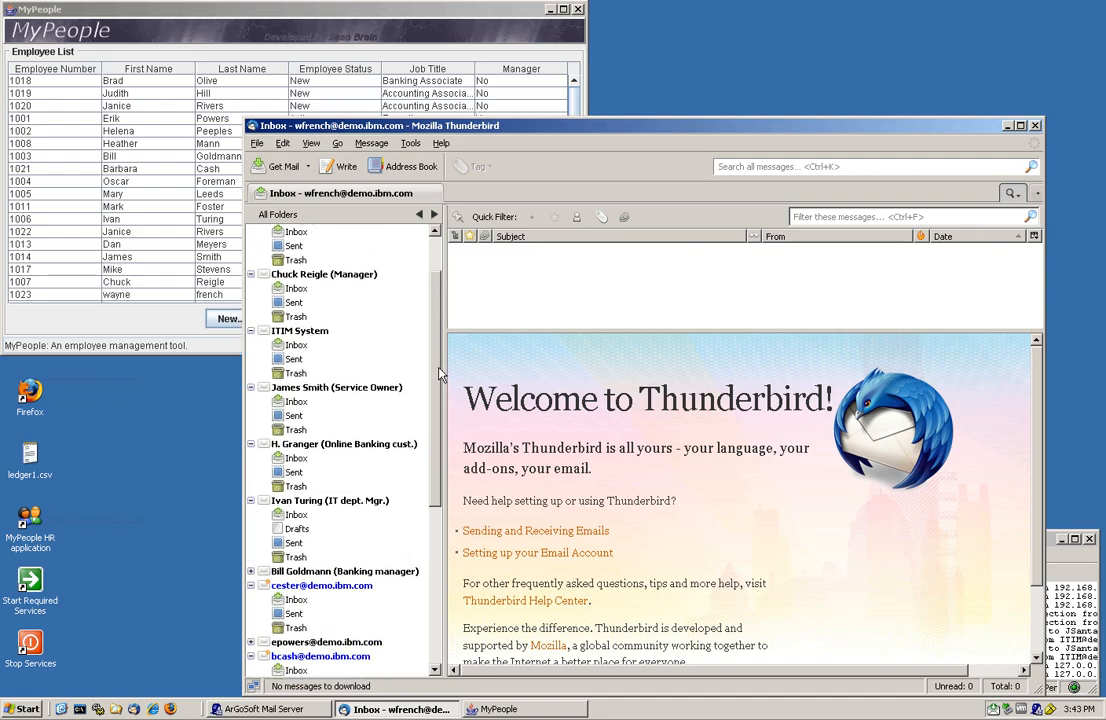
scroll("down", 3)
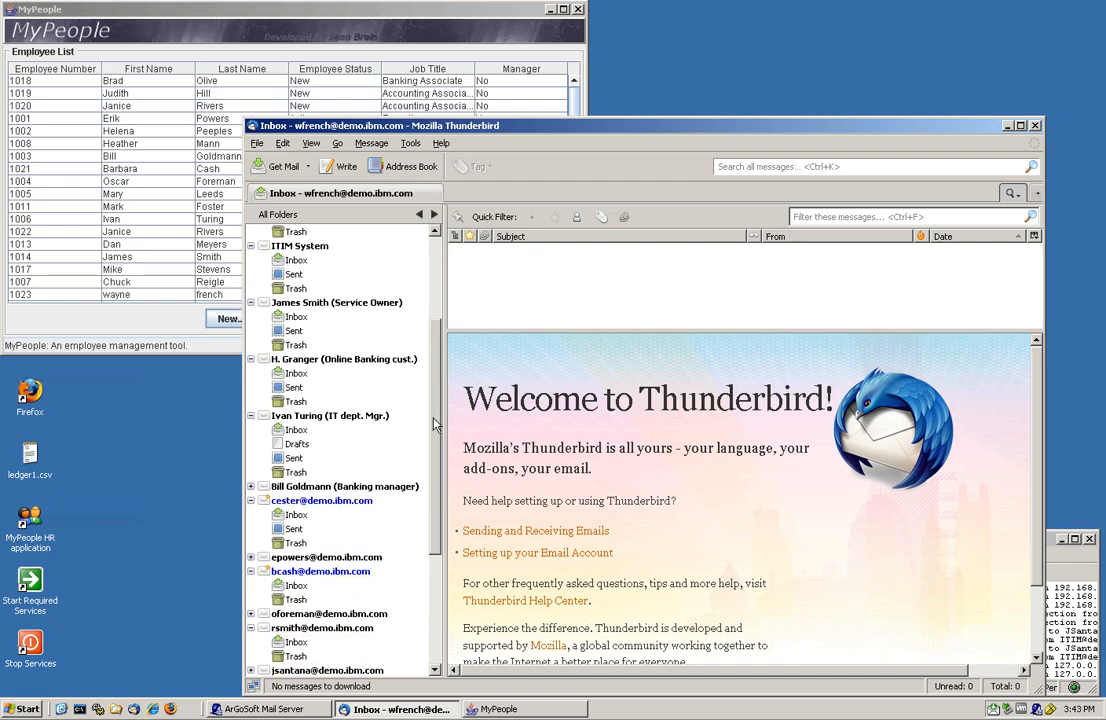
scroll("down", 3)
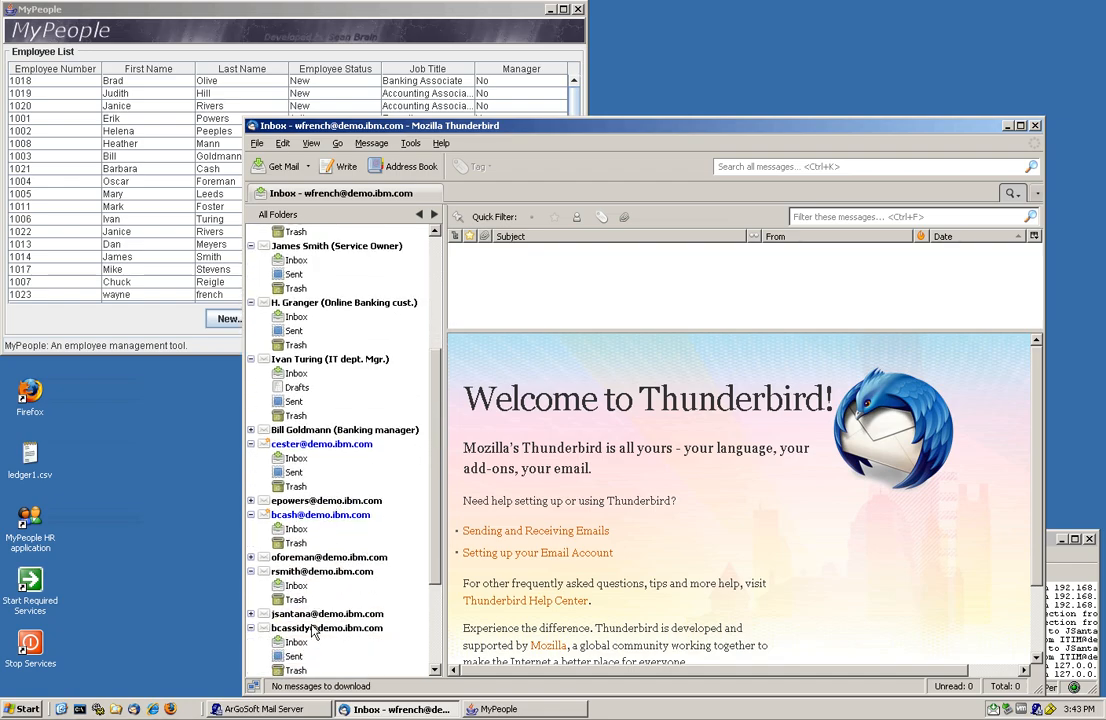
left_click(328, 612)
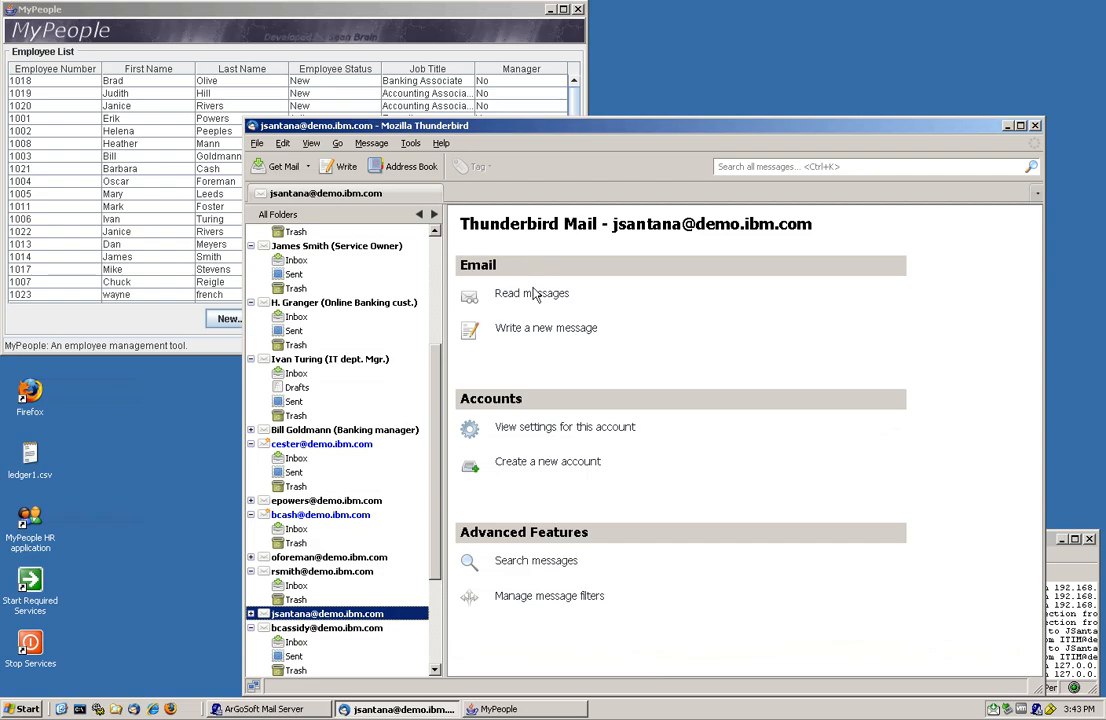
left_click(296, 628)
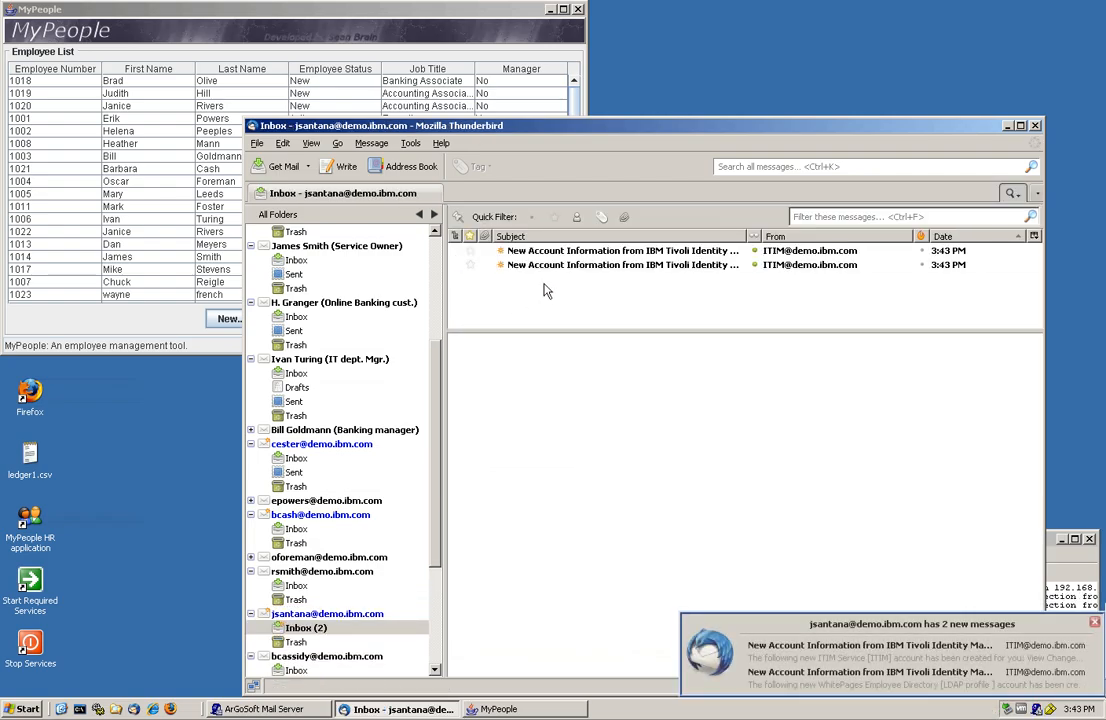
Read the ITIM New Account Information message and select the generated password
left_click(620, 264)
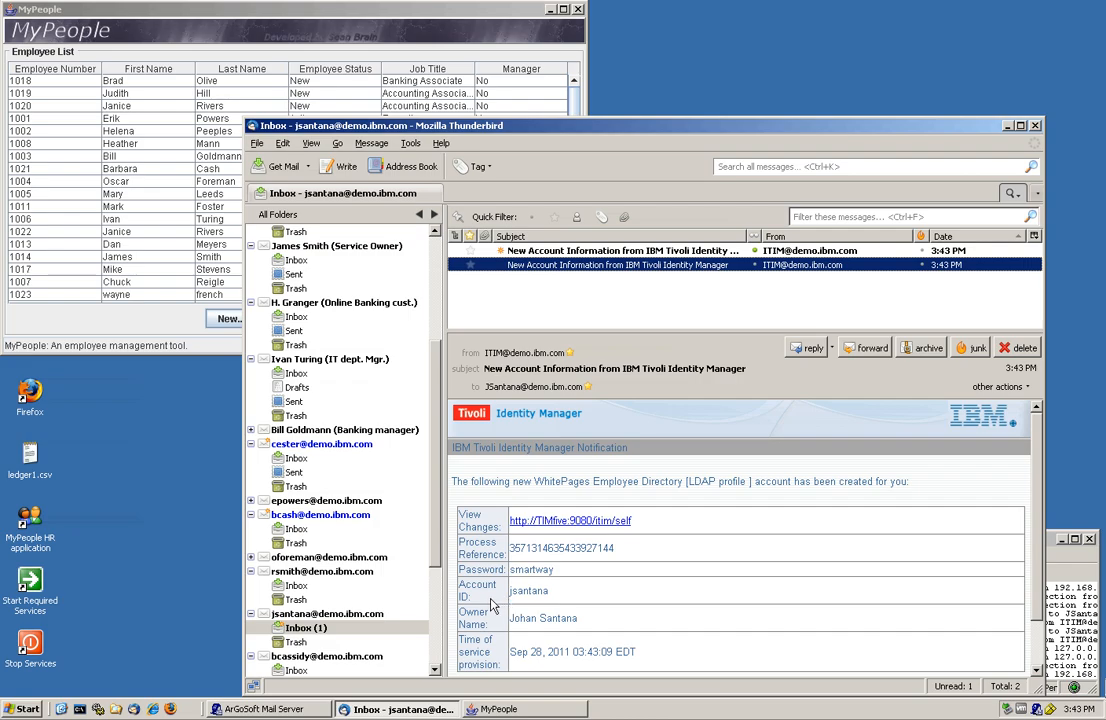
mouse_move(510, 576)
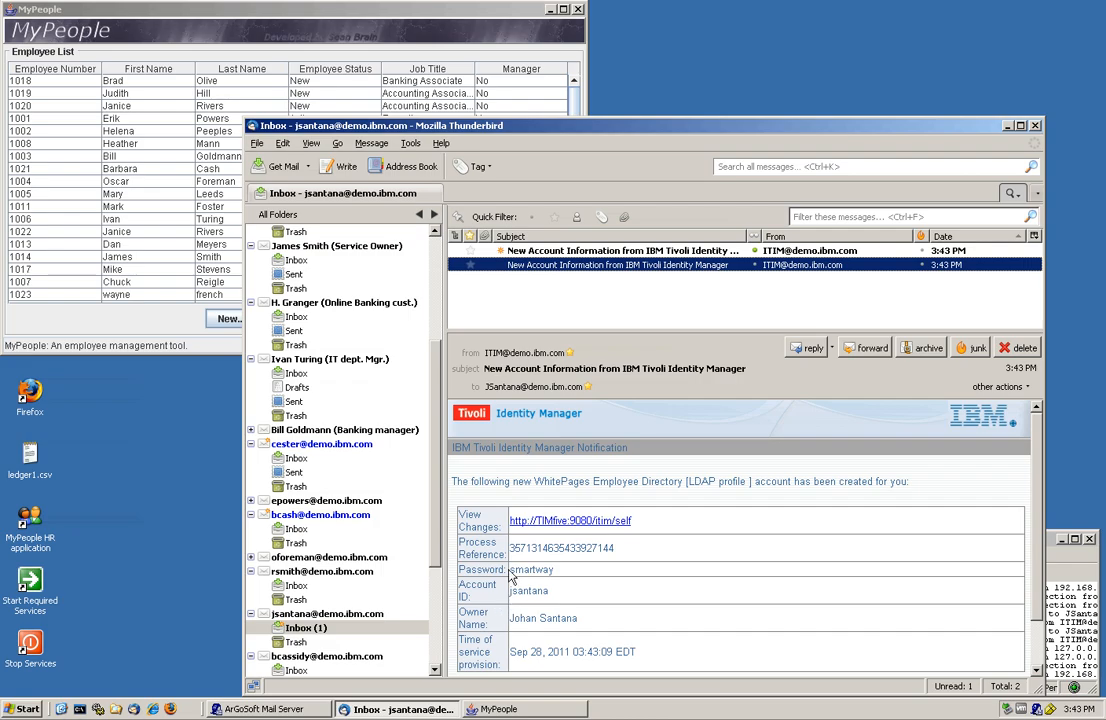
double_click(532, 568)
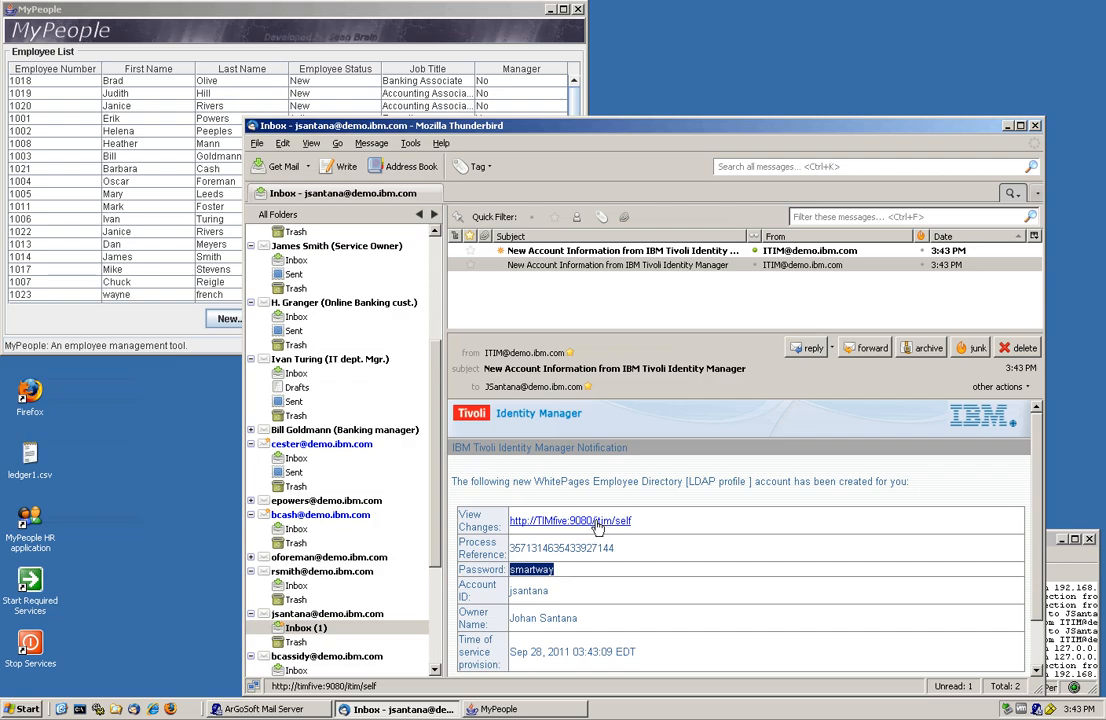
left_click(570, 520)
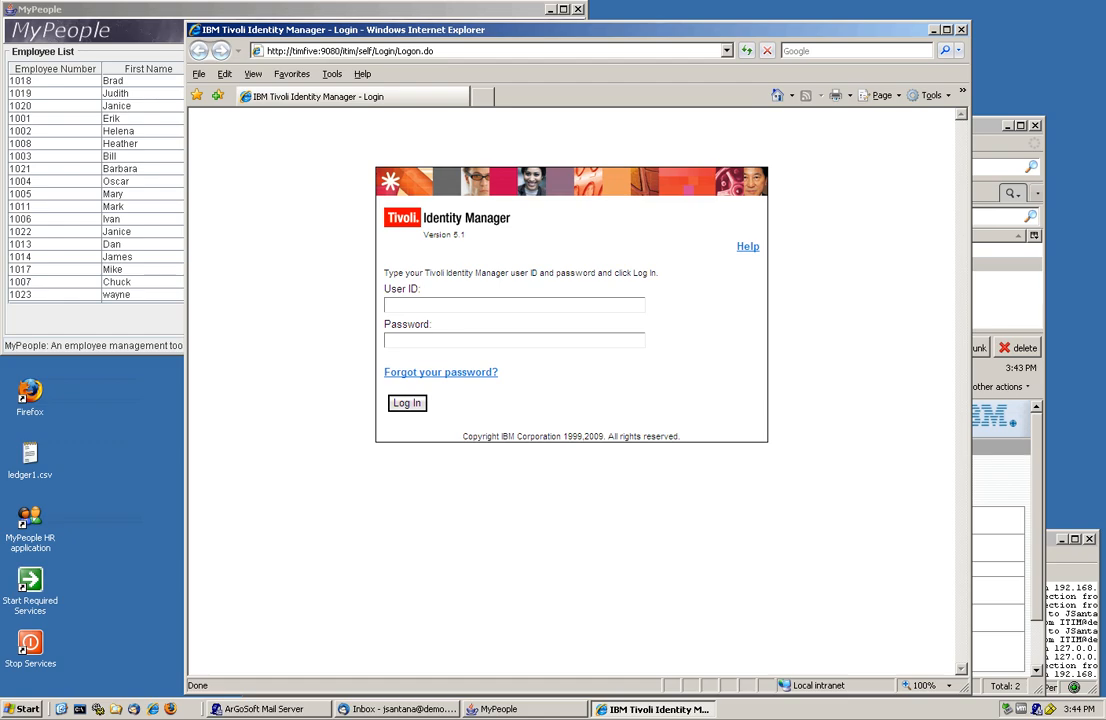
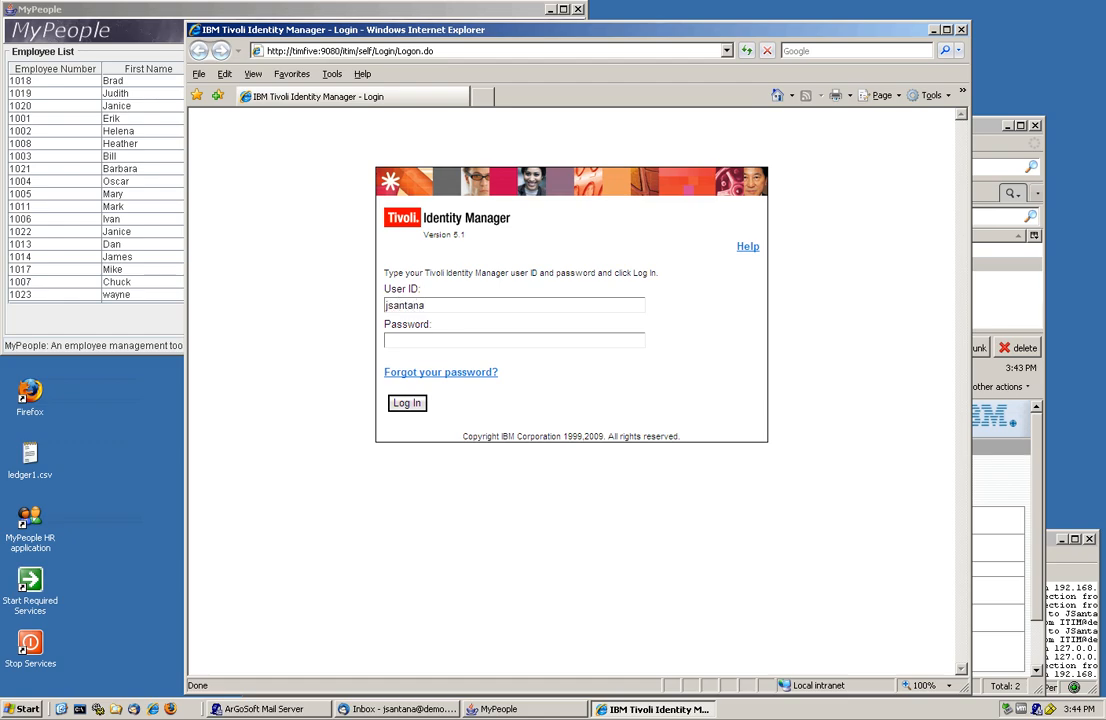
left_click(514, 340)
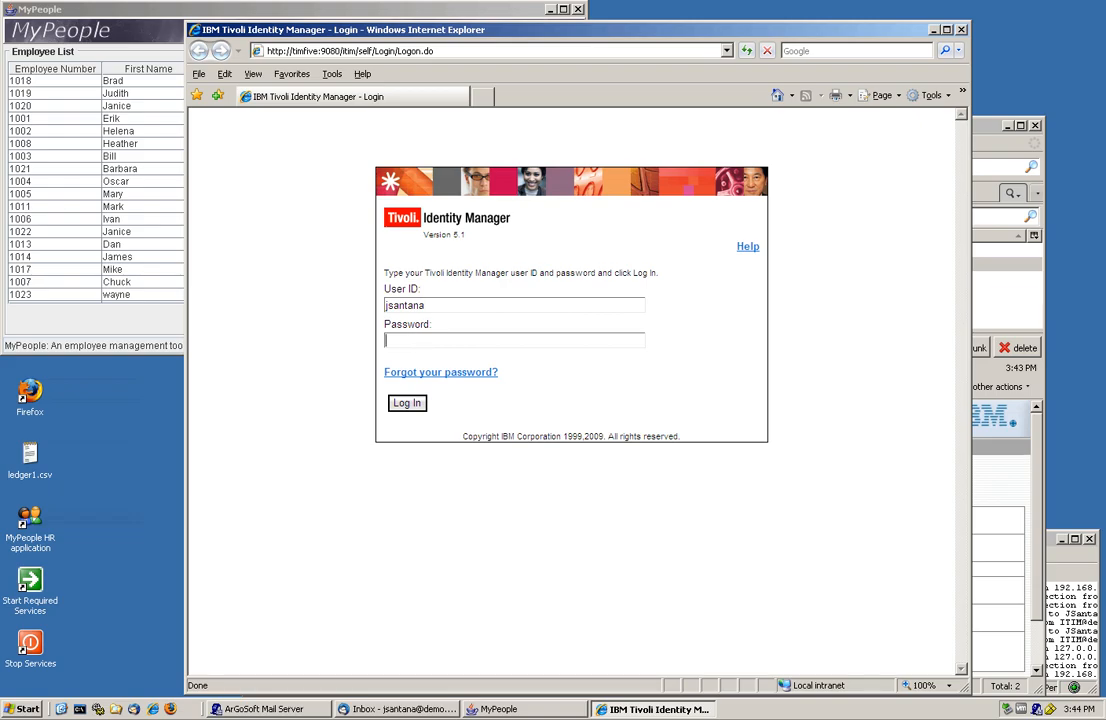
type("password")
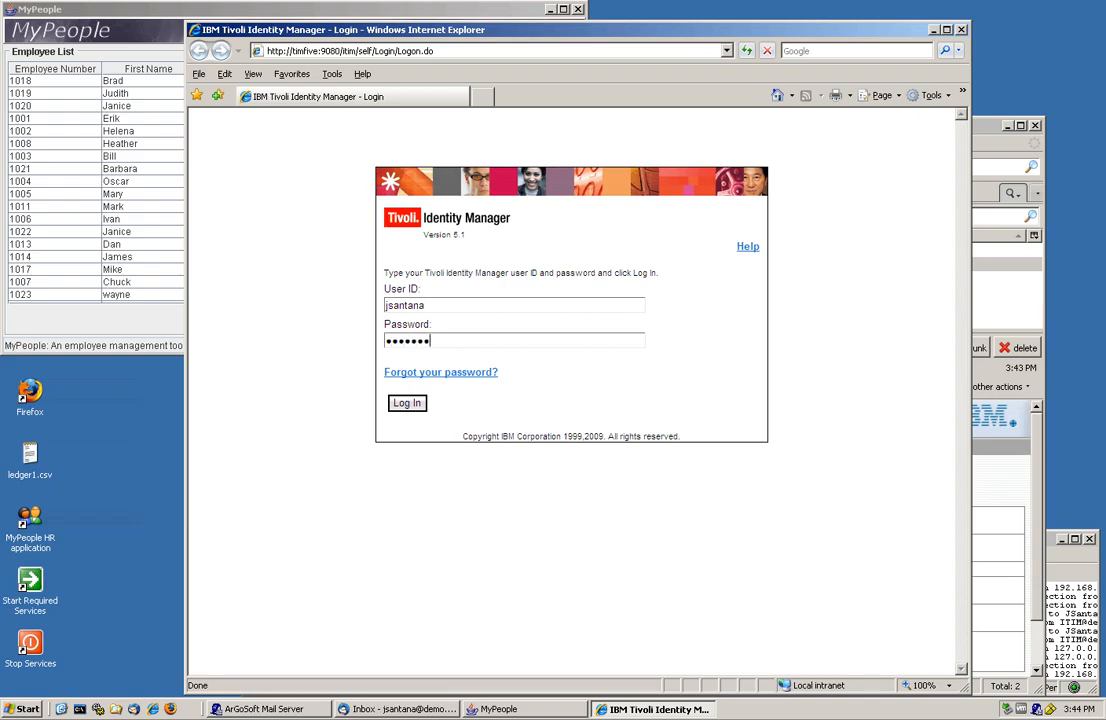
left_click(406, 402)
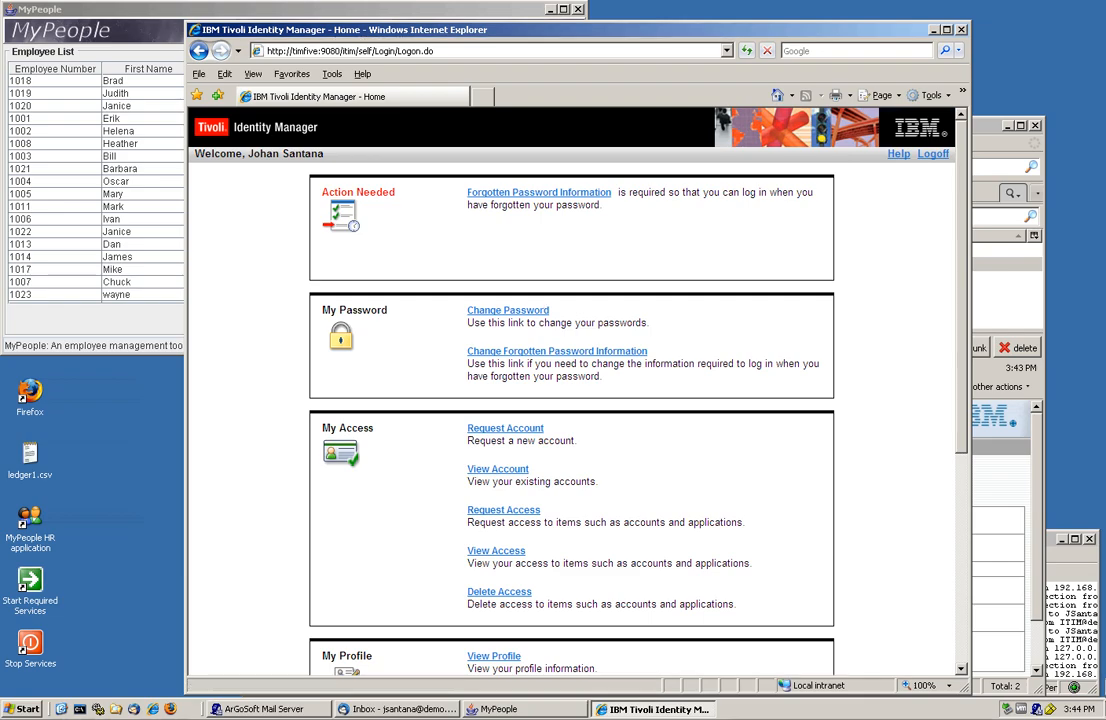
scroll("down", 3)
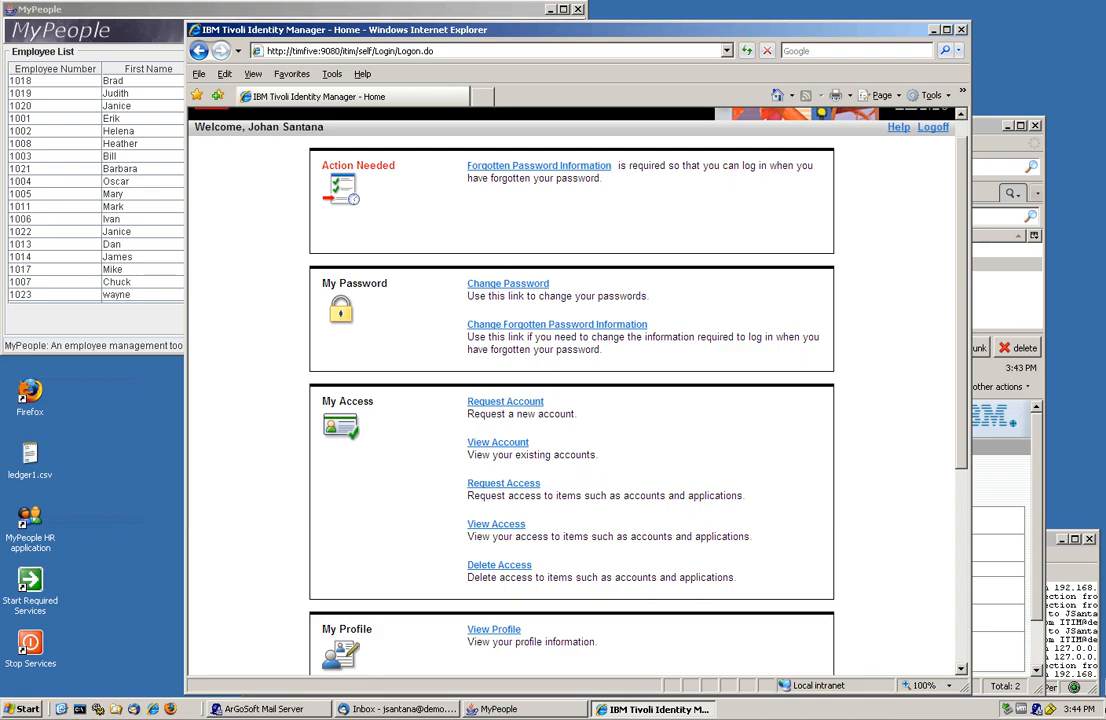
mouse_move(496, 172)
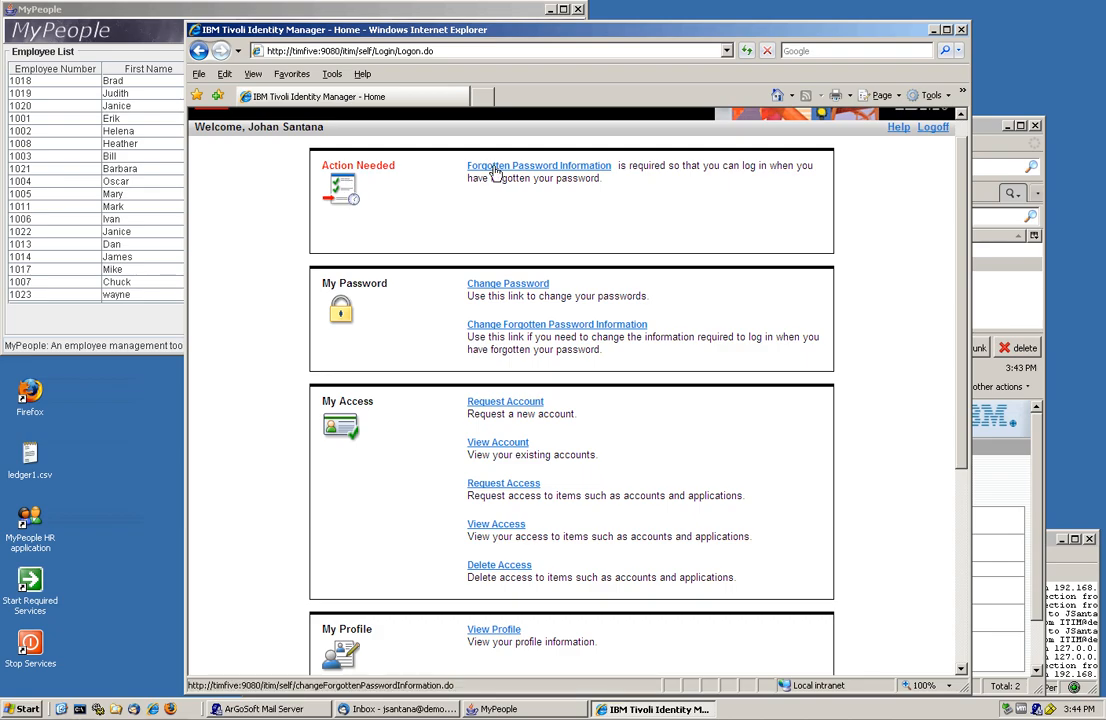
mouse_move(540, 164)
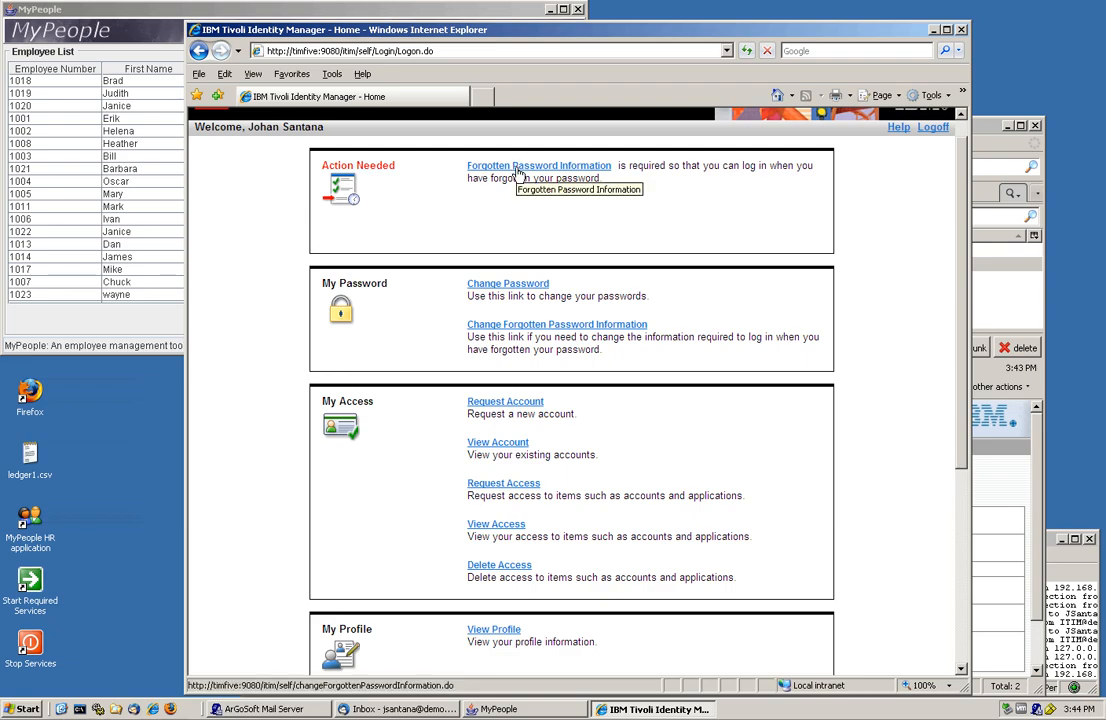
Start the Forgotten Password Information form with the first challenge question and its answer
left_click(556, 324)
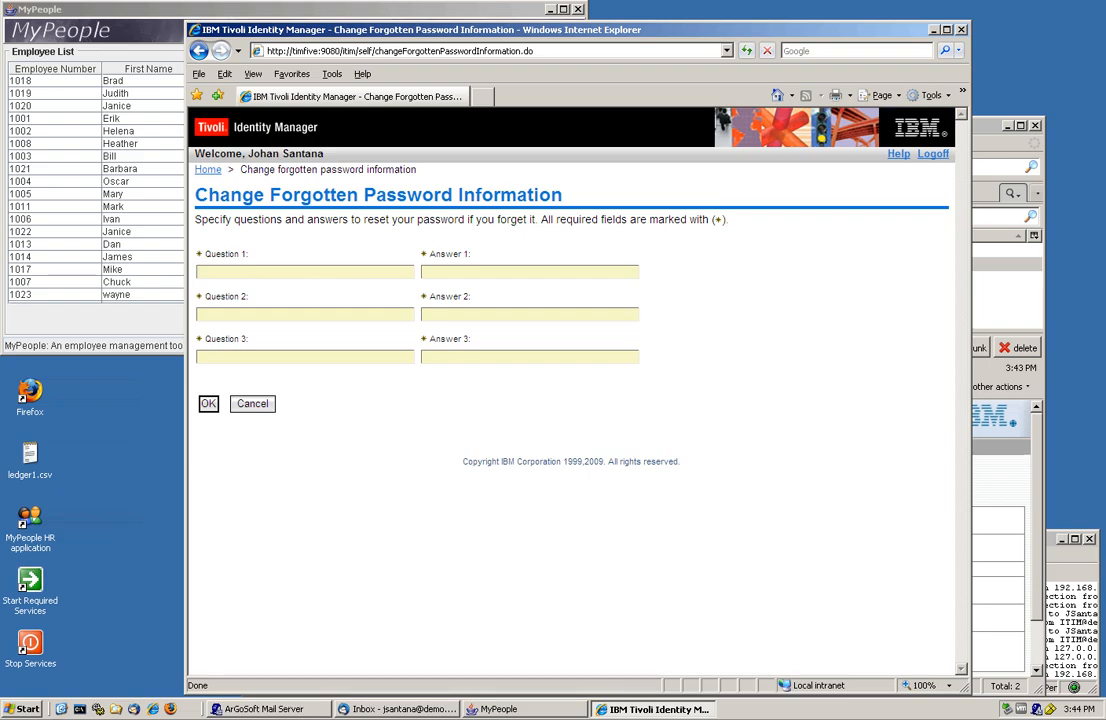
left_click(304, 272)
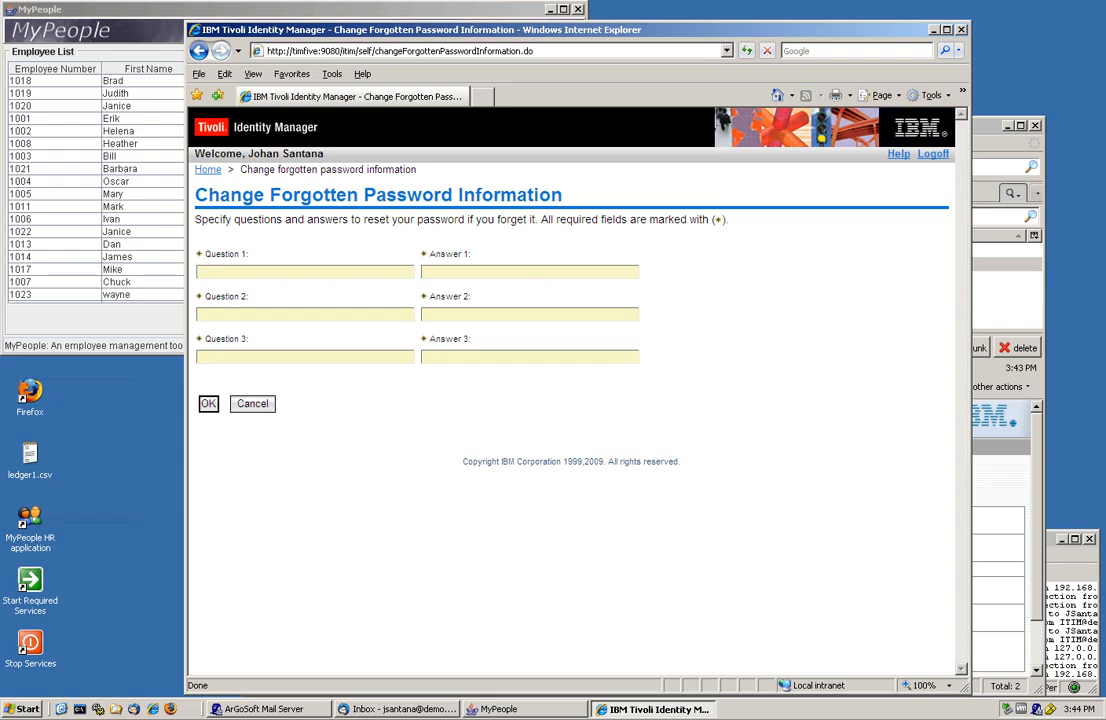
left_click(300, 272)
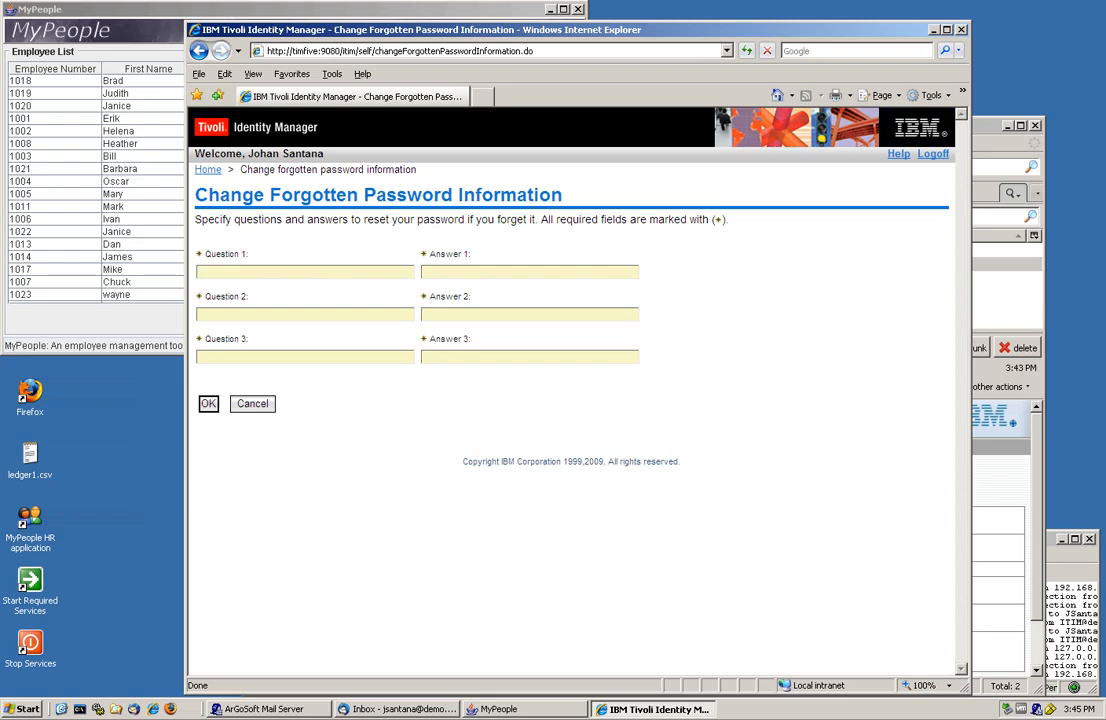
left_click(304, 272)
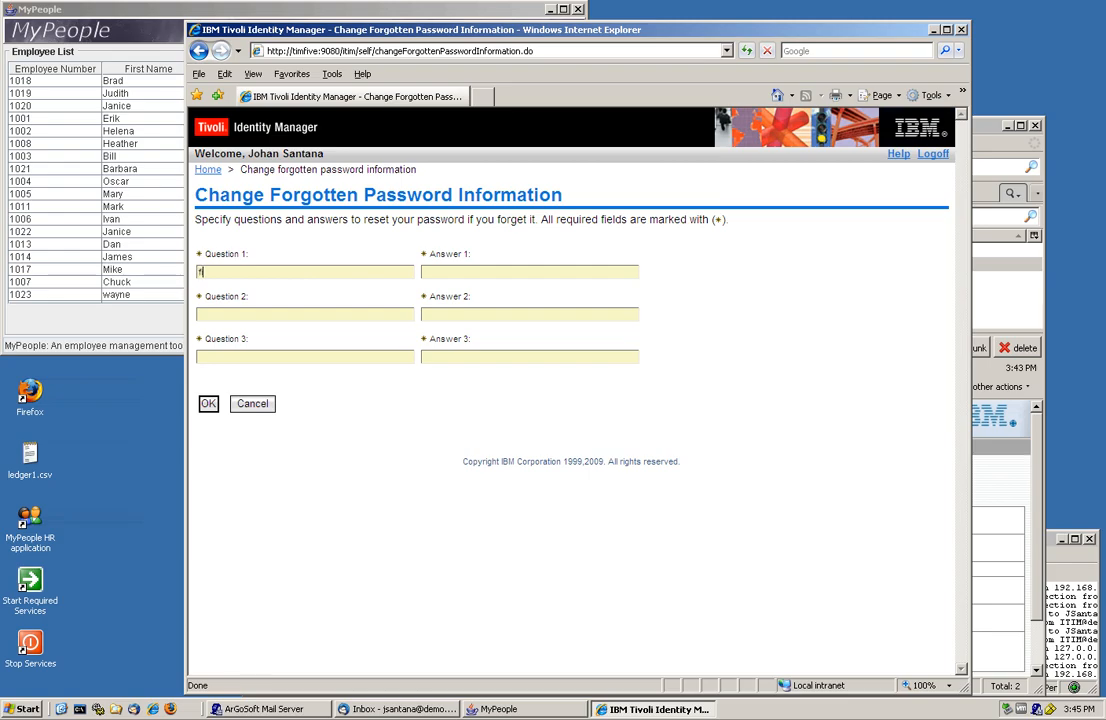
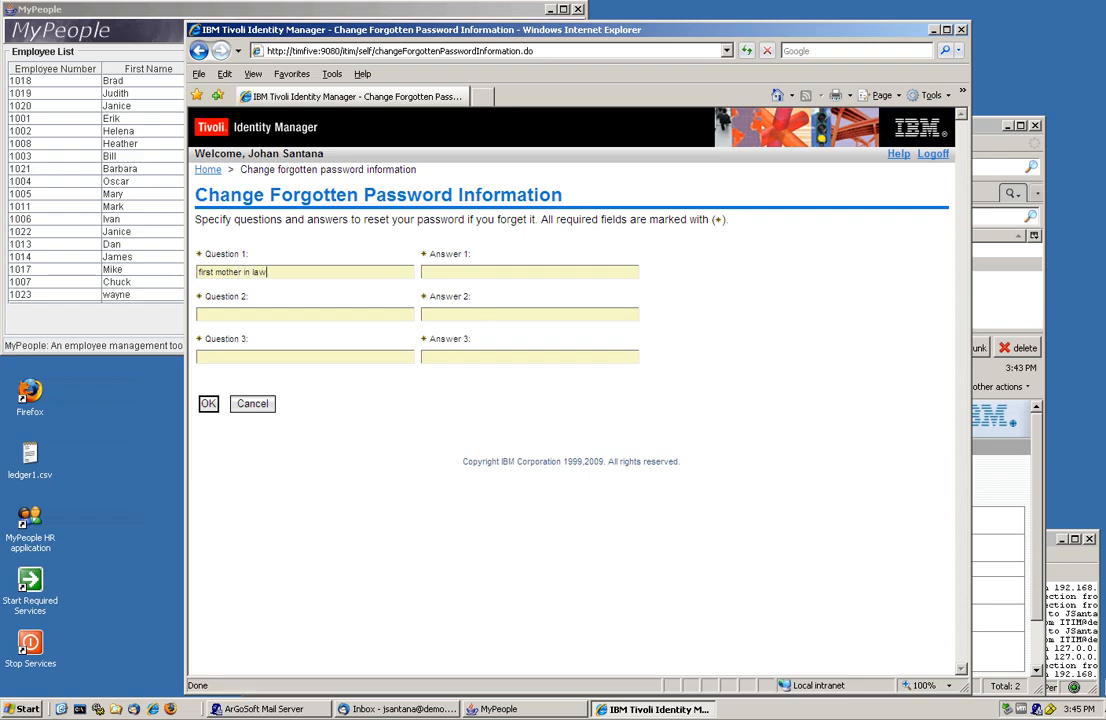
left_click(530, 272)
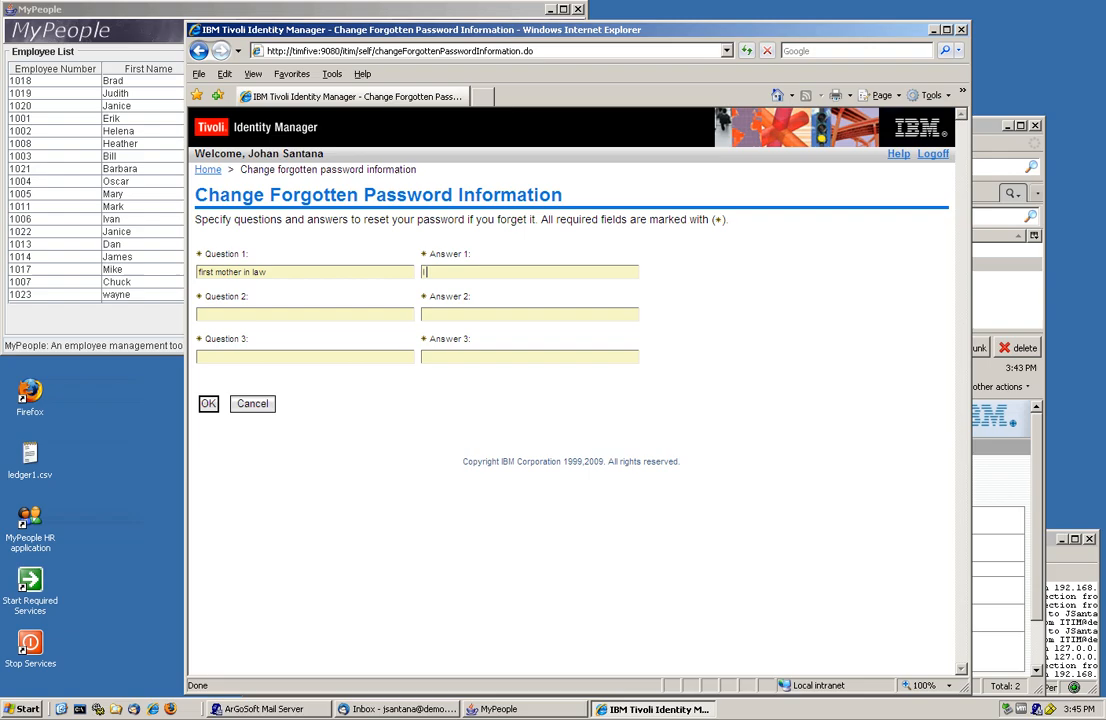
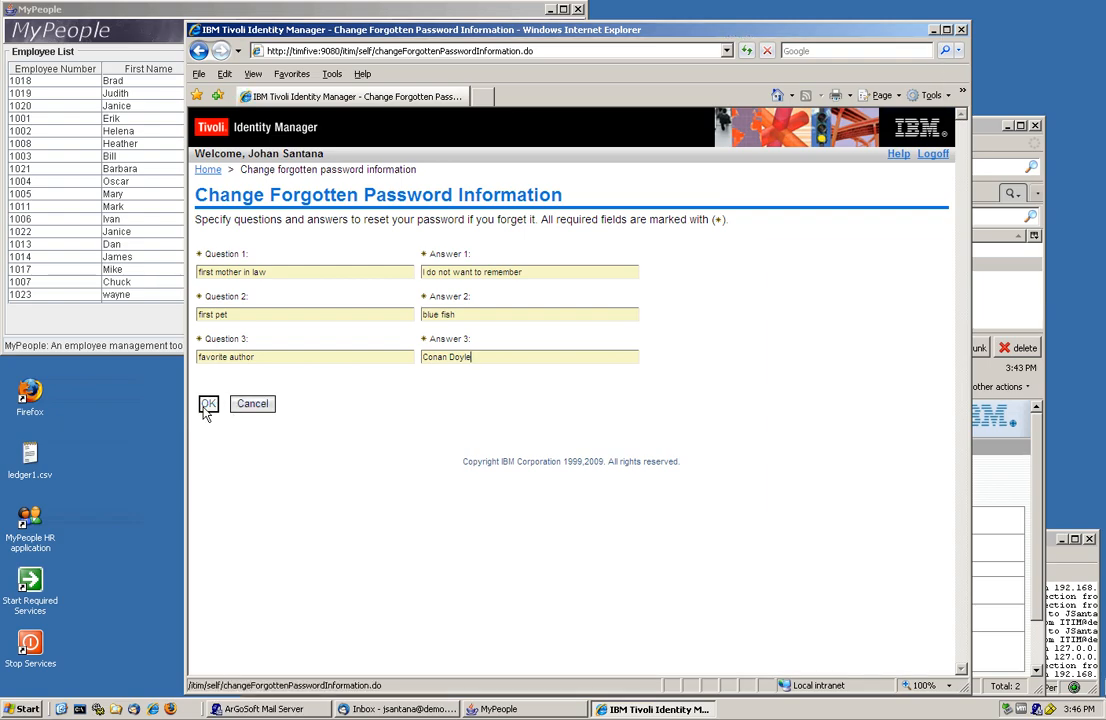
left_click(208, 404)
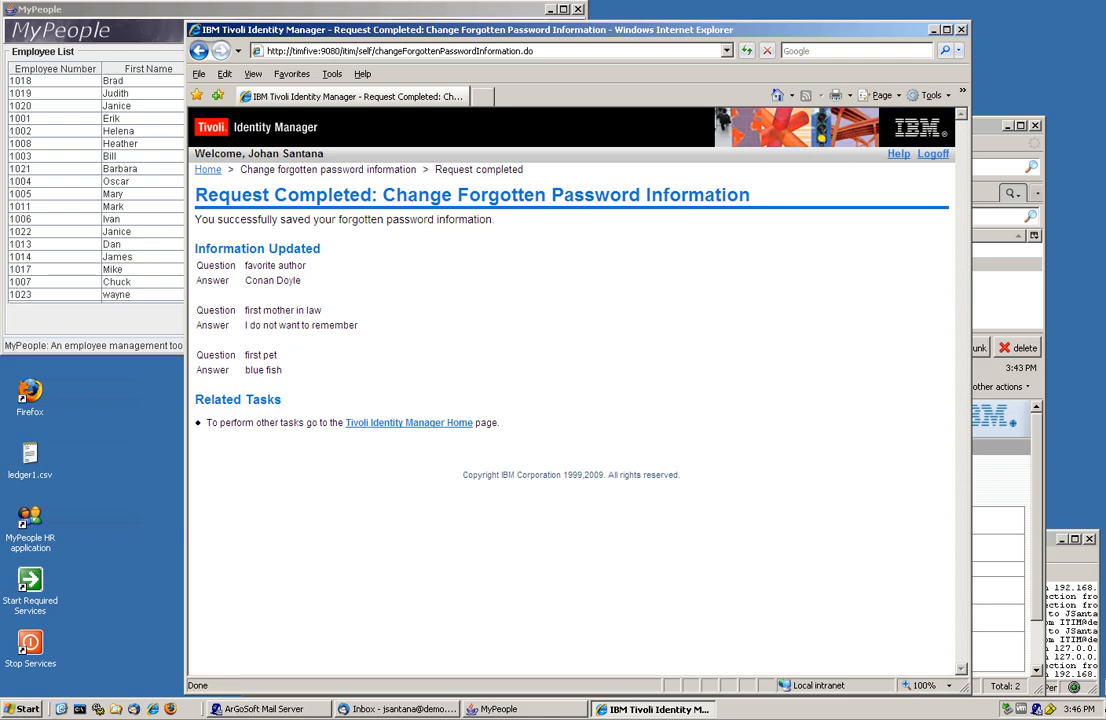
left_click(408, 422)
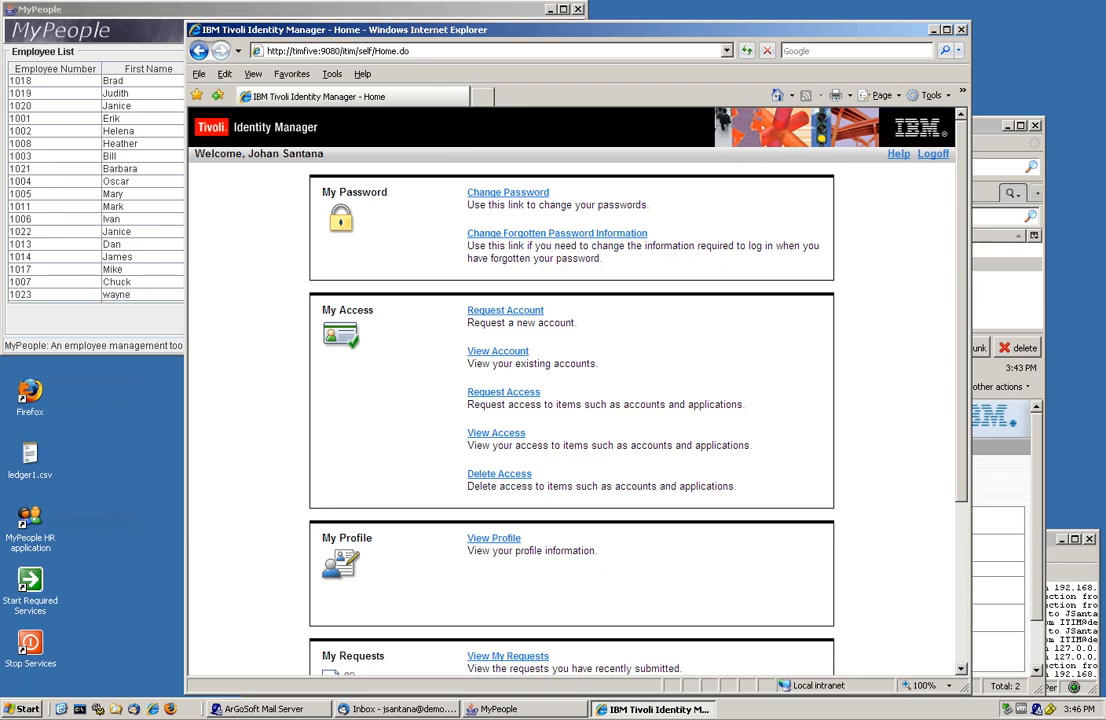
mouse_move(504, 390)
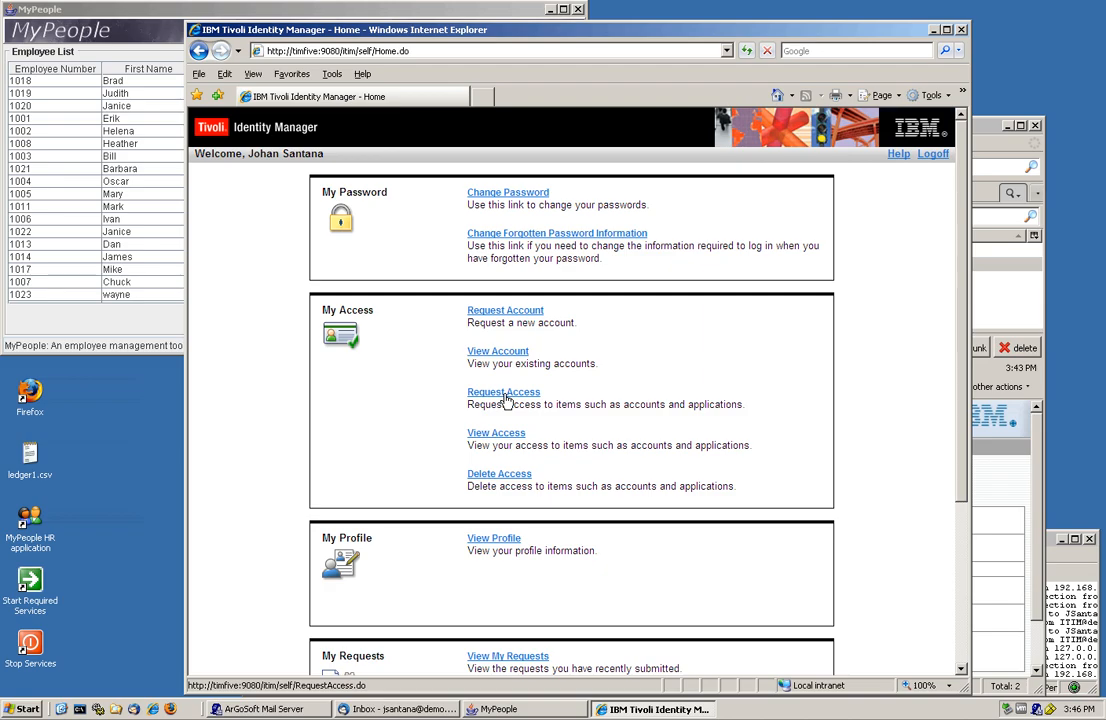
mouse_move(496, 352)
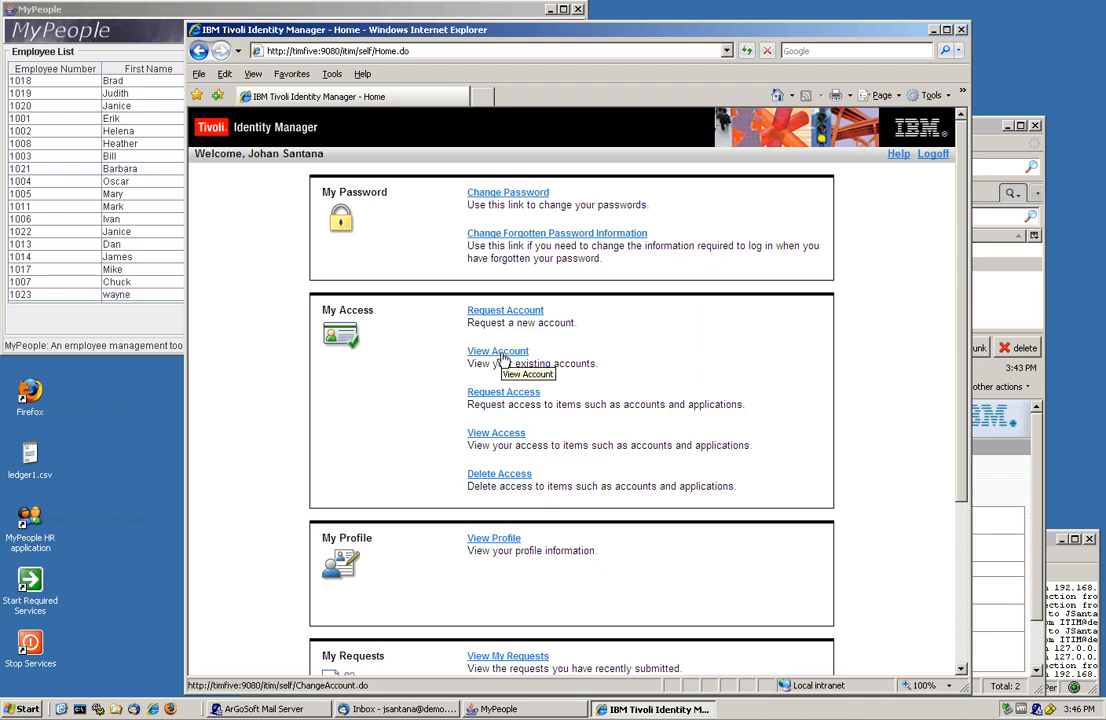
left_click(496, 352)
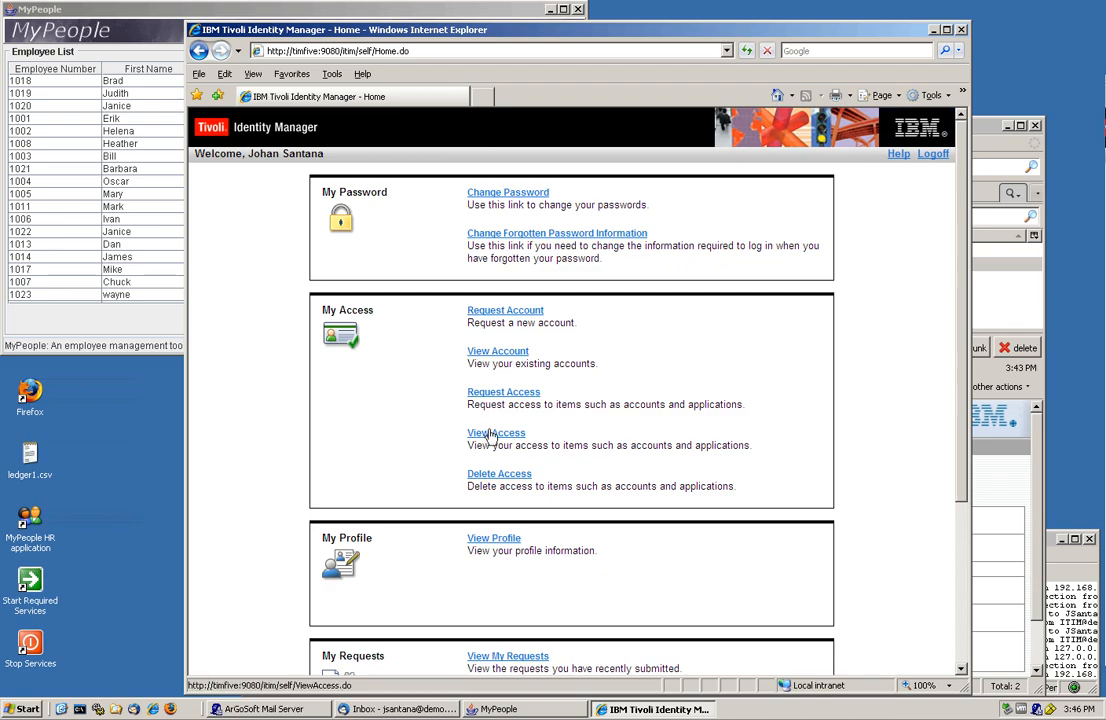
left_click(496, 432)
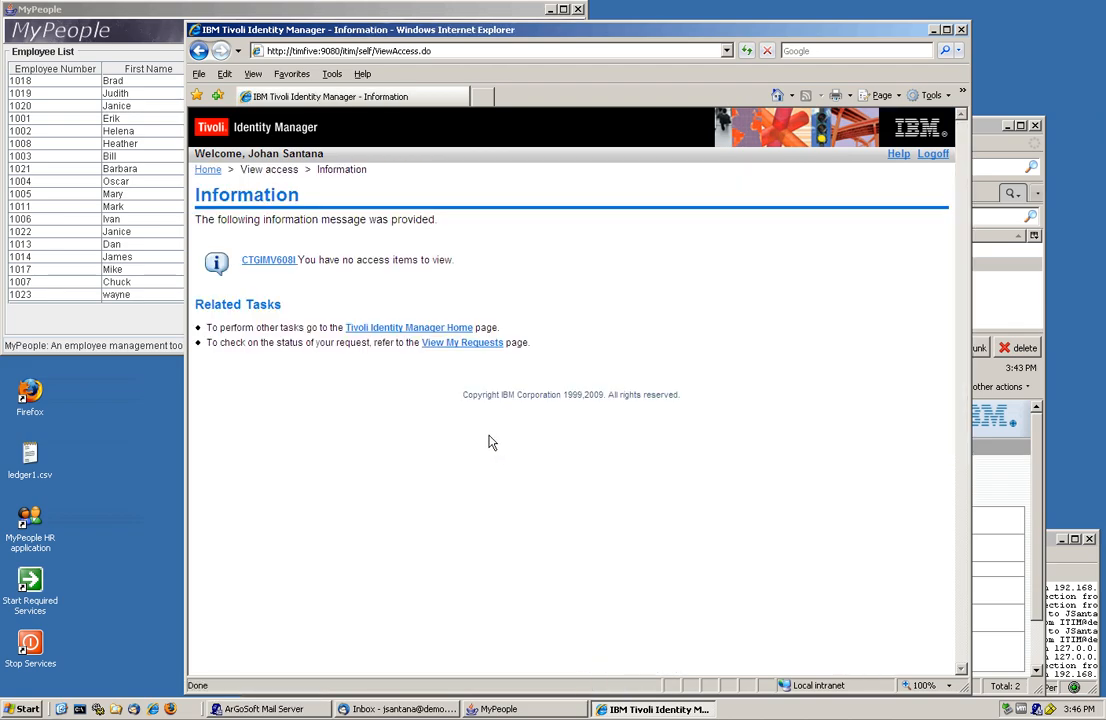
left_click(208, 168)
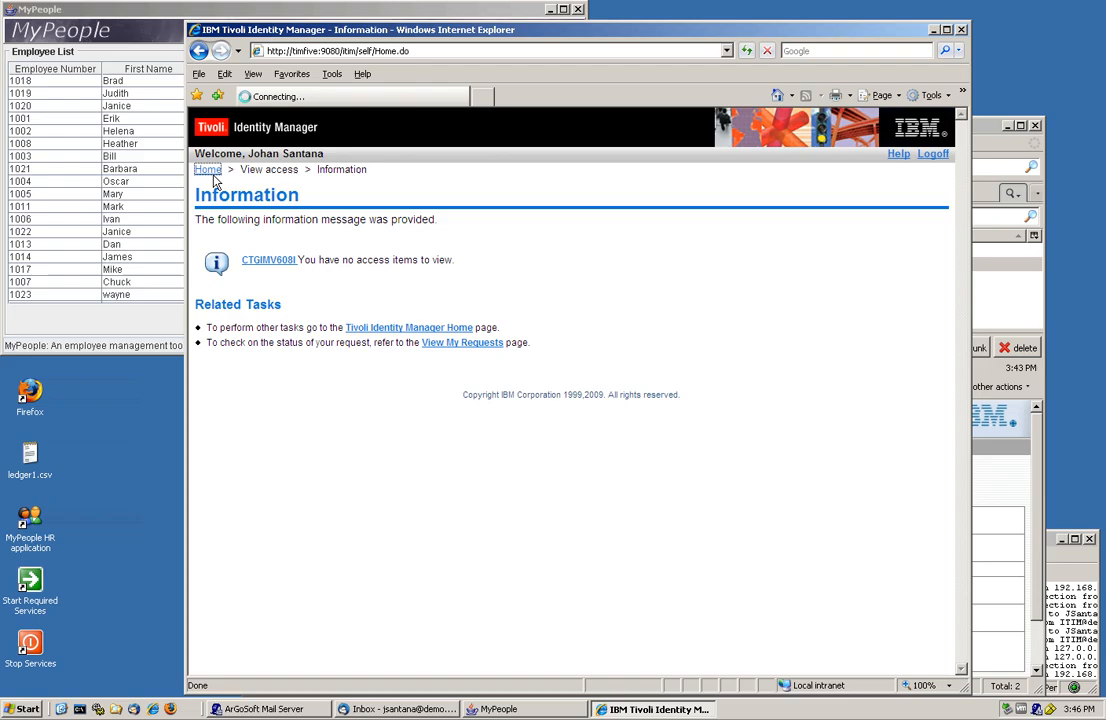
left_click(208, 168)
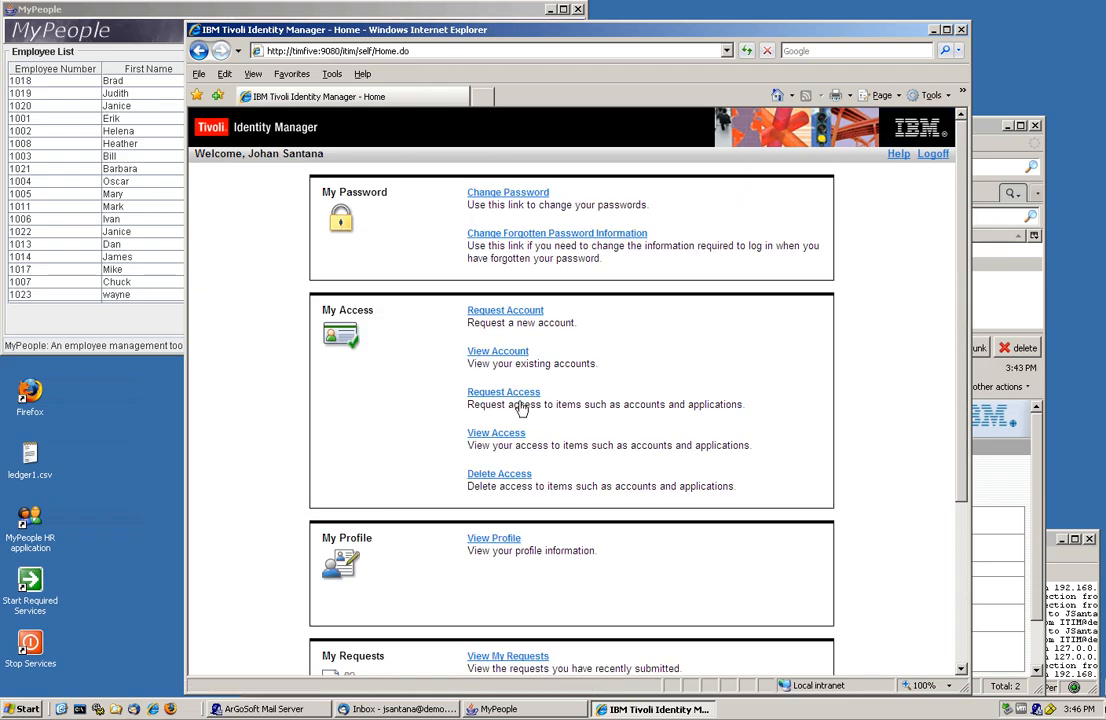
mouse_move(476, 486)
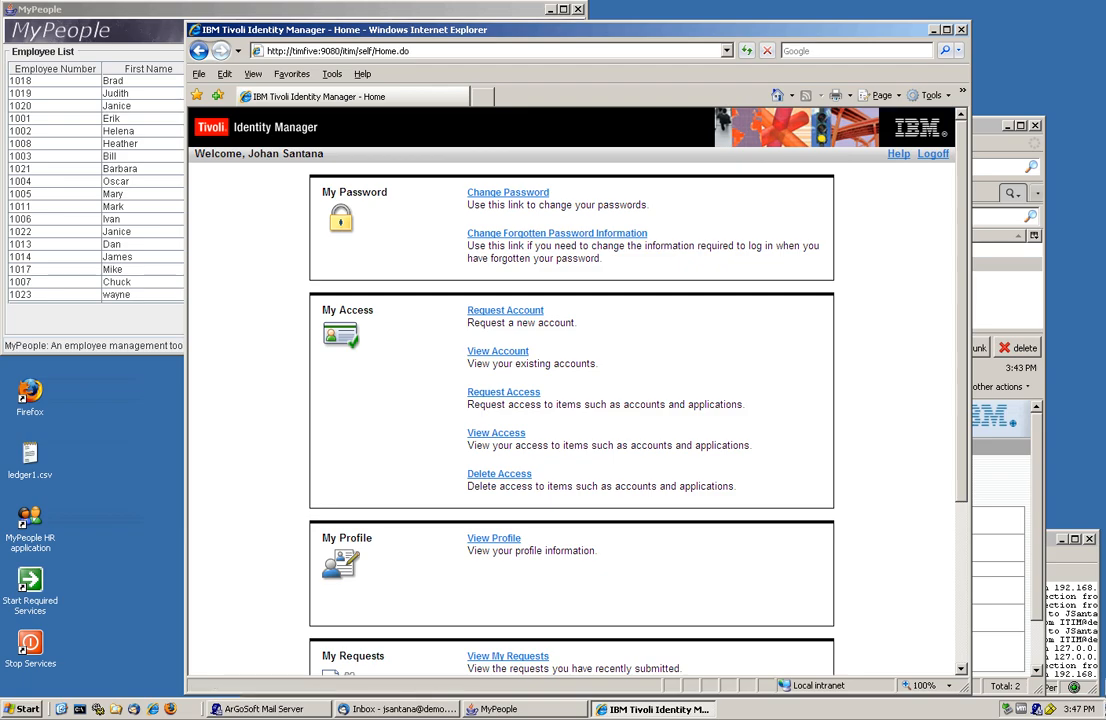
mouse_move(960, 360)
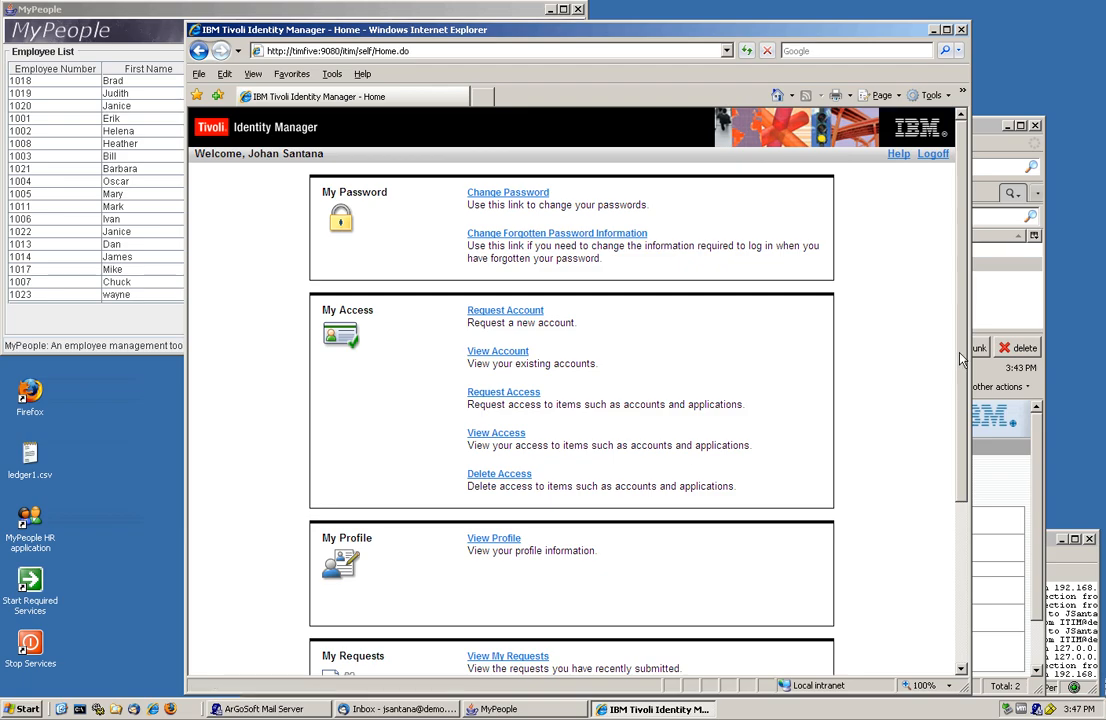
Review the remaining Home page sections and log off the self-service console
scroll("down", 3)
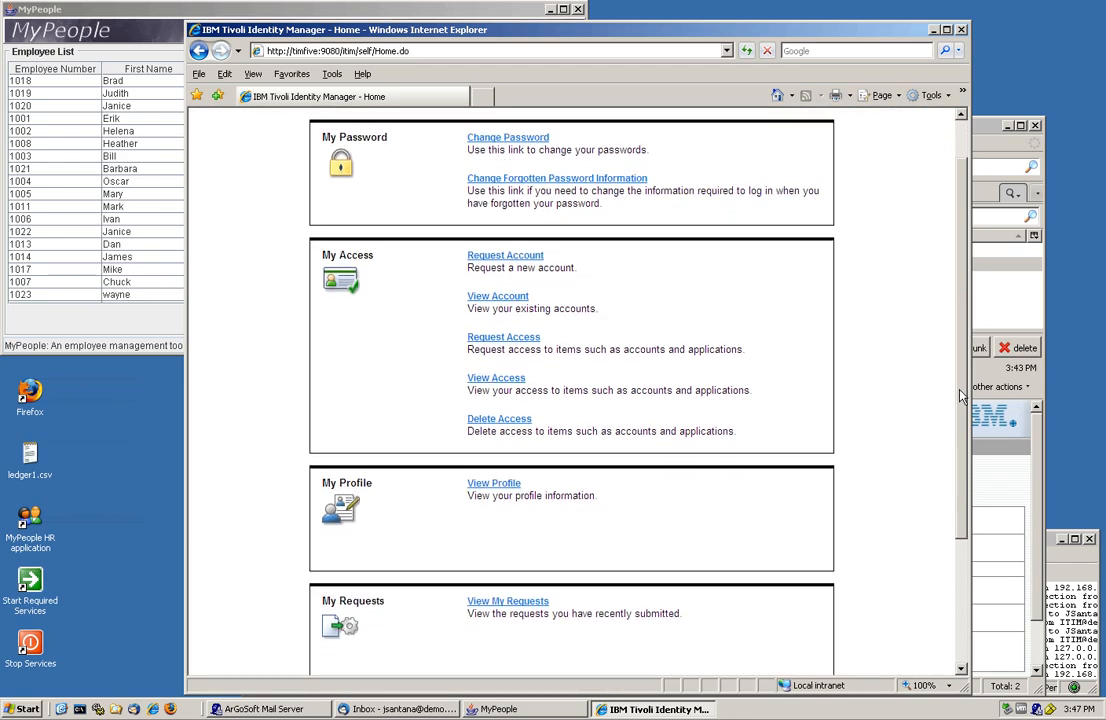
scroll("down", 3)
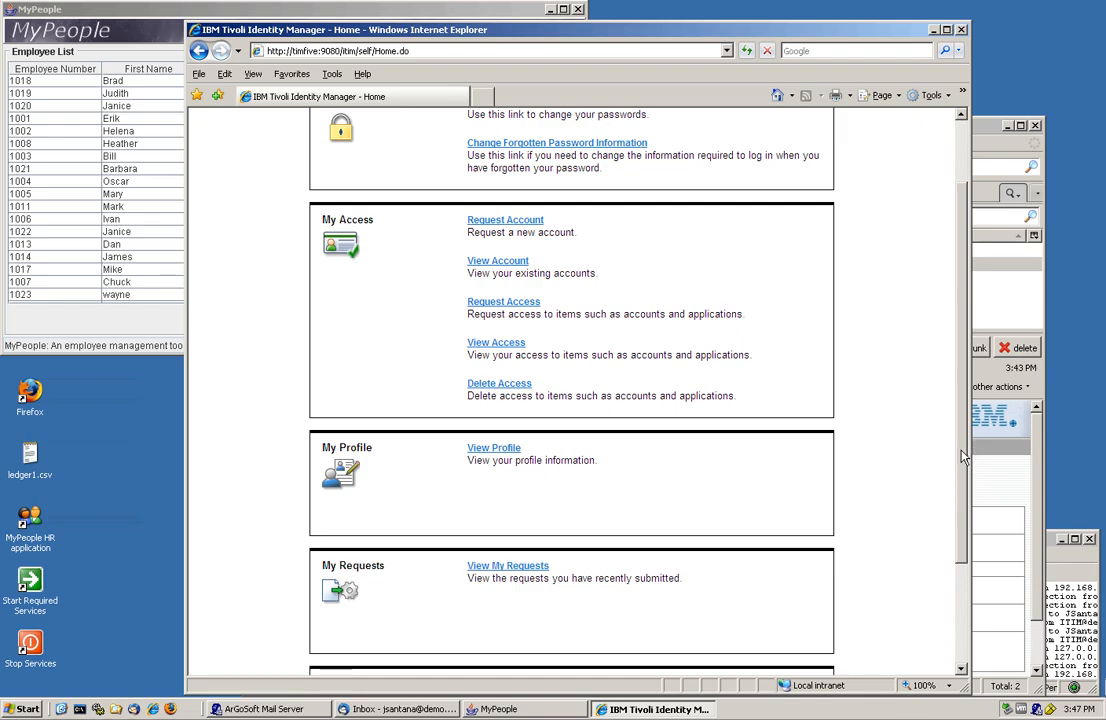
scroll("down", 3)
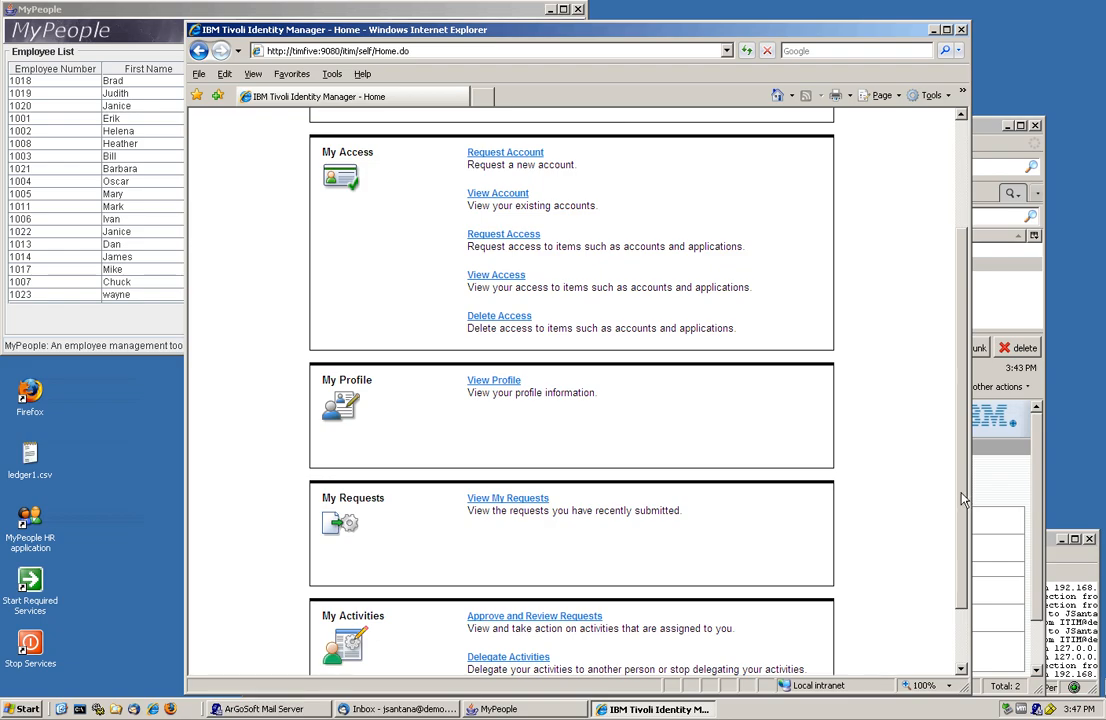
scroll("down", 3)
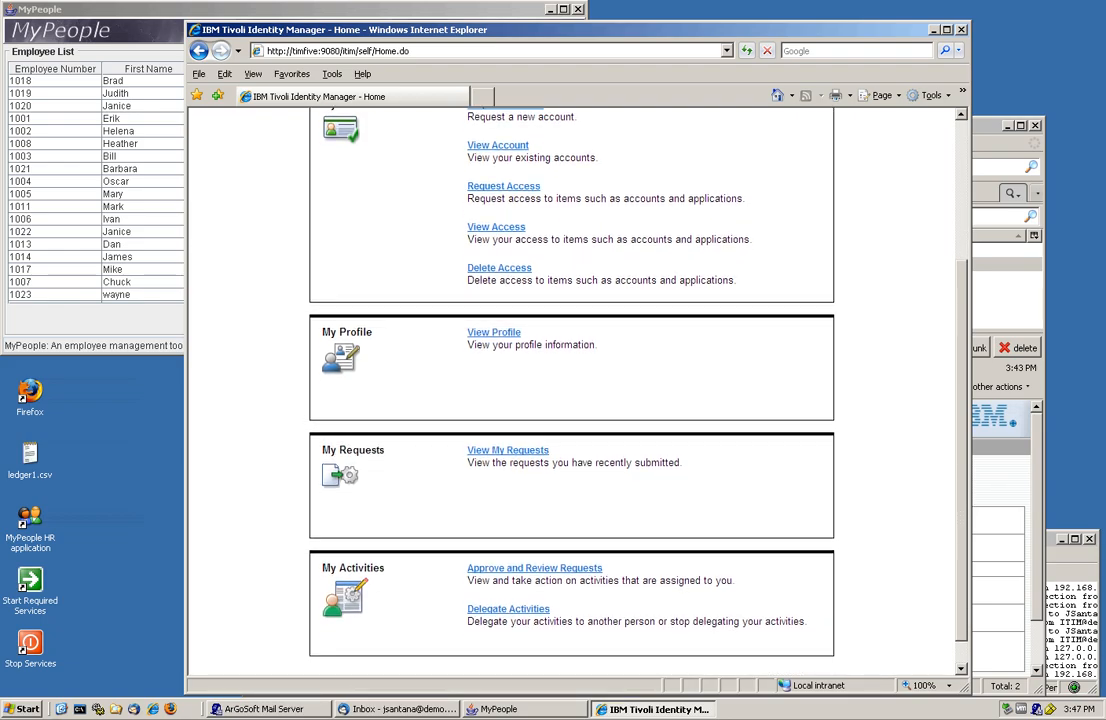
scroll("down", 3)
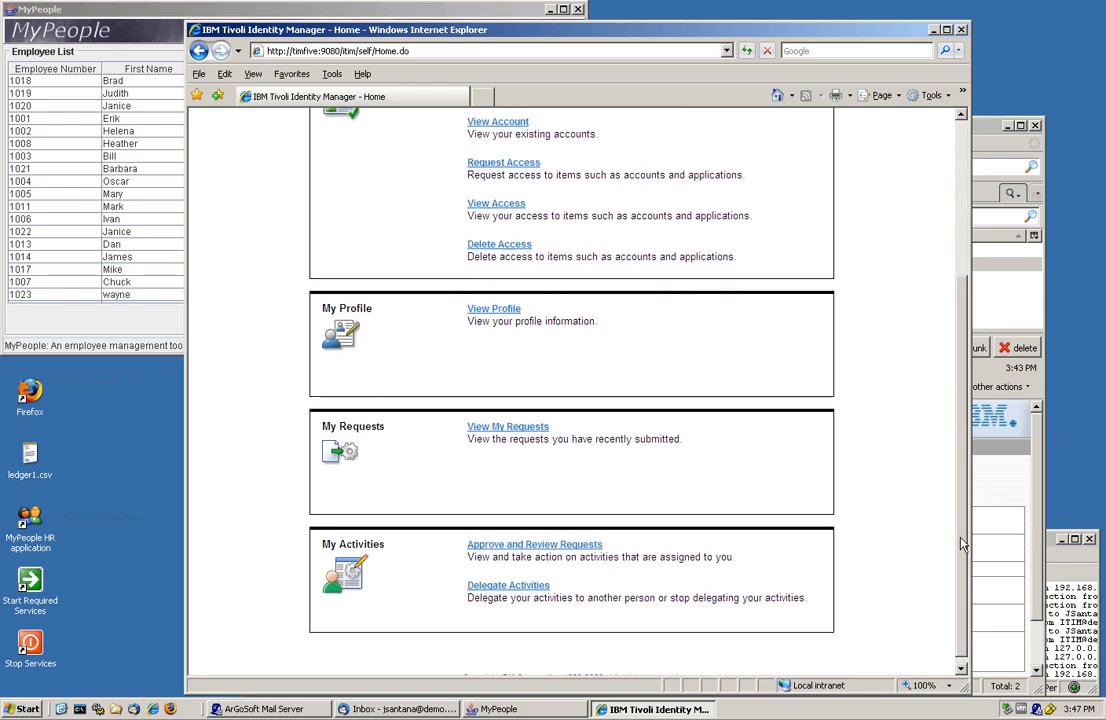
scroll("down", 3)
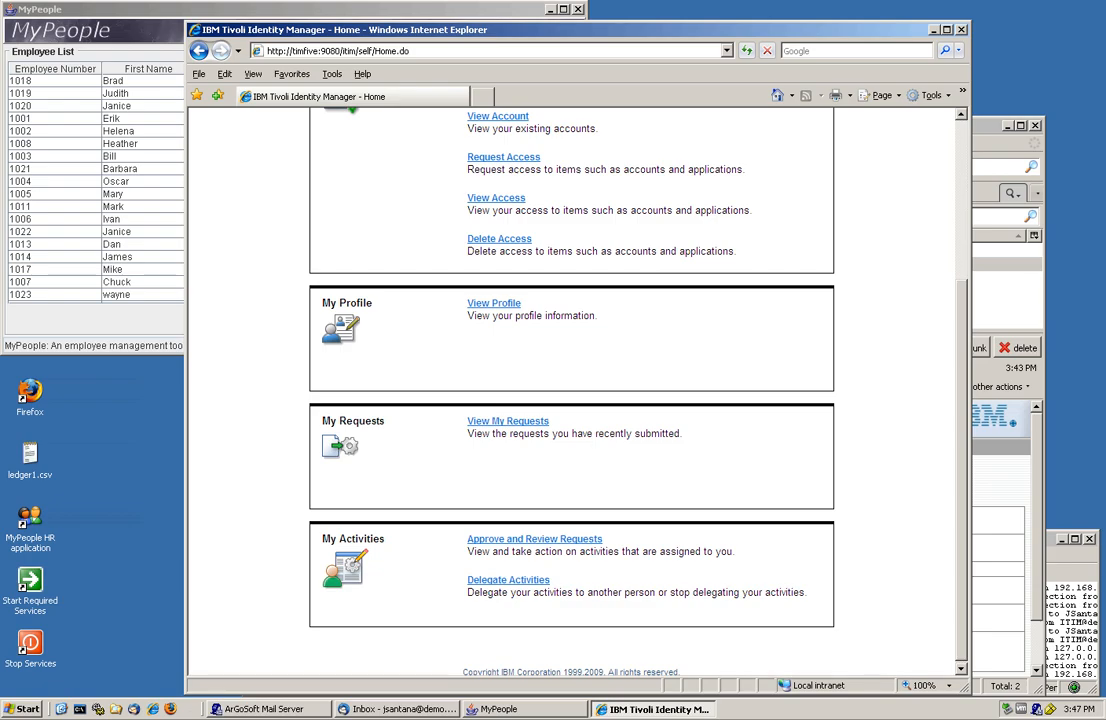
mouse_move(1010, 544)
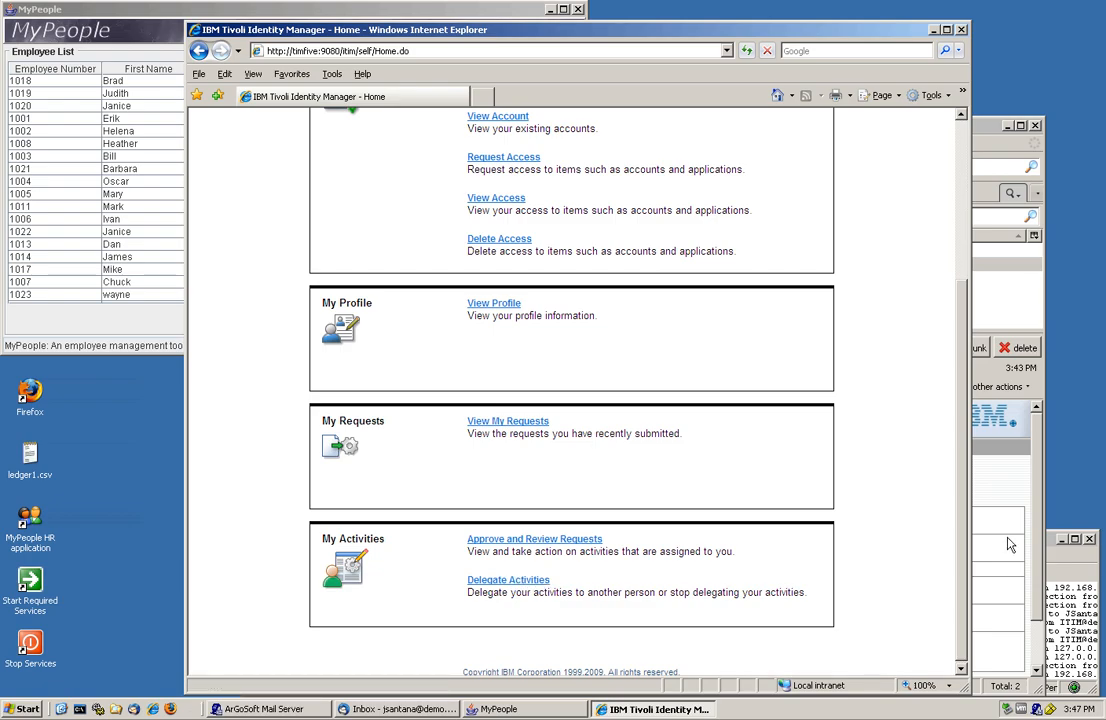
scroll("up", 3)
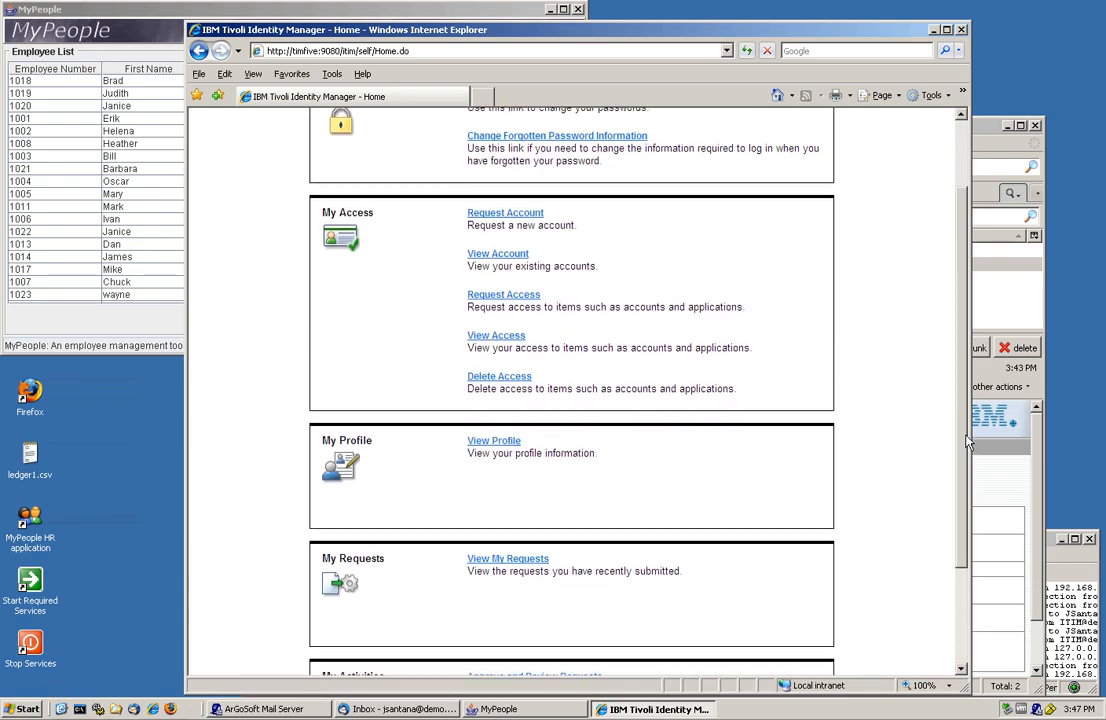
scroll("up", 3)
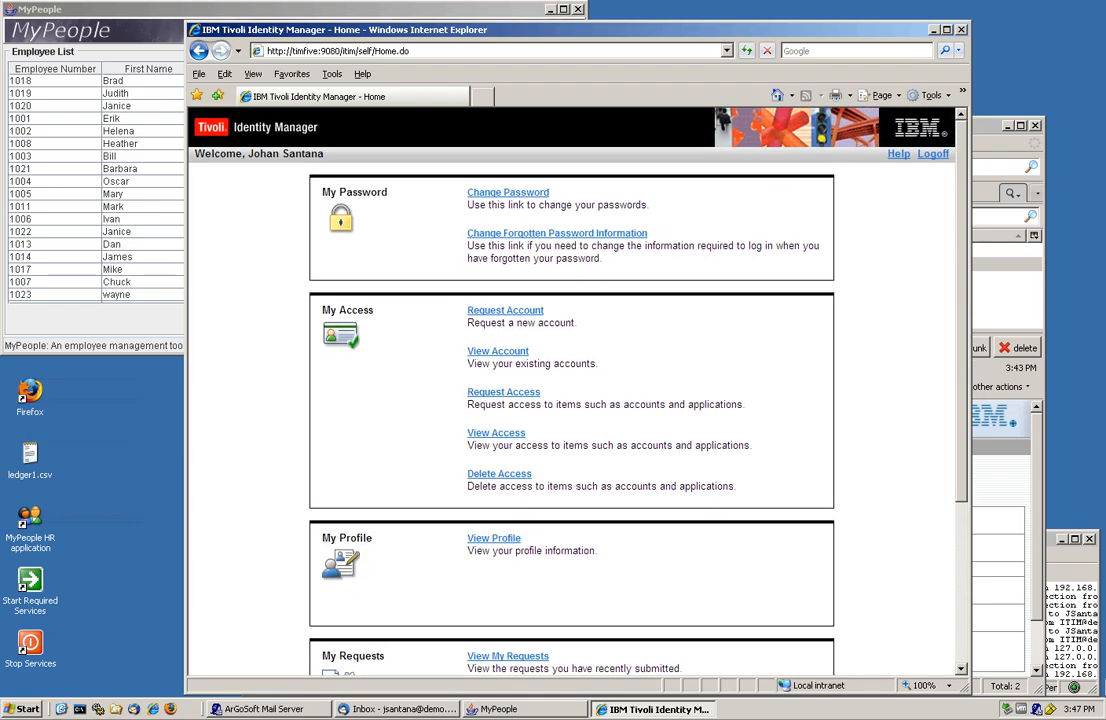
mouse_move(524, 400)
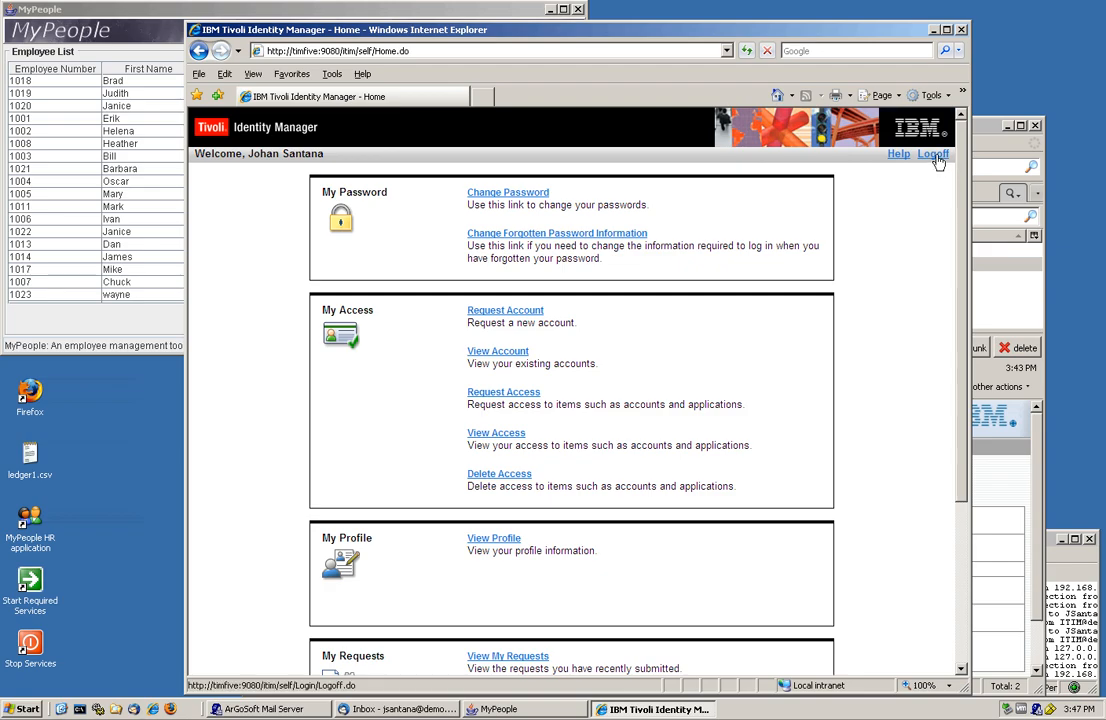
left_click(932, 154)
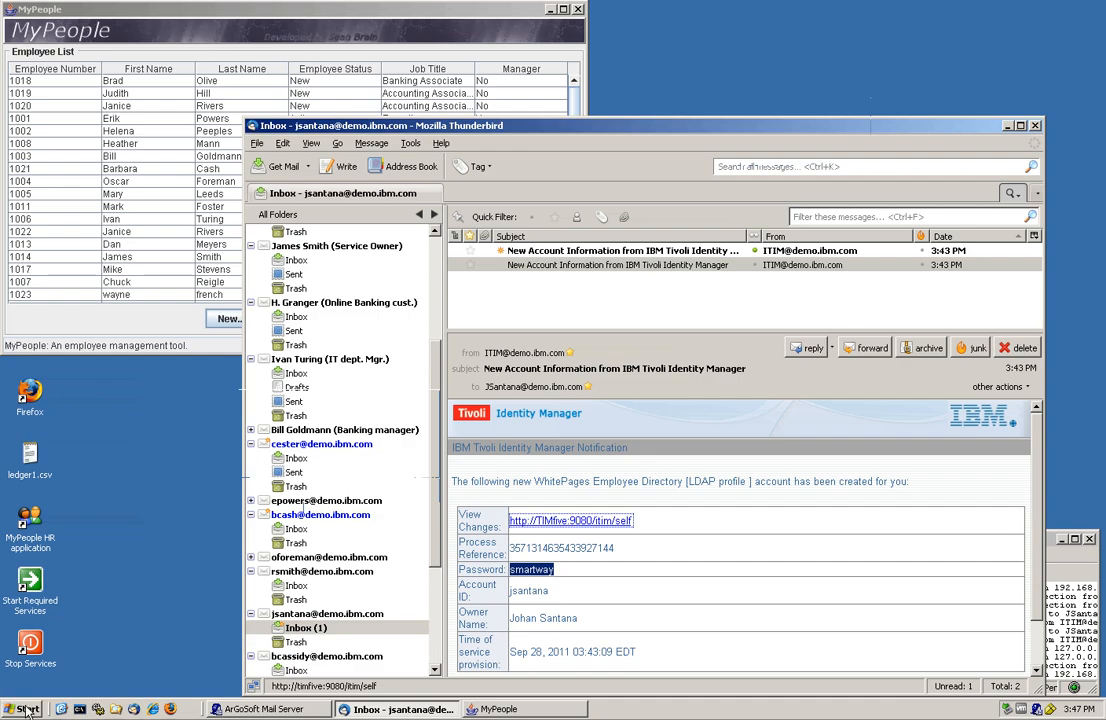
Log off Windows via Start > Shut Down, choosing Log off, to reach the logon prompt
left_click(22, 708)
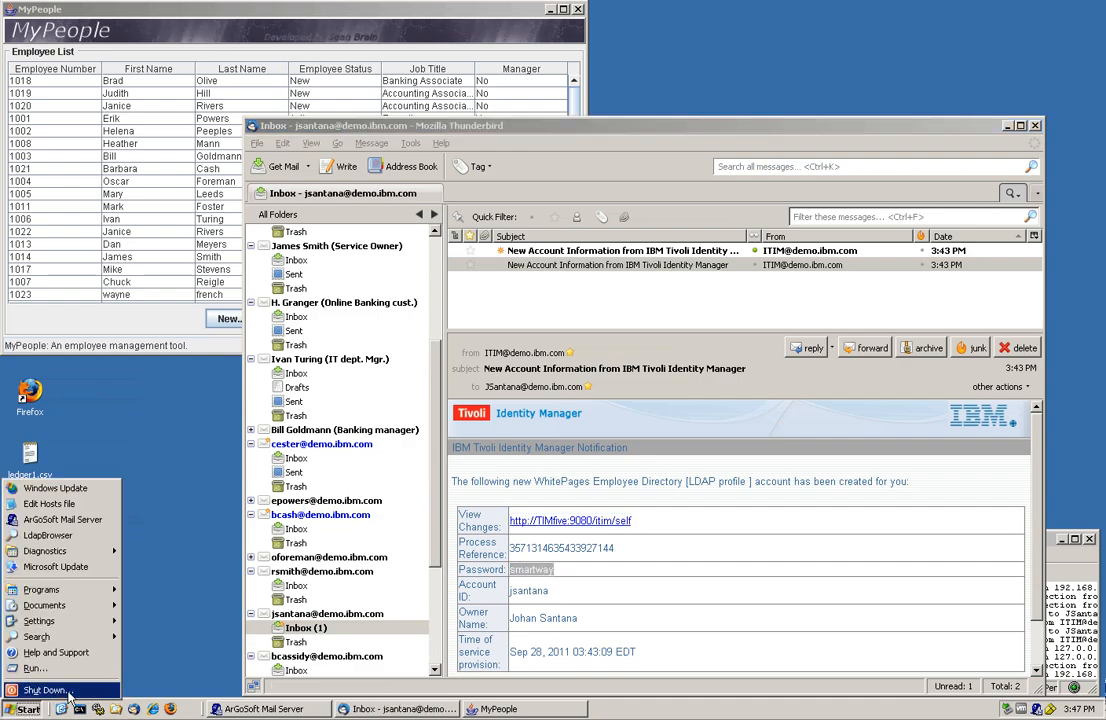
left_click(48, 690)
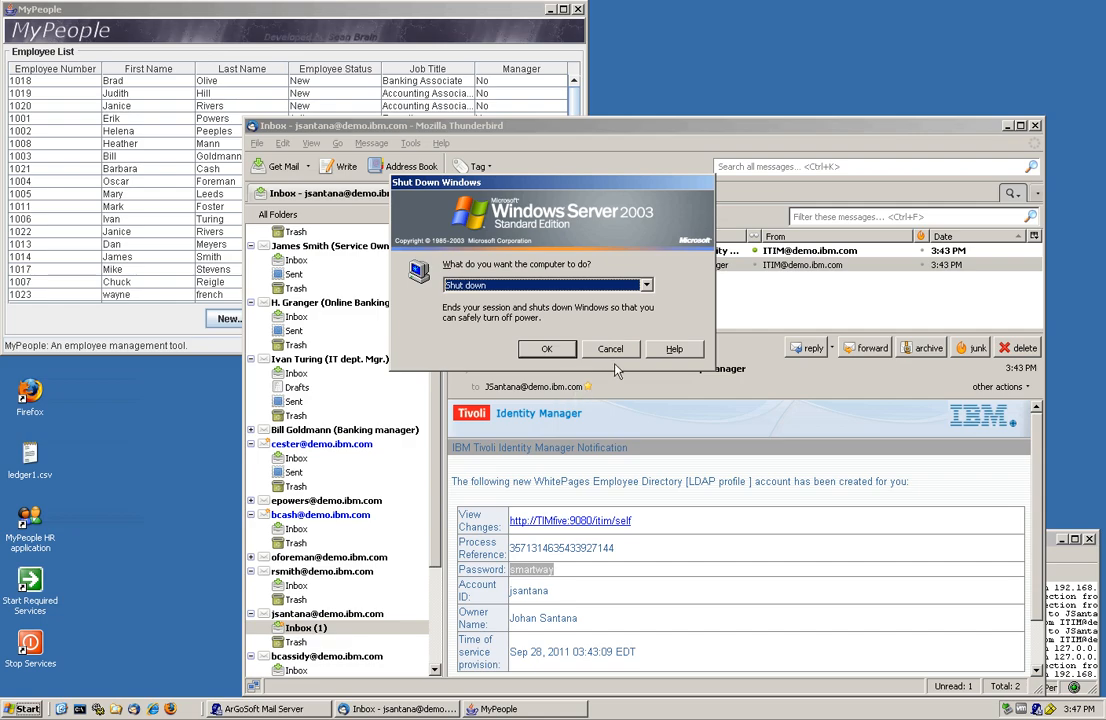
left_click(646, 284)
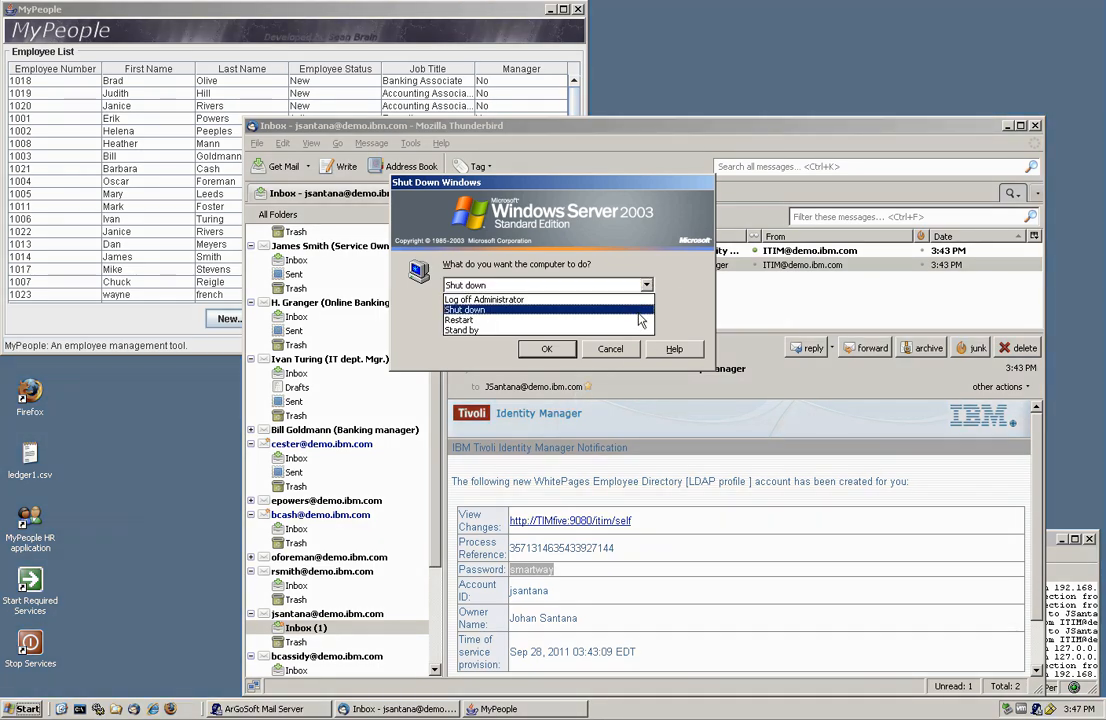
left_click(484, 300)
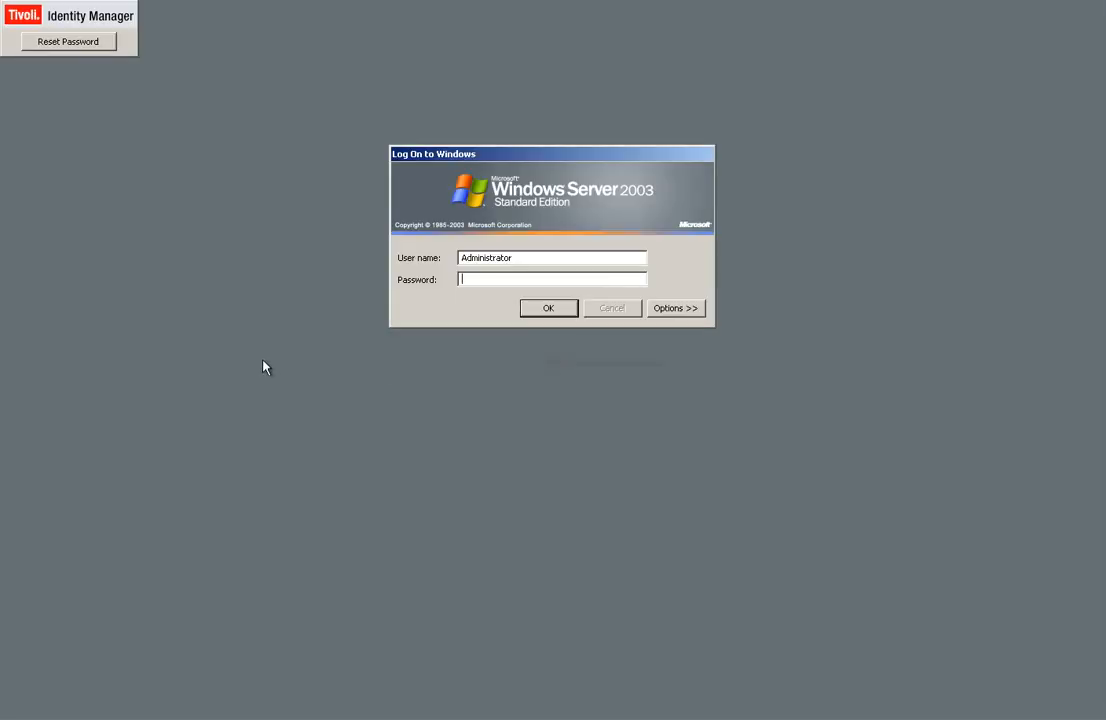
mouse_move(62, 8)
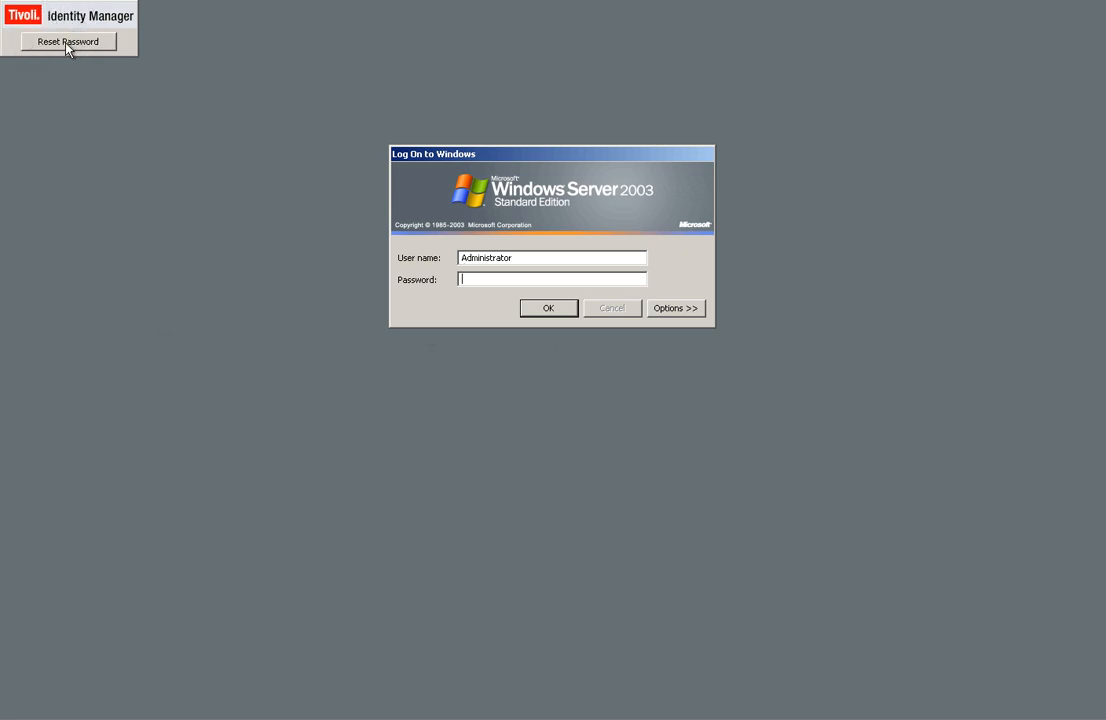
Start Reset Password from the logon screen and submit the ITIM user ID
left_click(68, 40)
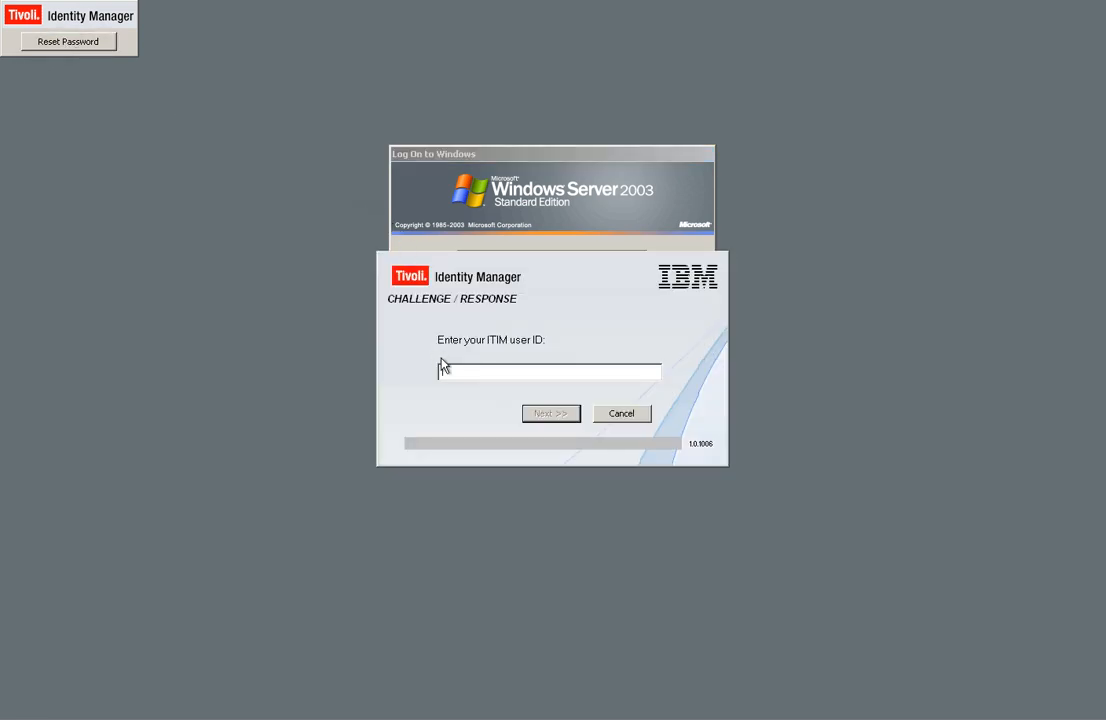
type("x")
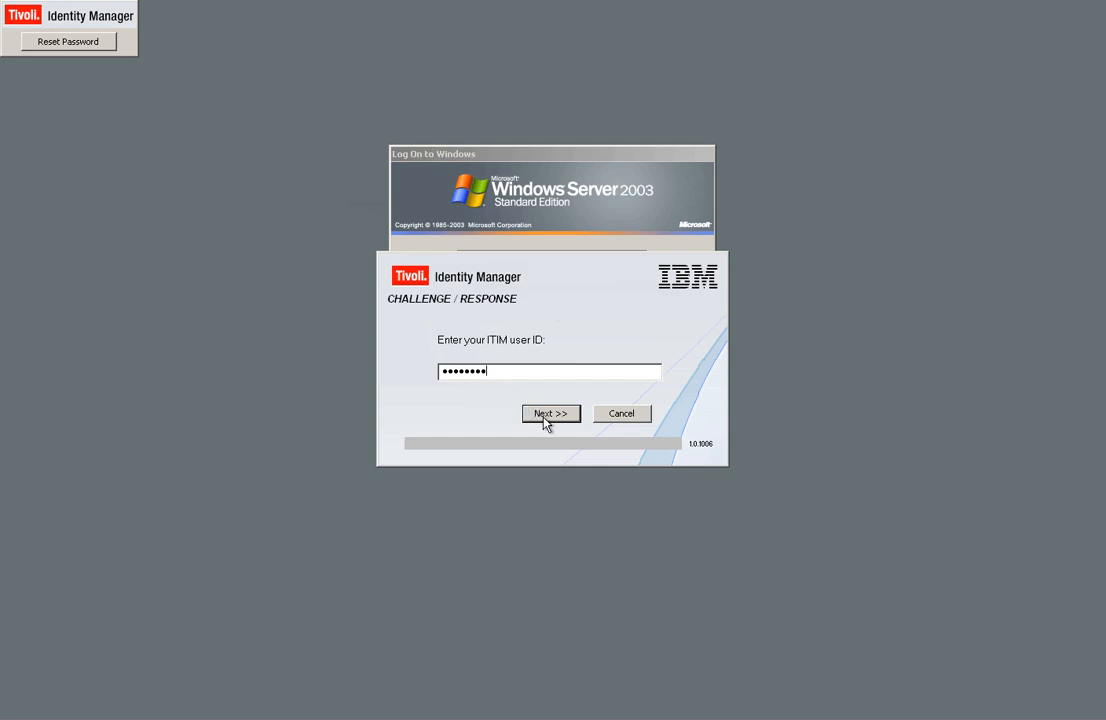
left_click(550, 414)
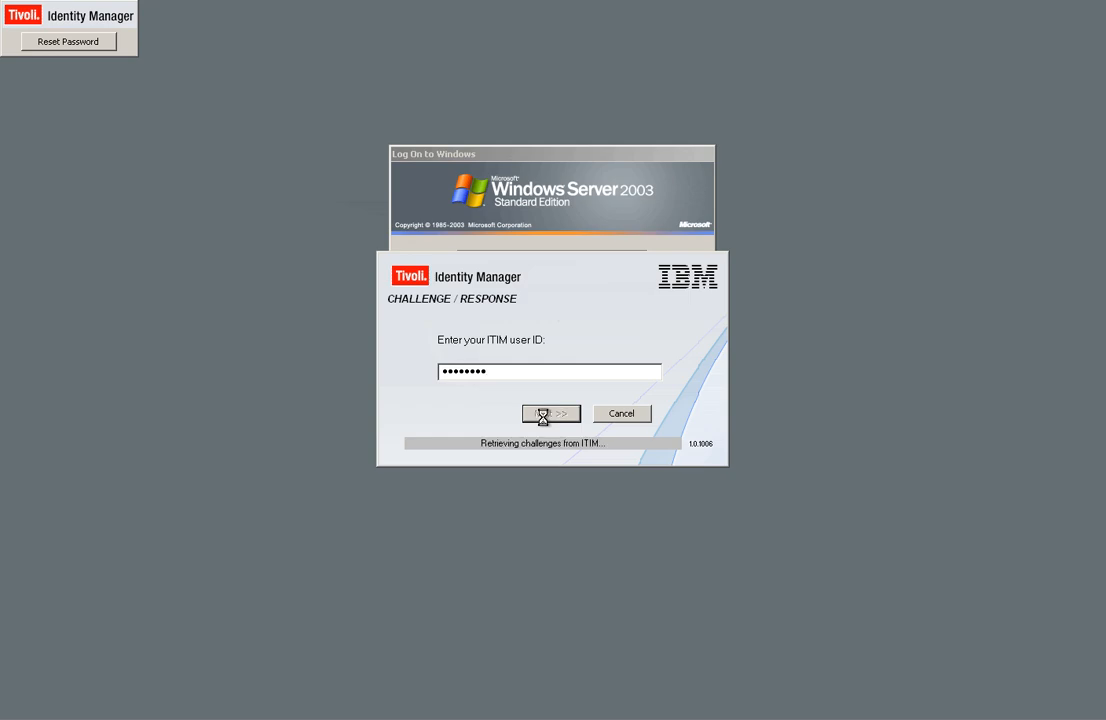
left_click(550, 412)
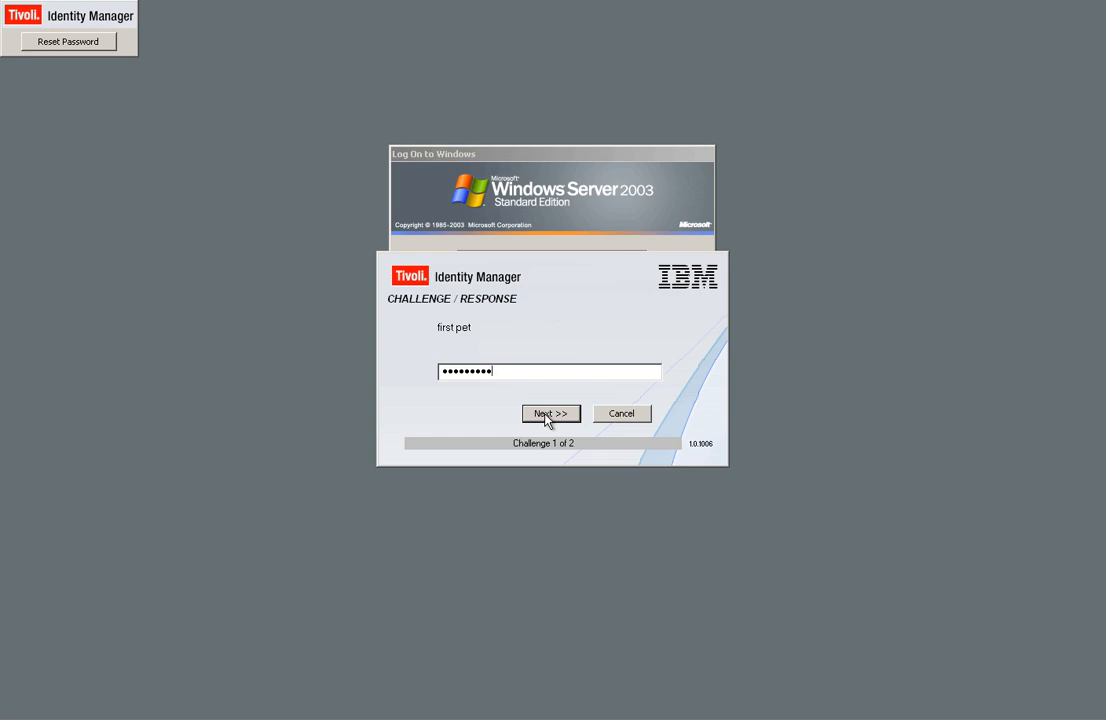
Answer the first pet and second challenge questions, then cancel at the new-password screen
left_click(550, 414)
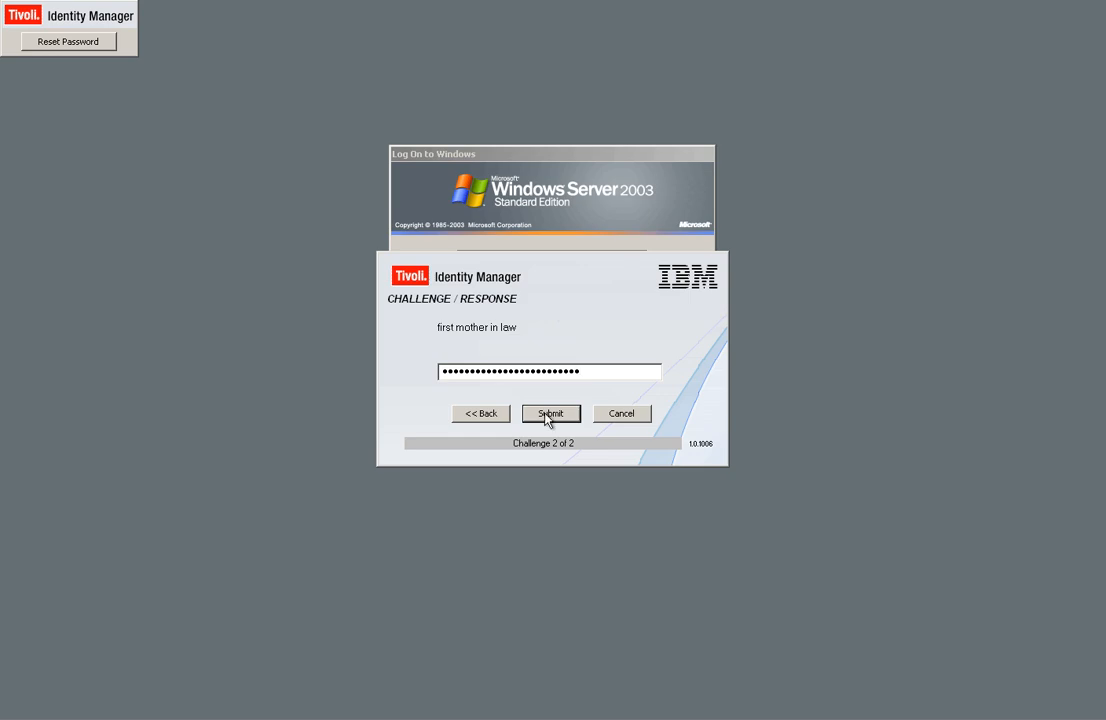
left_click(550, 412)
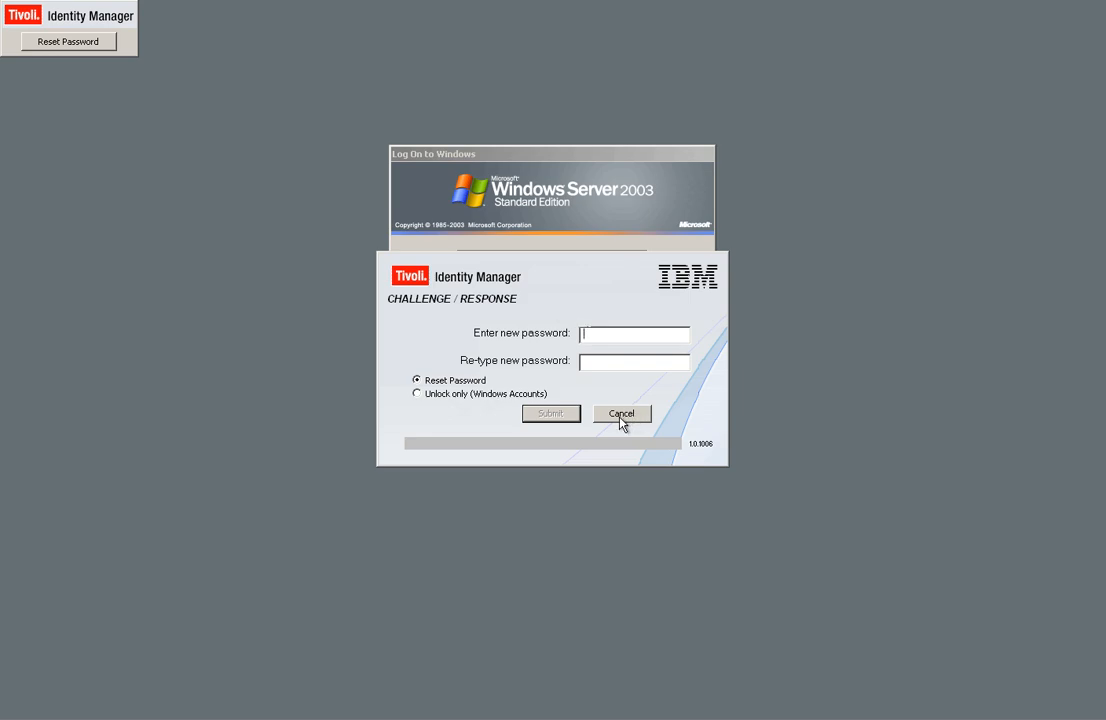
left_click(620, 412)
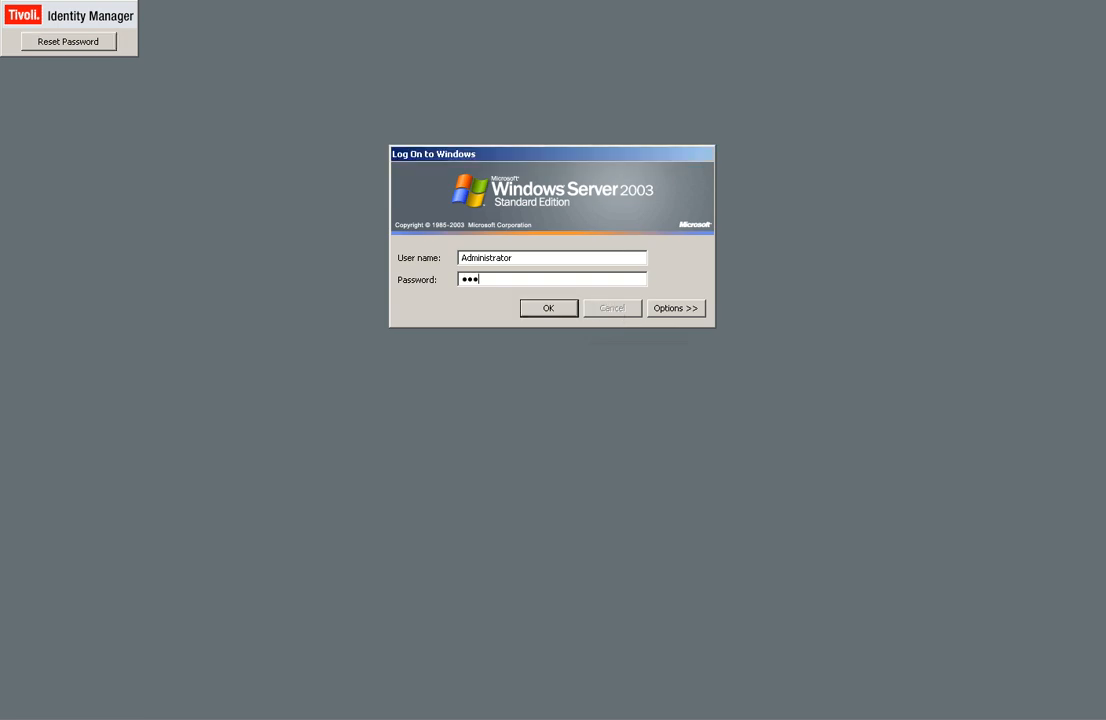
Log on to Windows and sign in to the ITIM console as itim manager
left_click(548, 308)
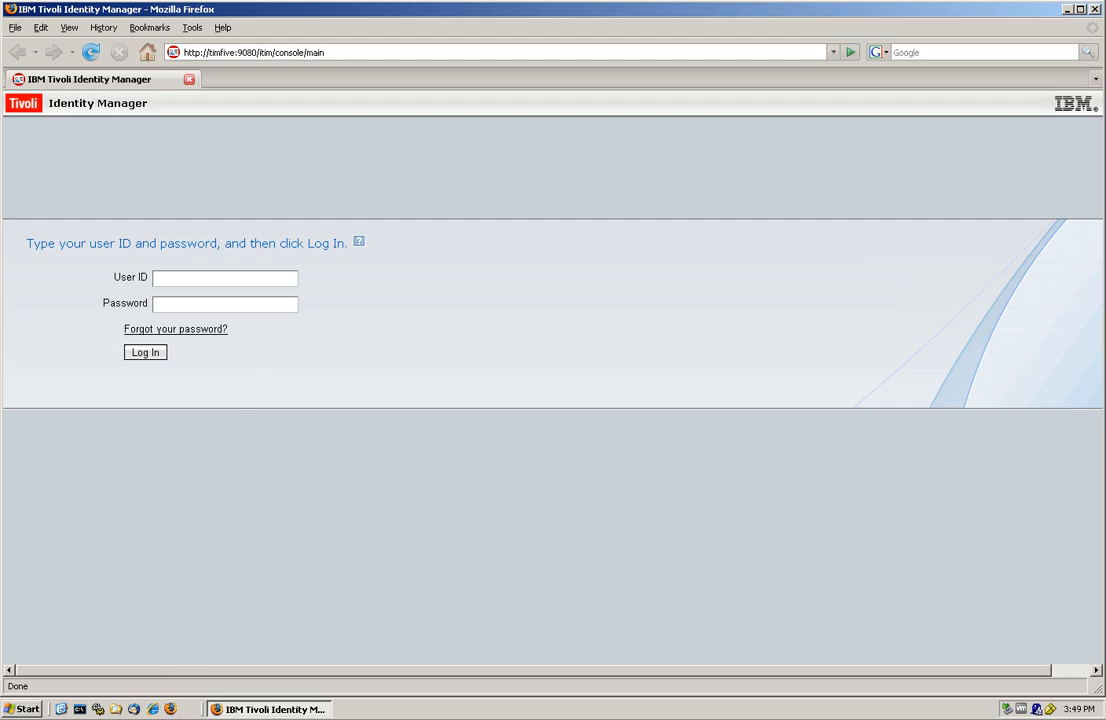
type("it")
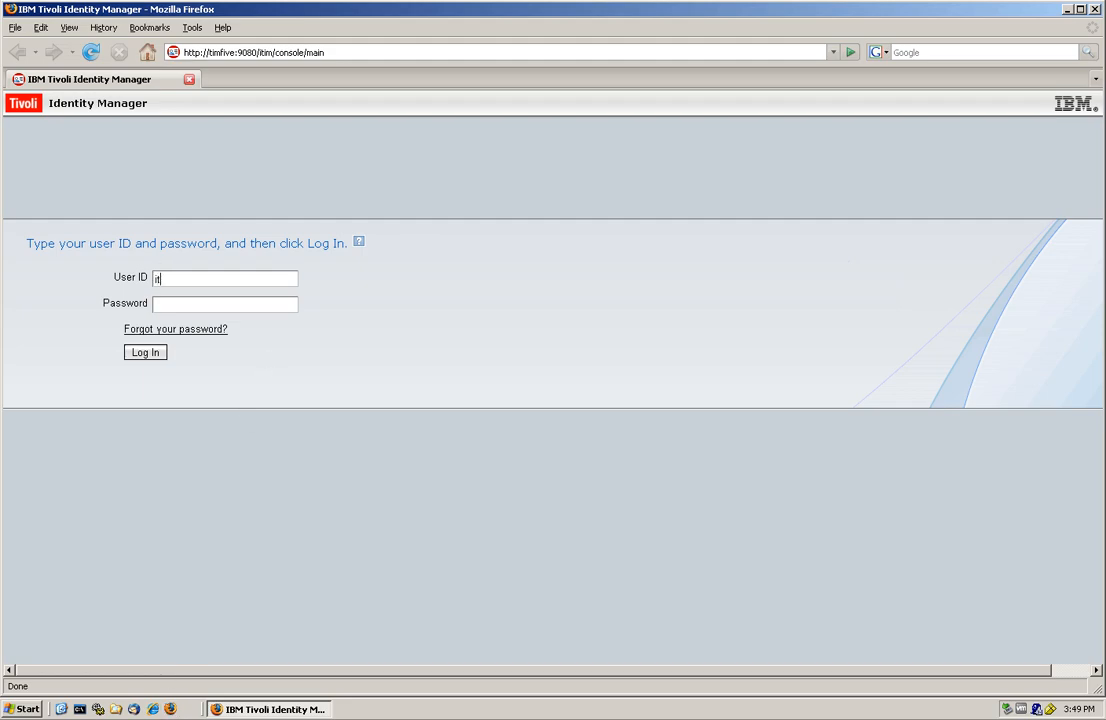
type("itim manager")
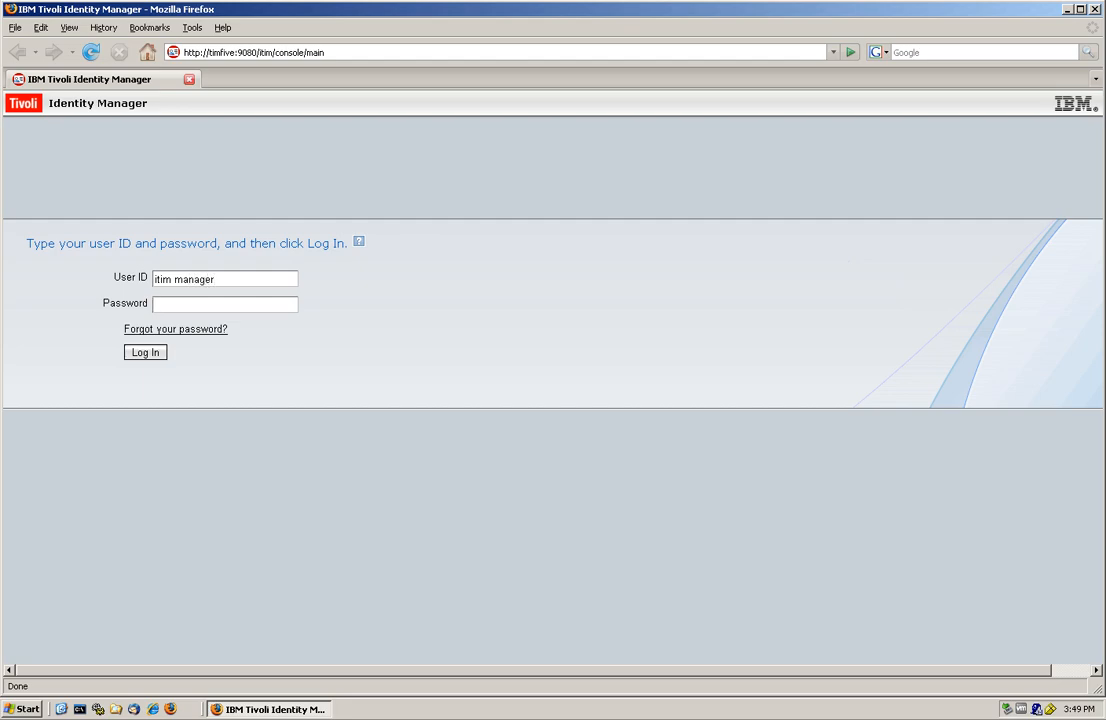
left_click(144, 352)
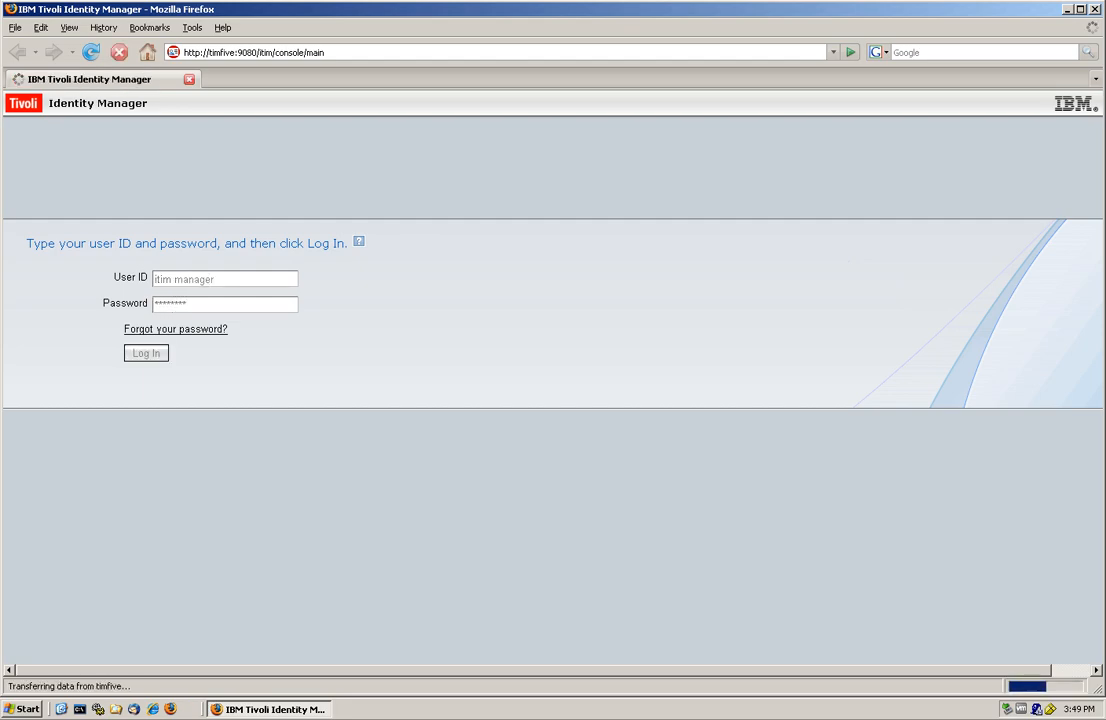
left_click(144, 352)
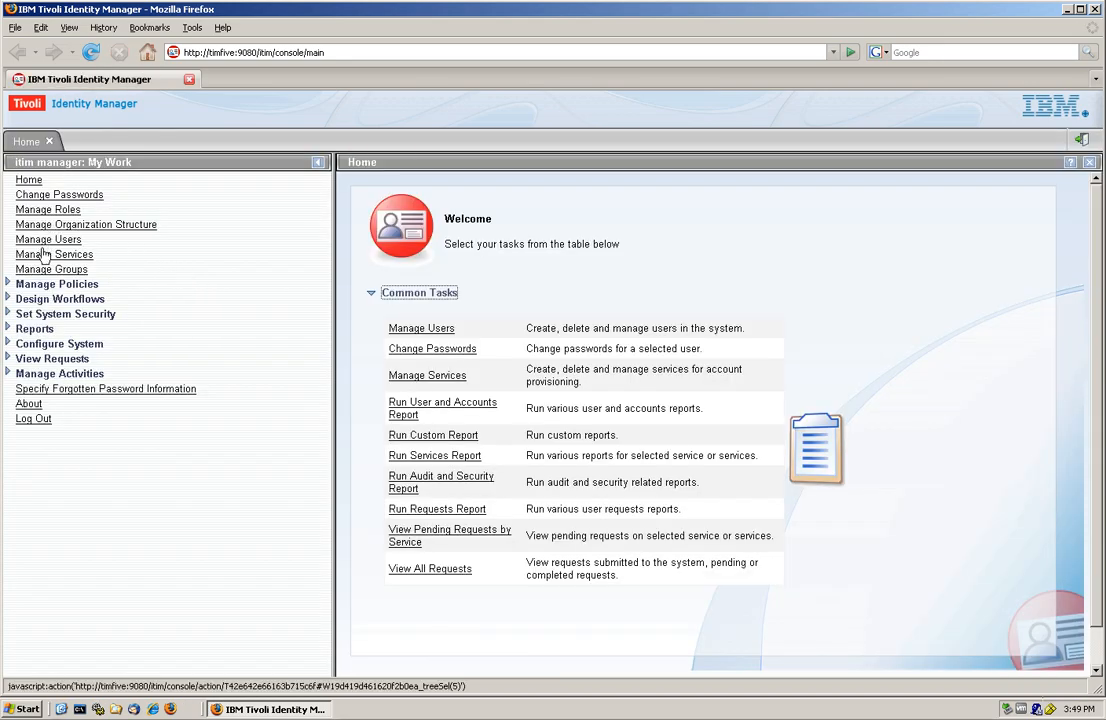
Expand Manage Policies, Design Workflows, Set System Security and Reports in the navigation
left_click(8, 284)
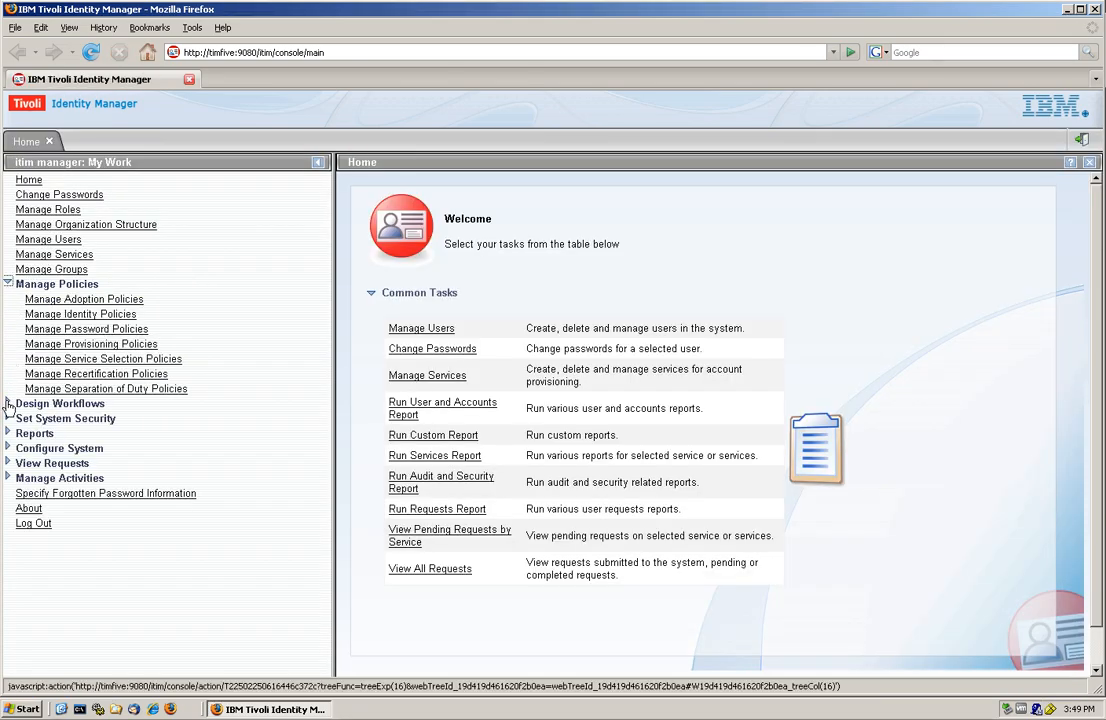
left_click(8, 404)
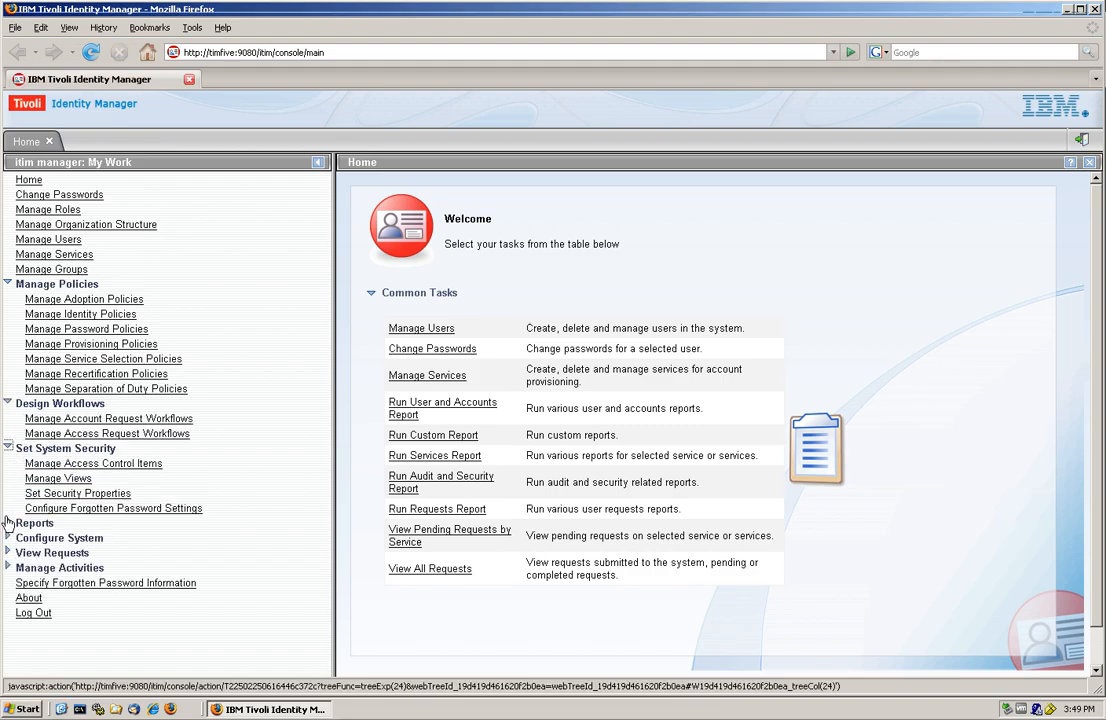
left_click(8, 522)
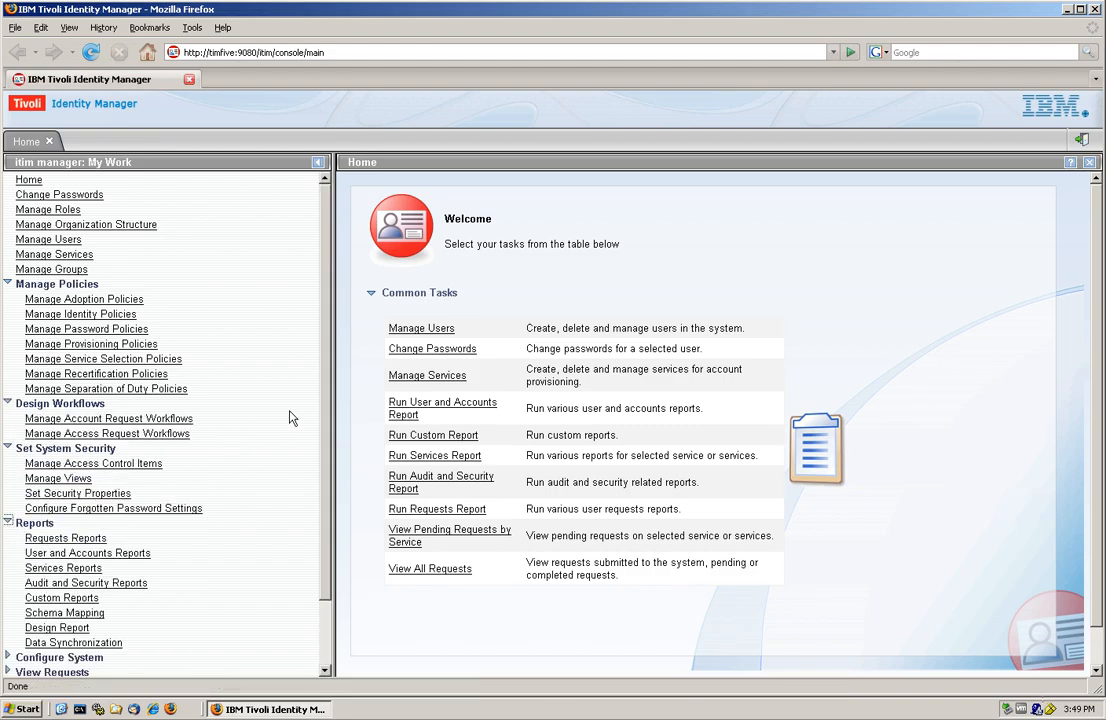
scroll("down", 3)
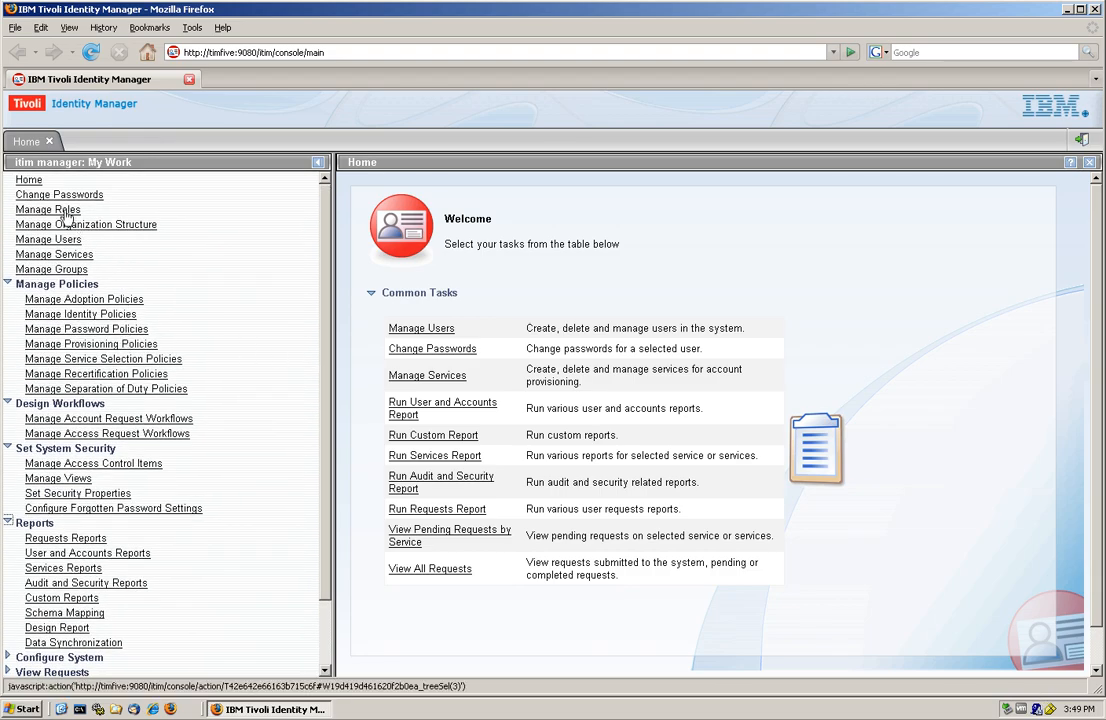
In Manage Roles, begin a new static role named 'Access to Active Directory'
left_click(48, 210)
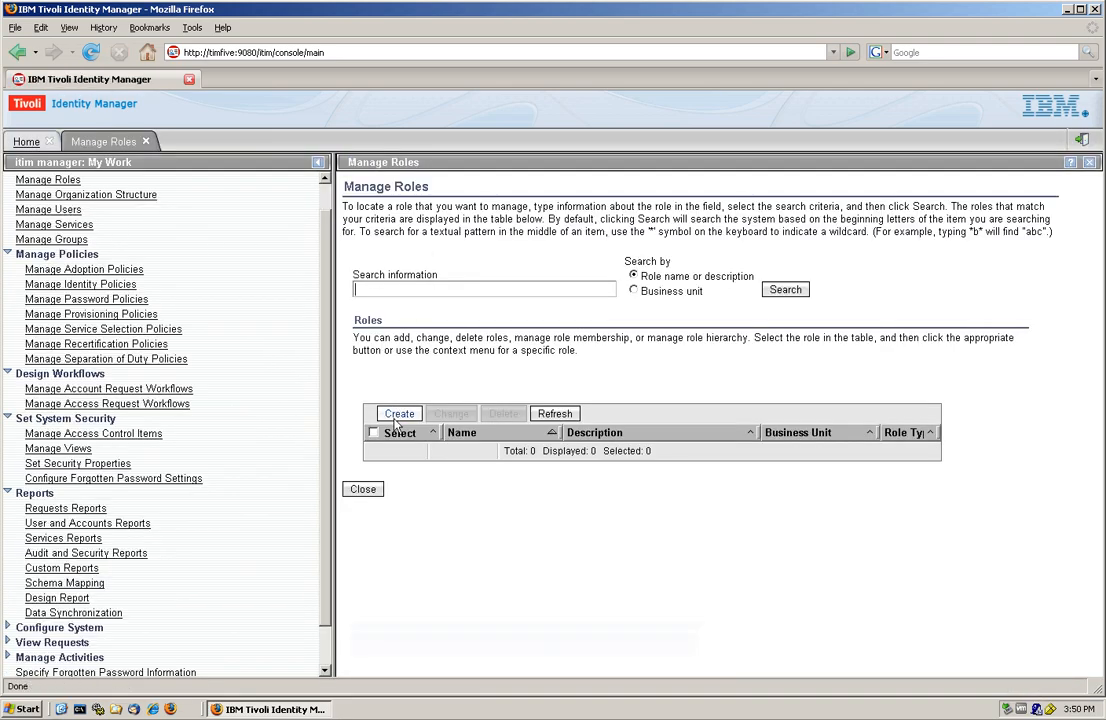
left_click(400, 412)
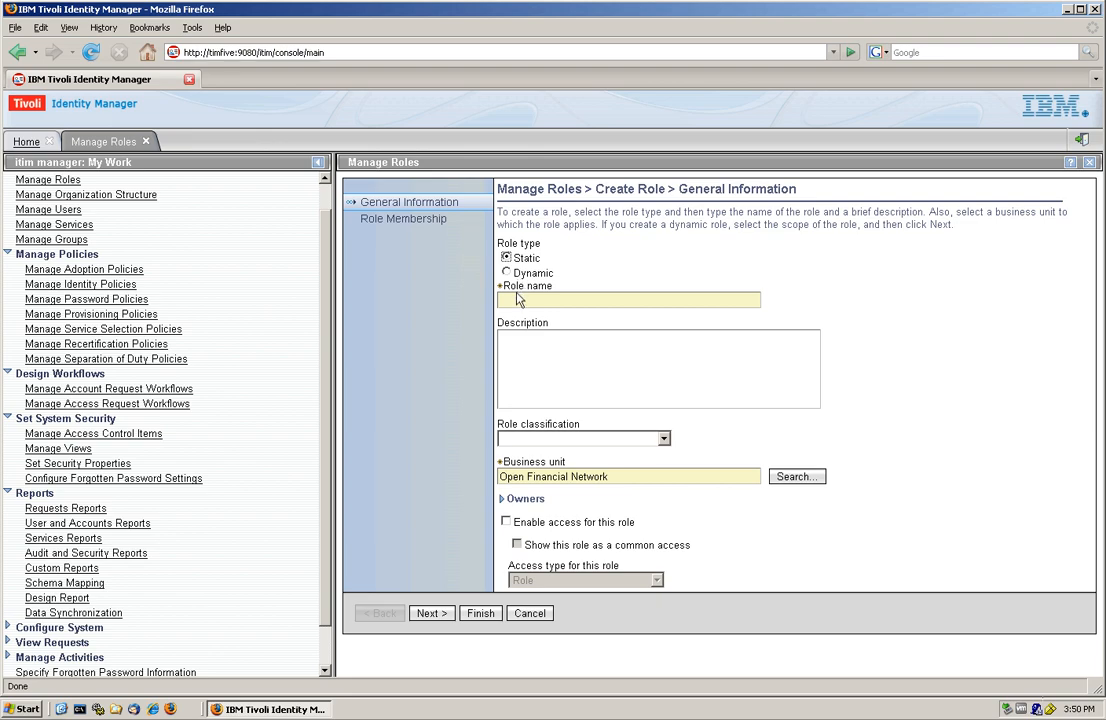
left_click(628, 300)
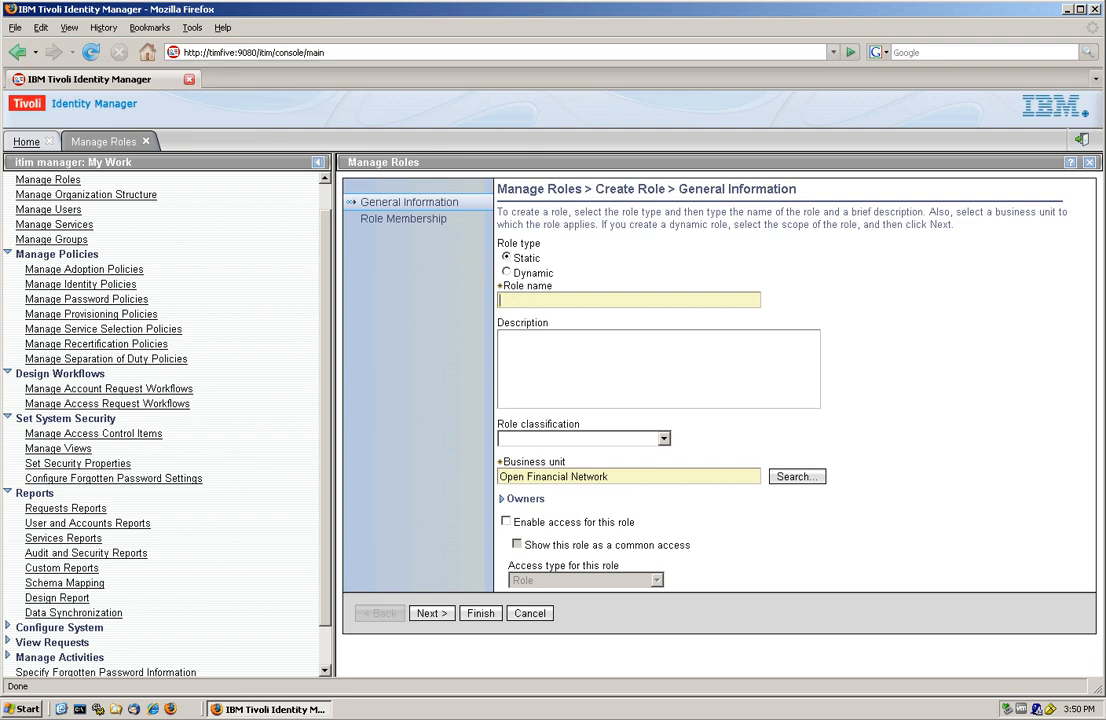
type("A")
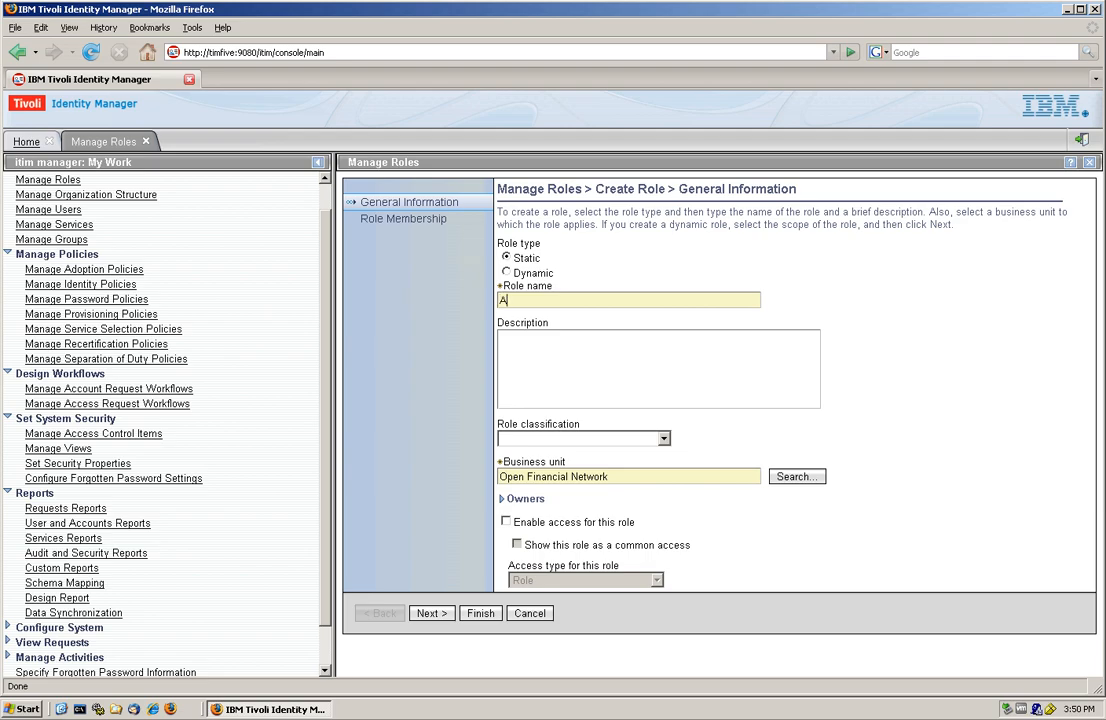
type("ccess to")
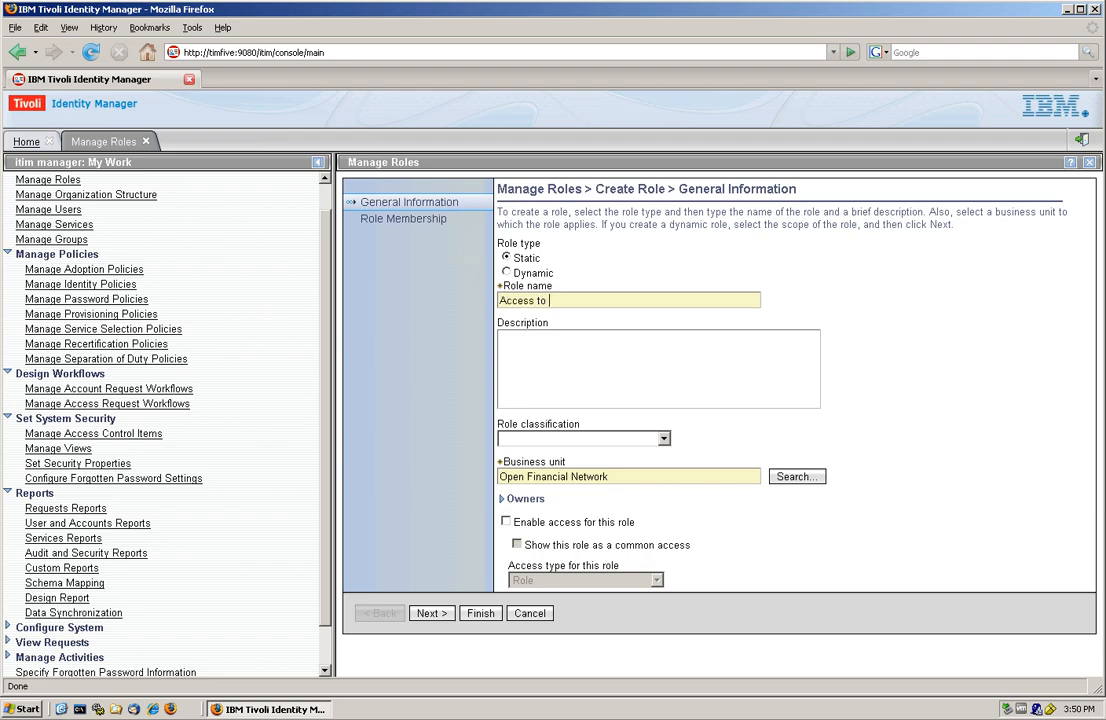
type("Active")
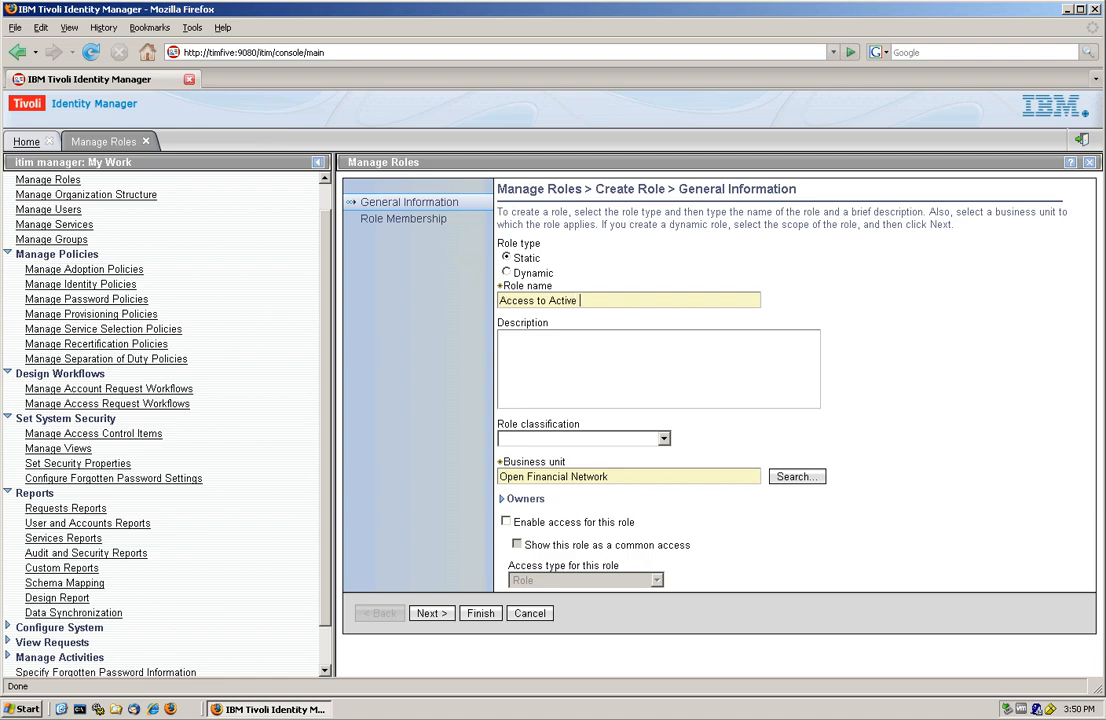
type("Directory")
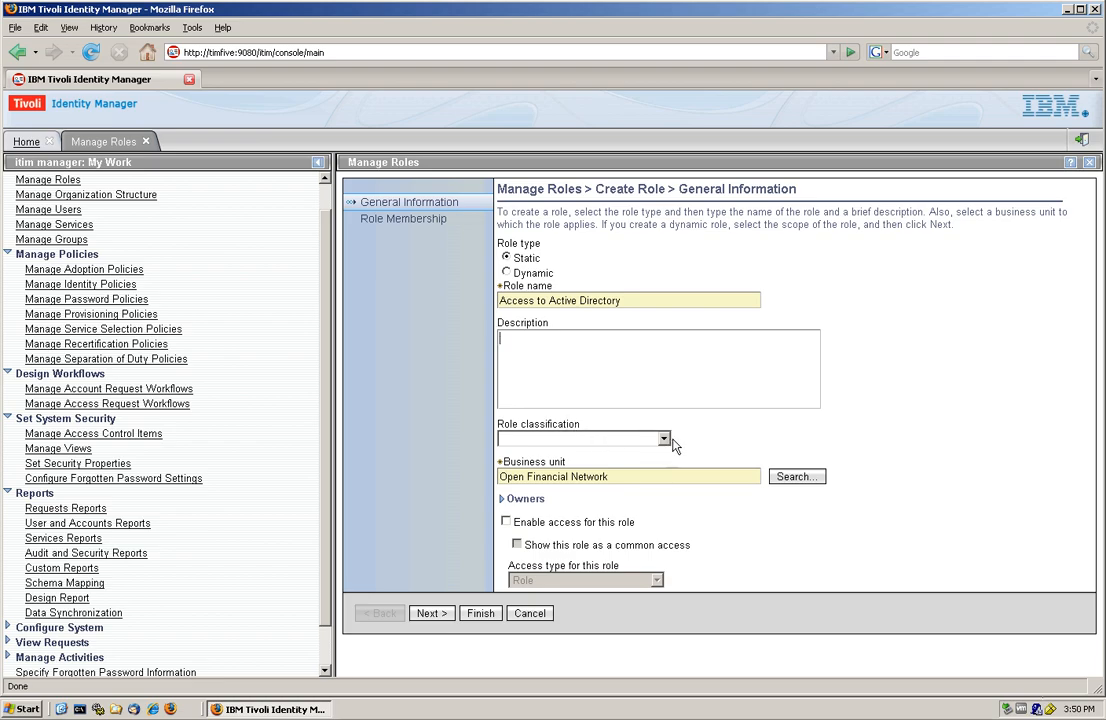
left_click(664, 438)
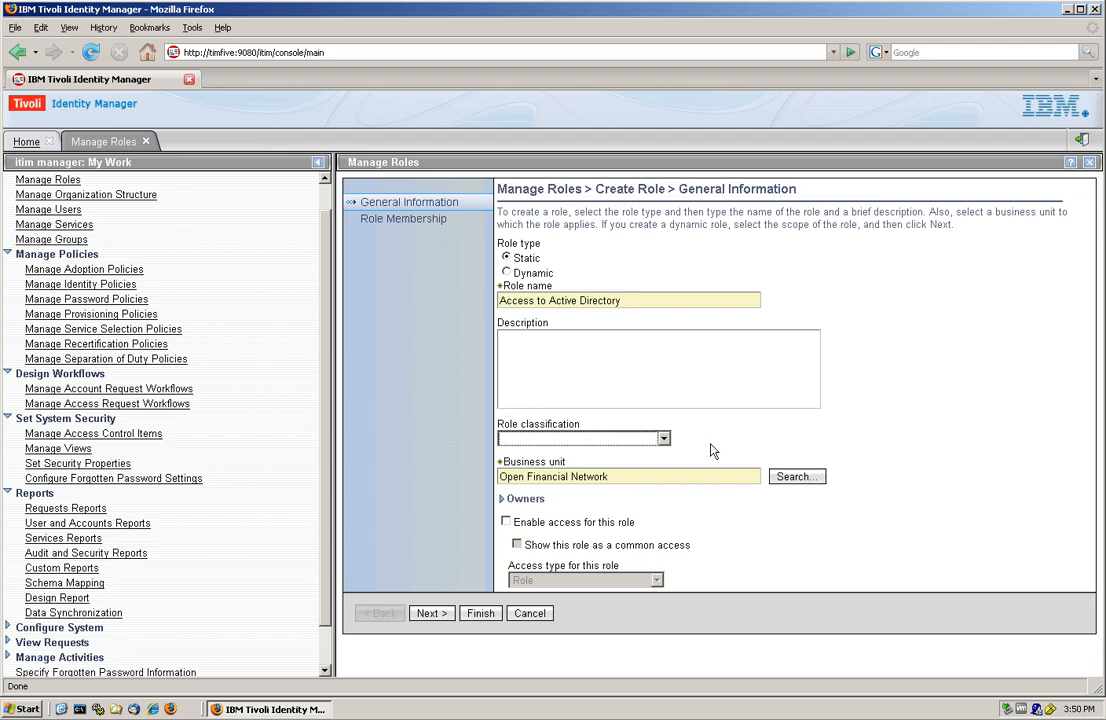
mouse_move(664, 460)
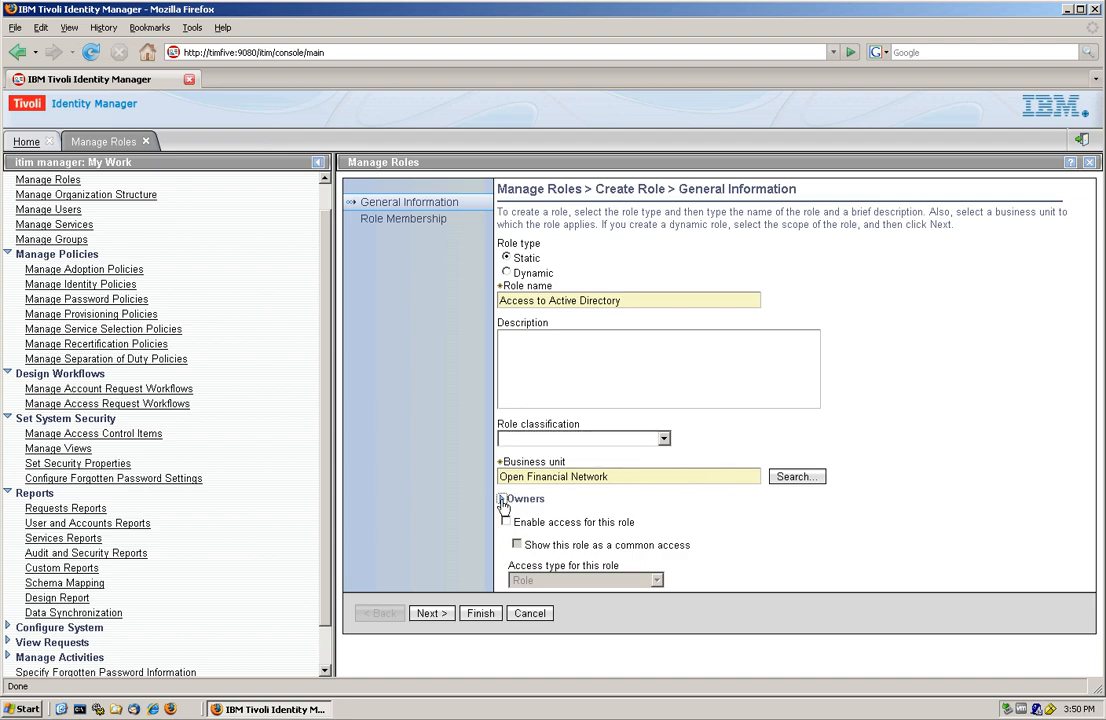
Review role owners, enable access requests for the role, finish creation and return home
left_click(500, 500)
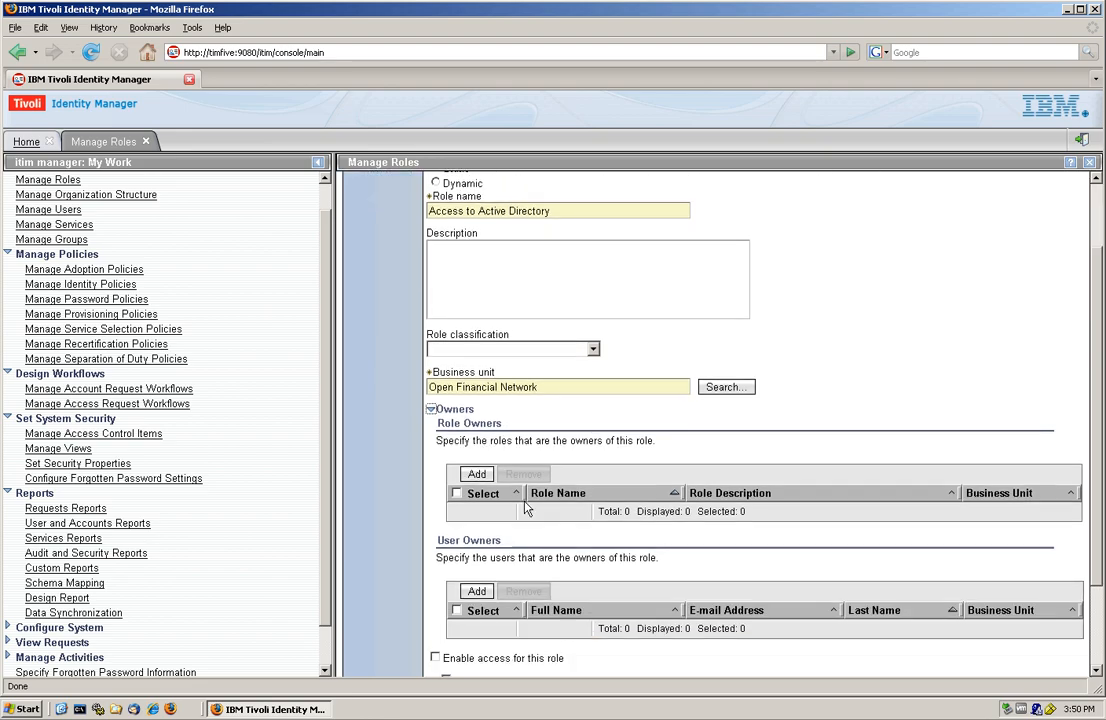
scroll("down", 3)
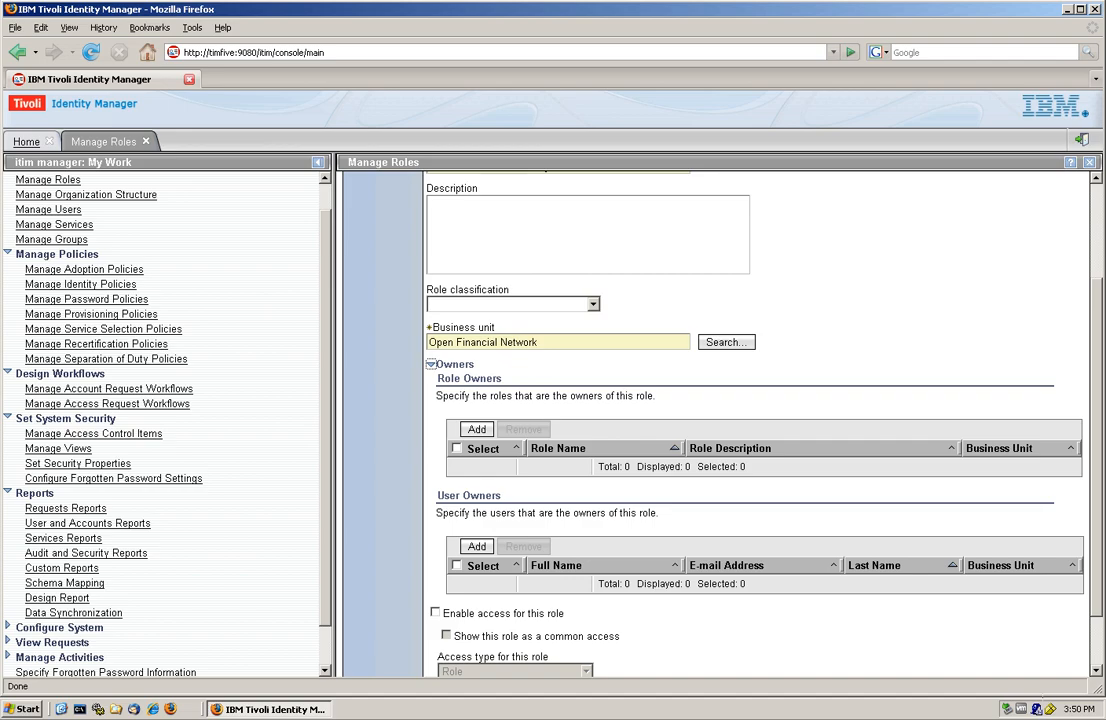
mouse_move(432, 364)
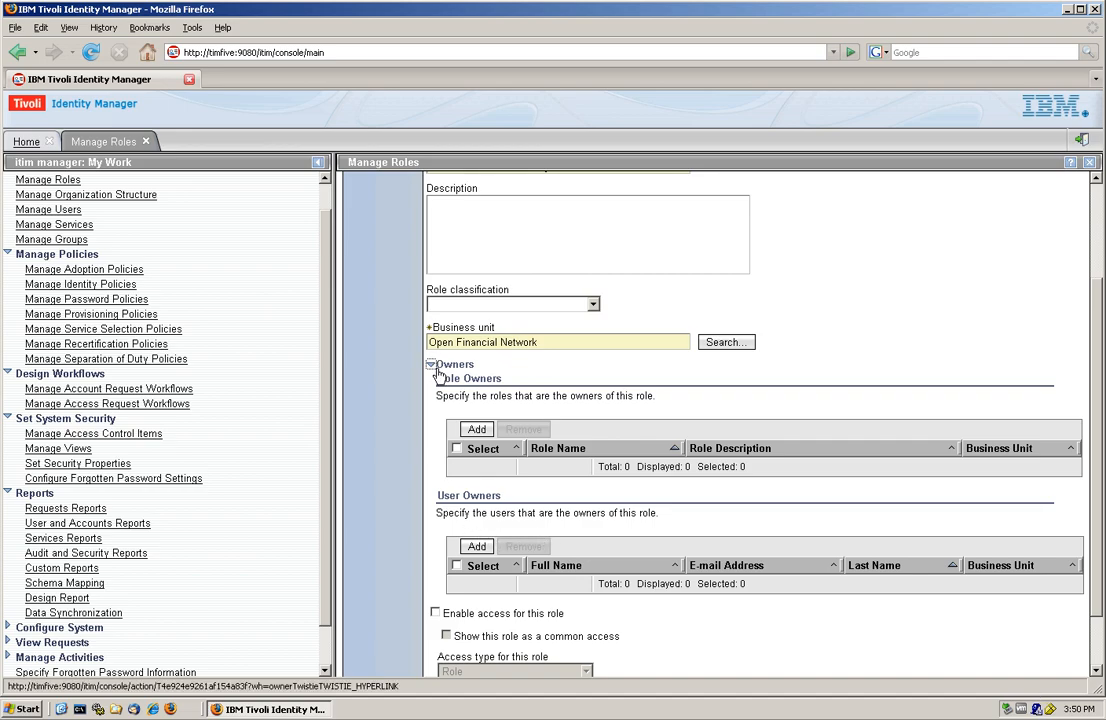
left_click(432, 364)
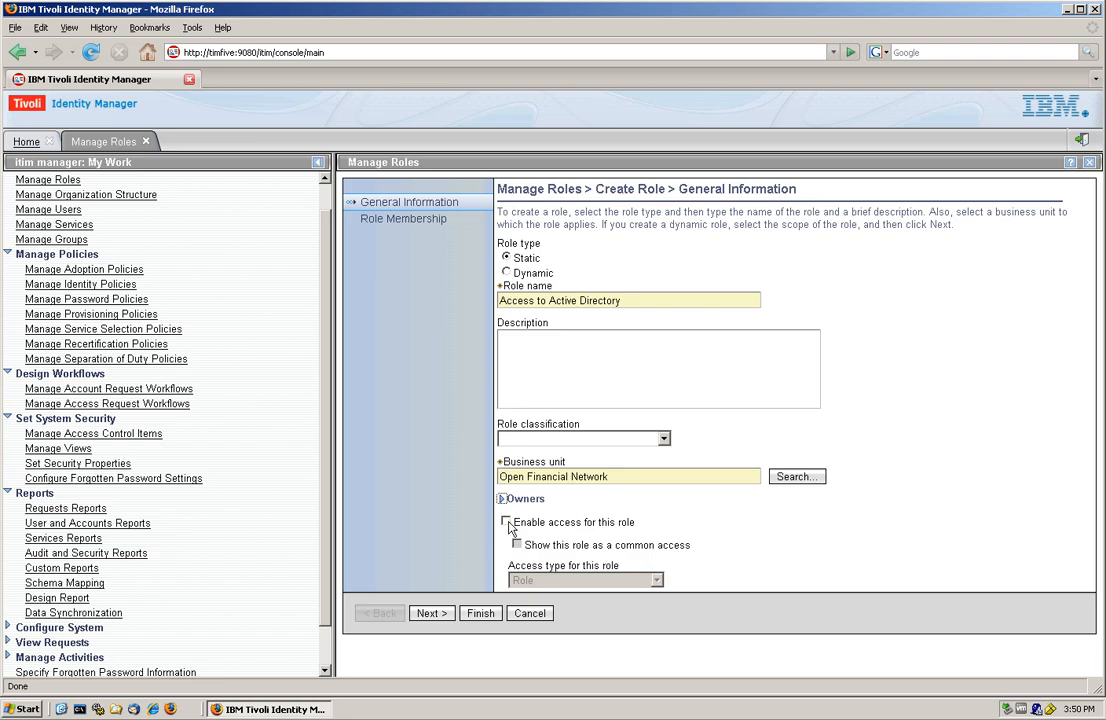
left_click(508, 522)
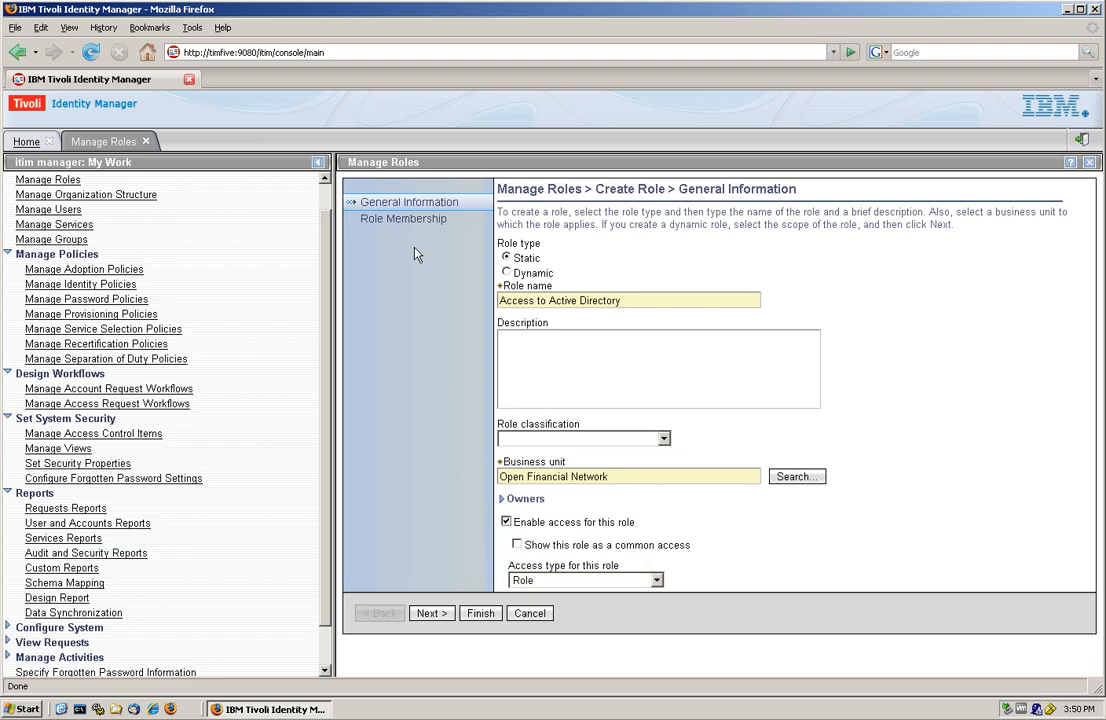
left_click(480, 612)
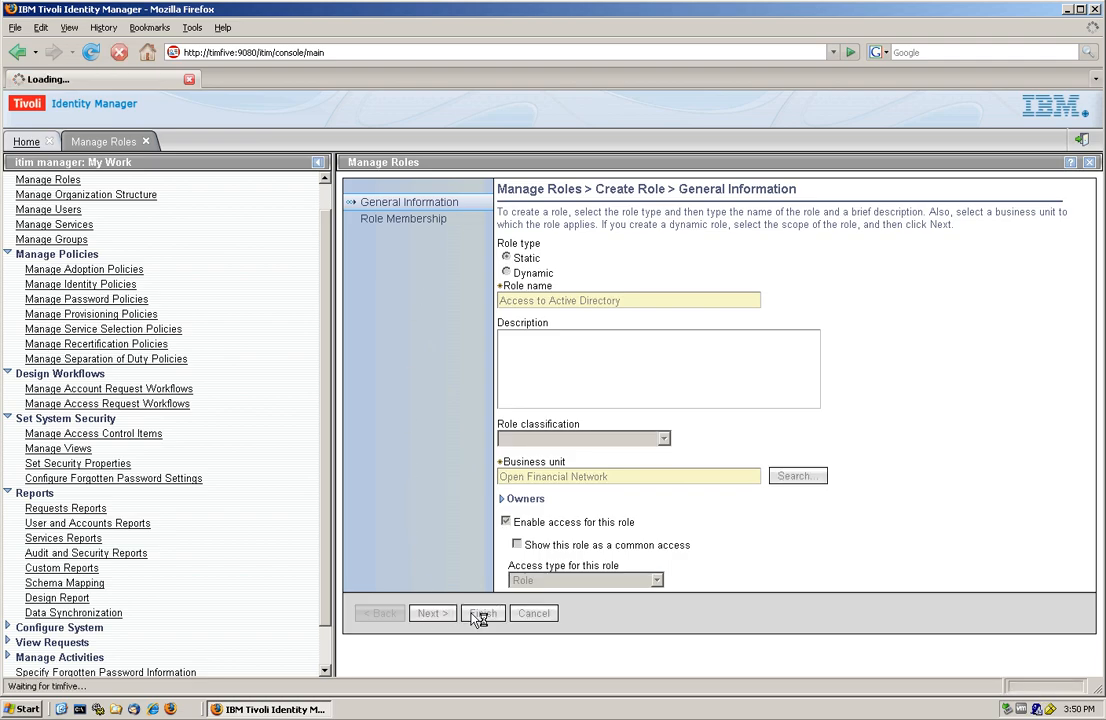
left_click(484, 612)
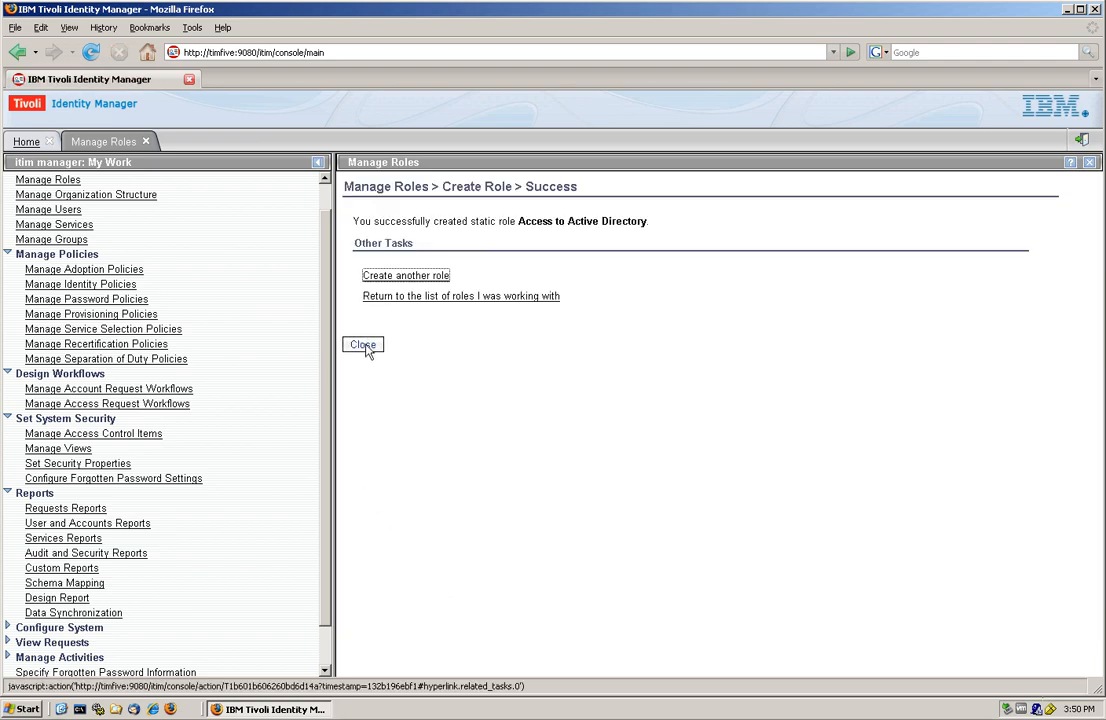
left_click(362, 344)
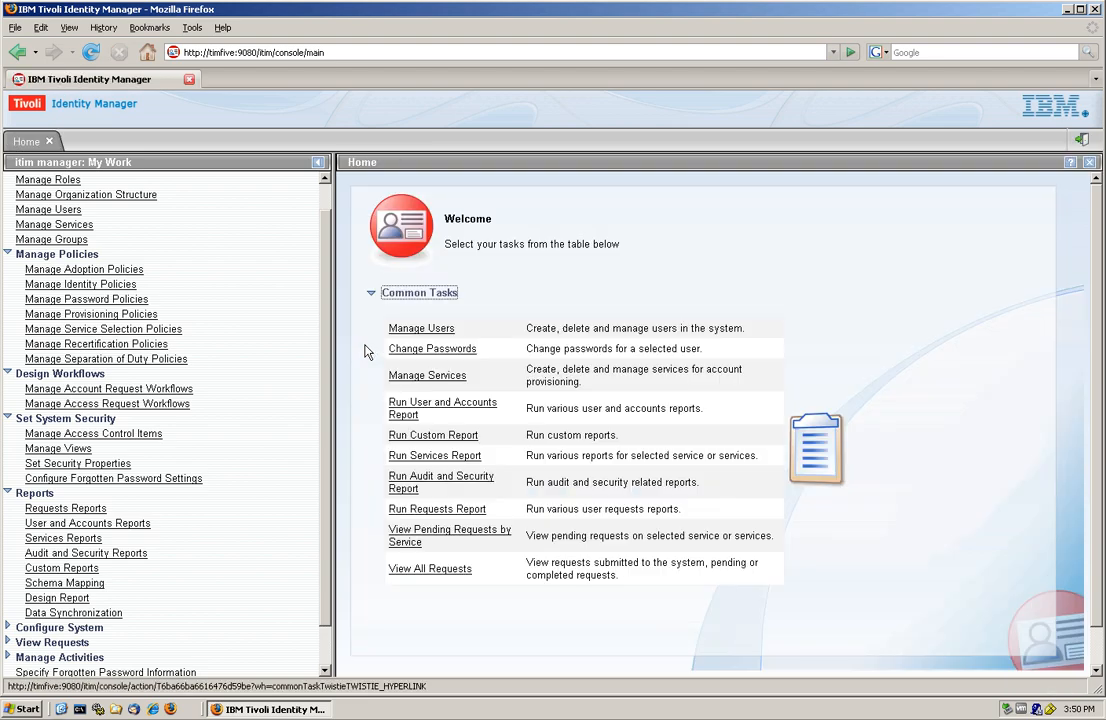
mouse_move(324, 336)
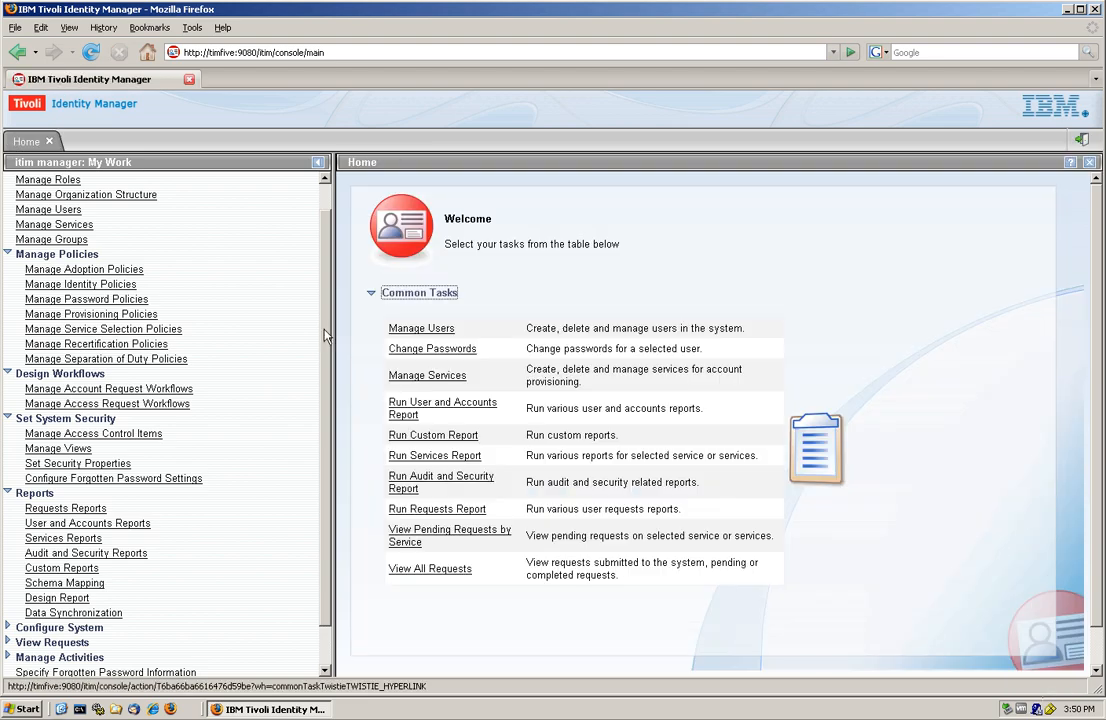
mouse_move(62, 290)
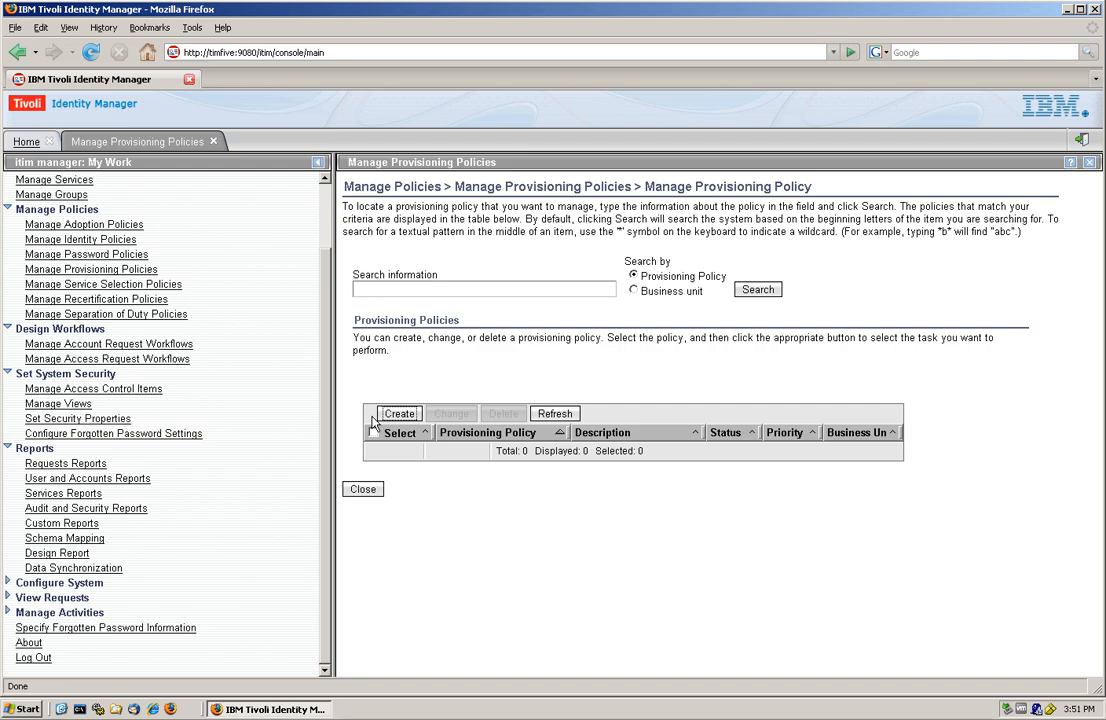
Start a new provisioning policy and enter its name as 'Access to AD'
left_click(400, 412)
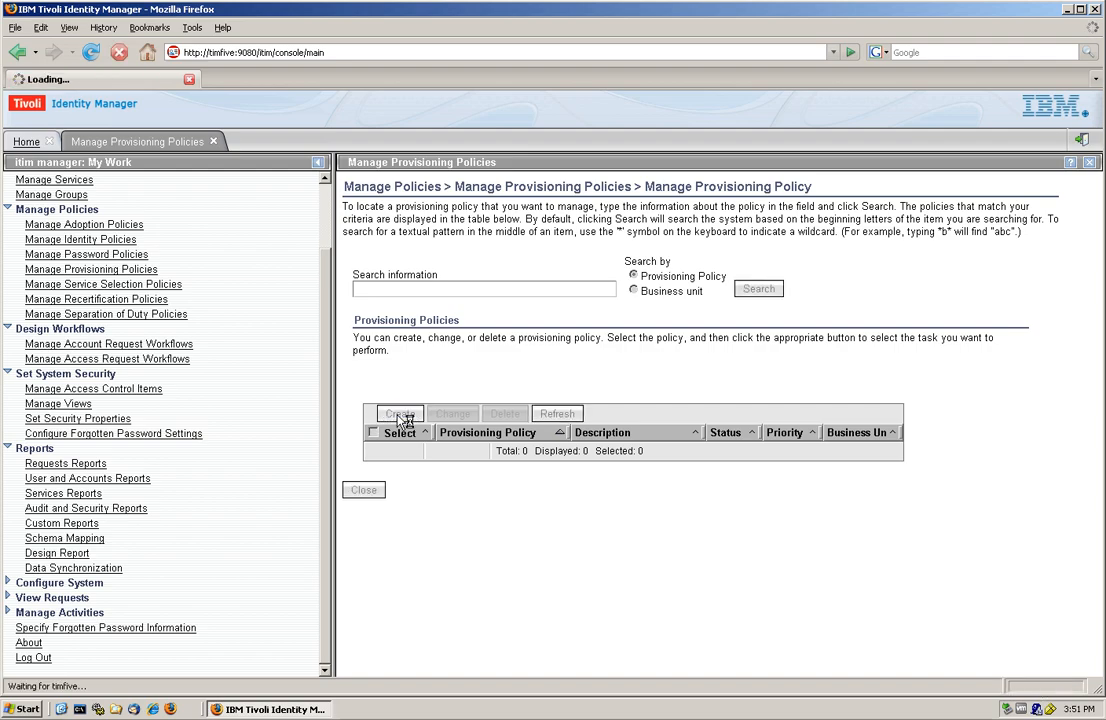
left_click(398, 412)
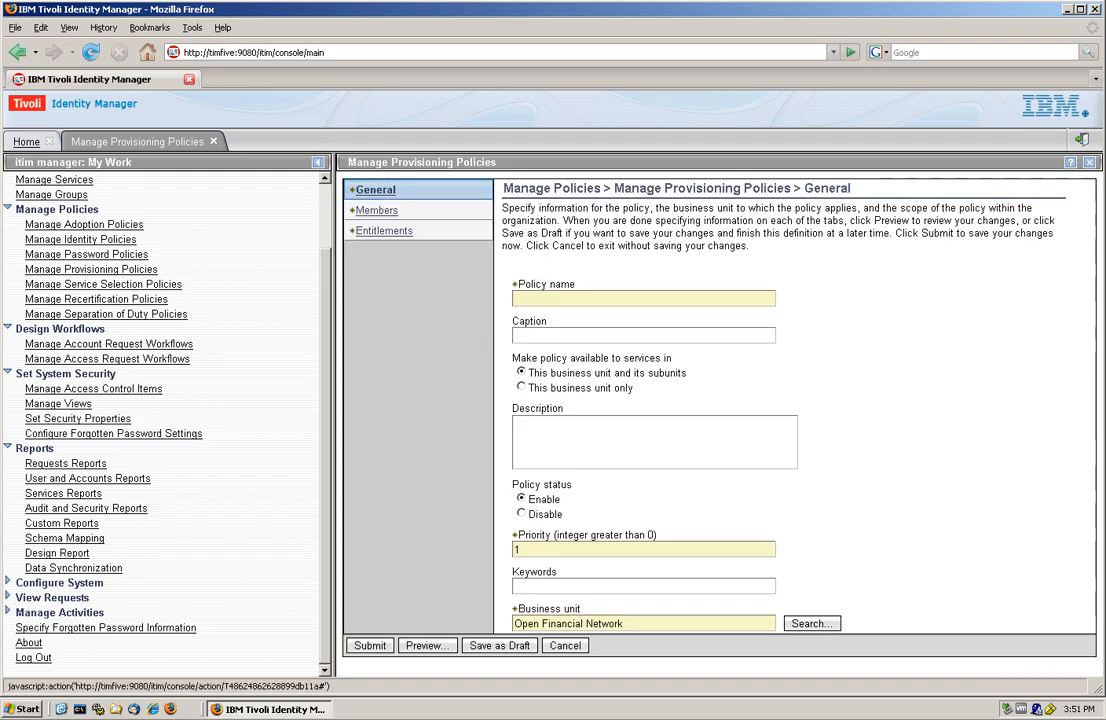
type("Access")
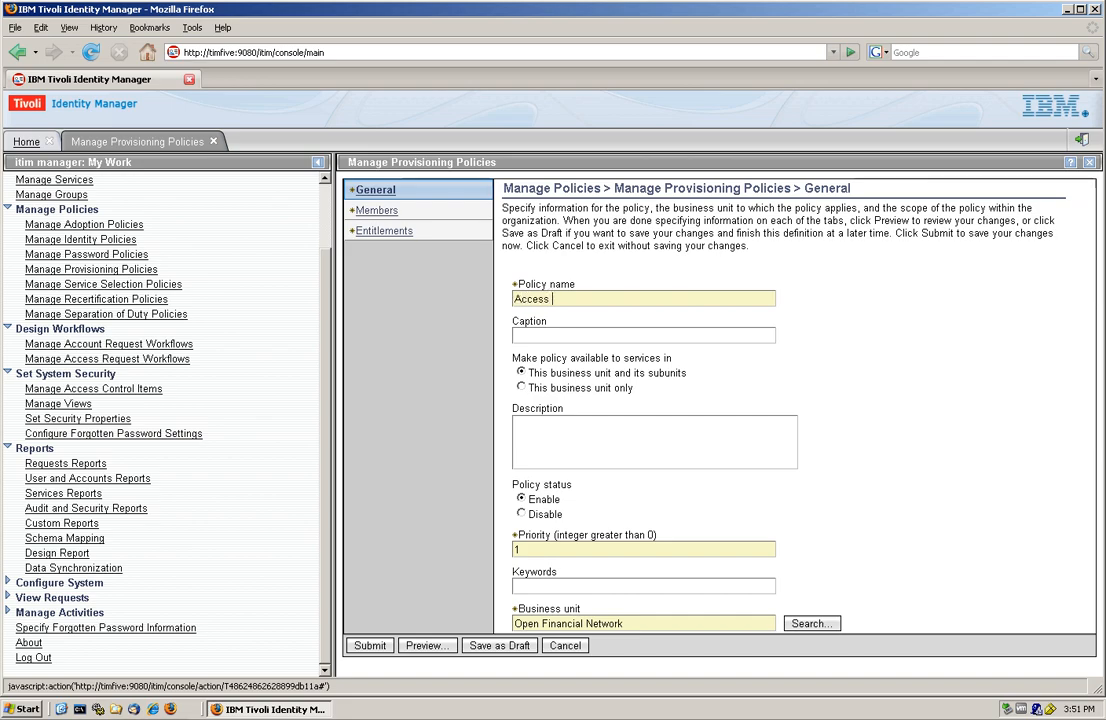
type("to A")
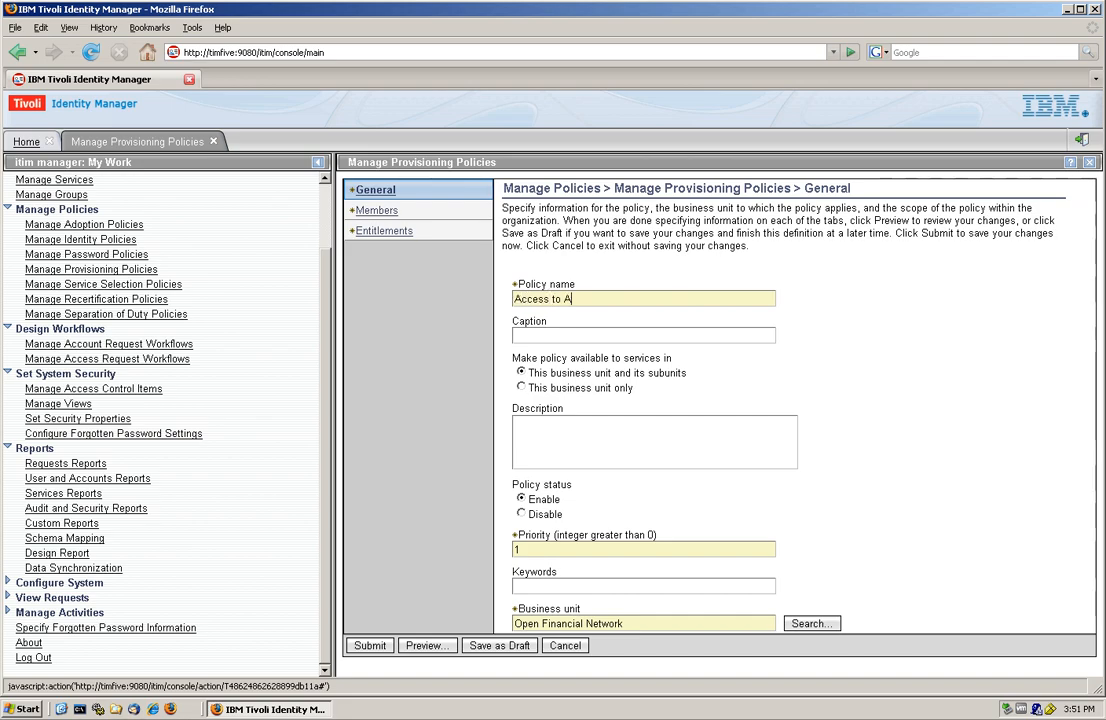
type("D")
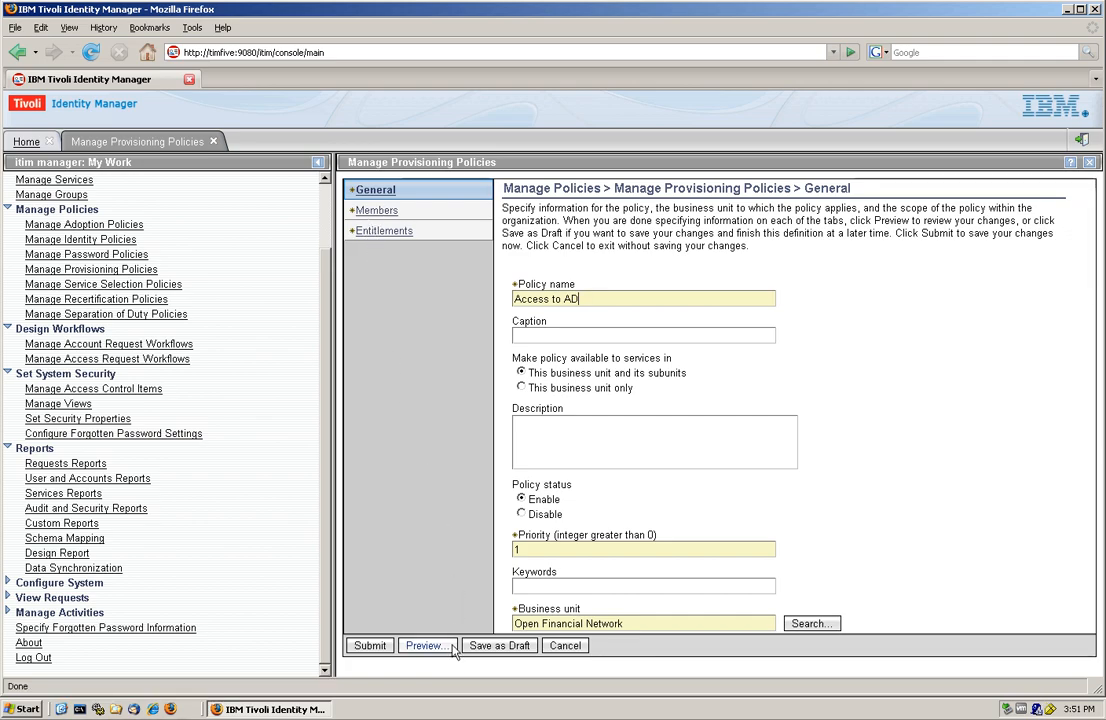
Restrict policy membership to roles specified below and search roles to add Access to Active Directory
left_click(376, 210)
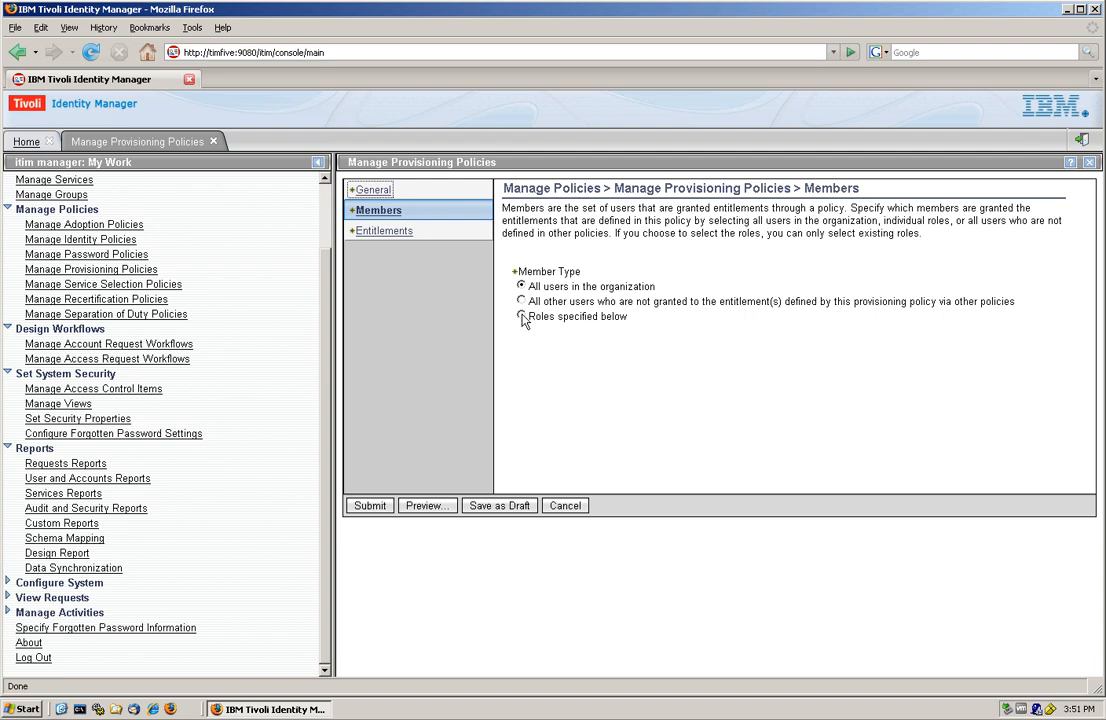
mouse_move(528, 318)
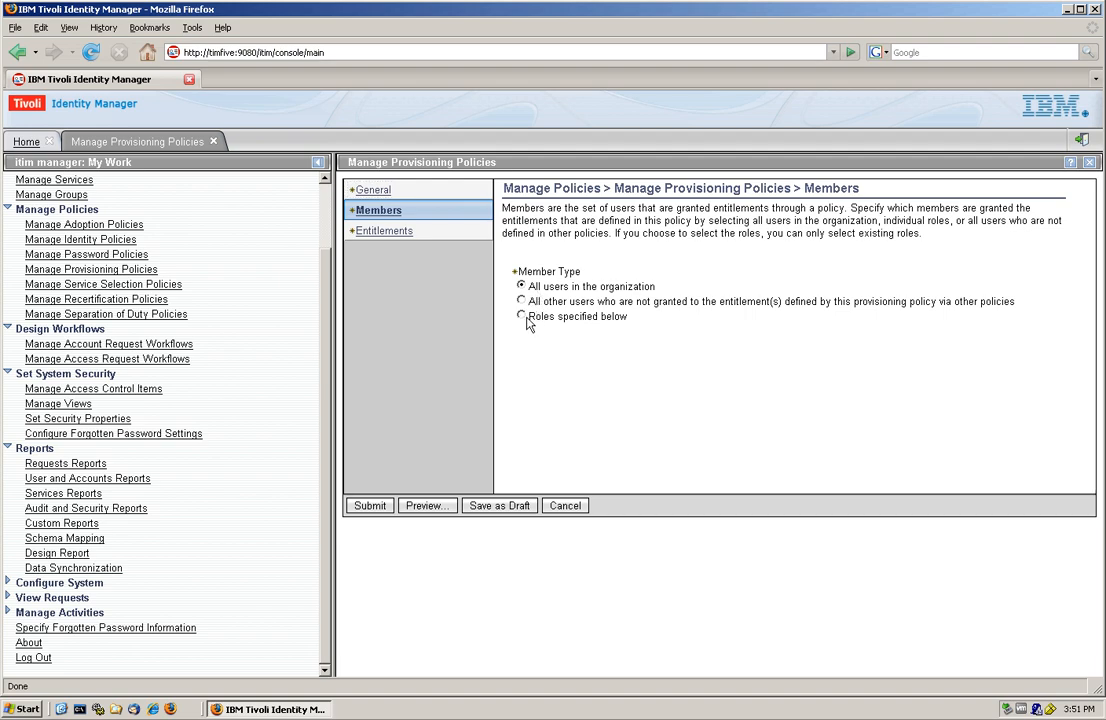
left_click(520, 316)
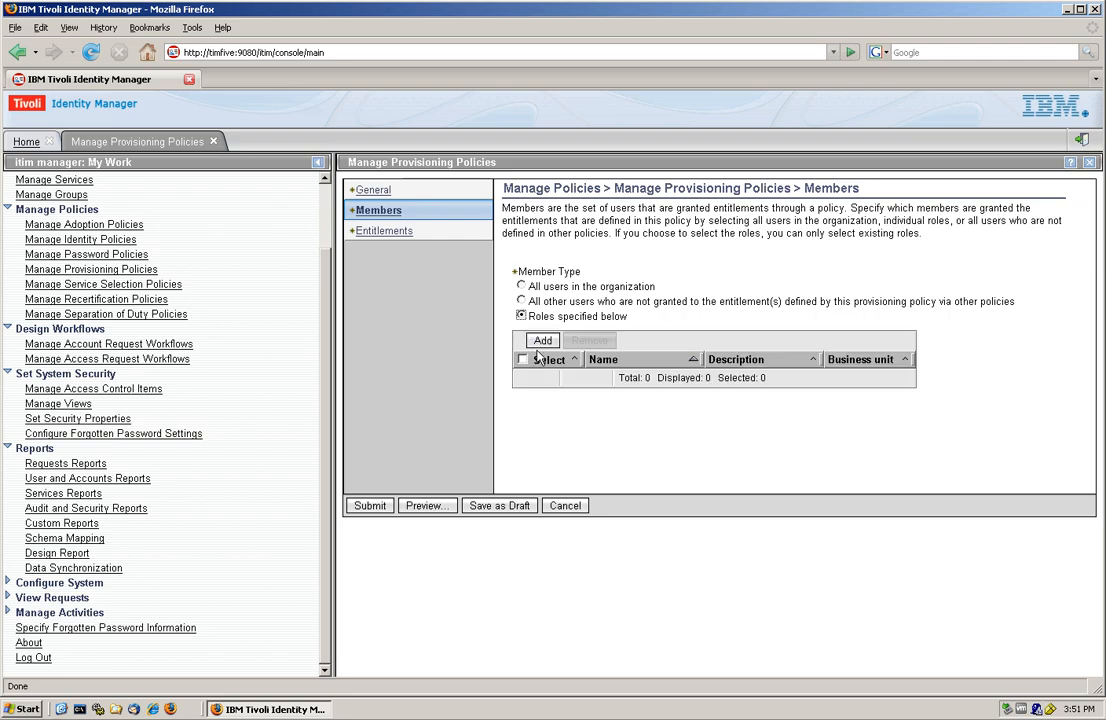
left_click(544, 340)
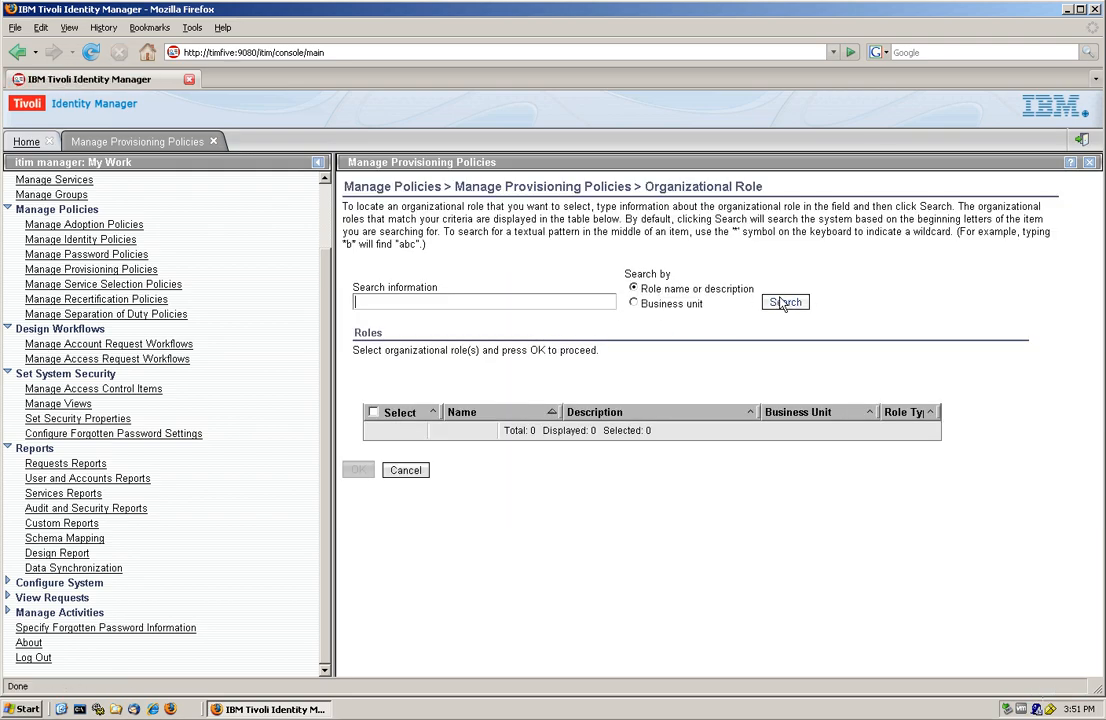
left_click(784, 302)
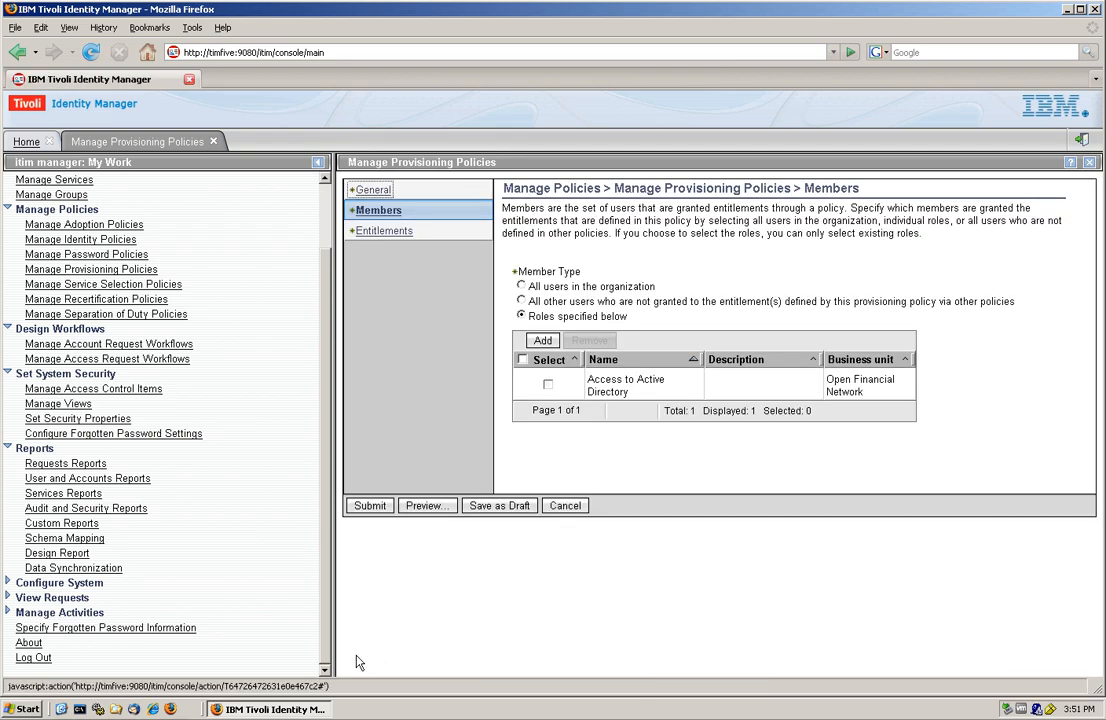
mouse_move(384, 232)
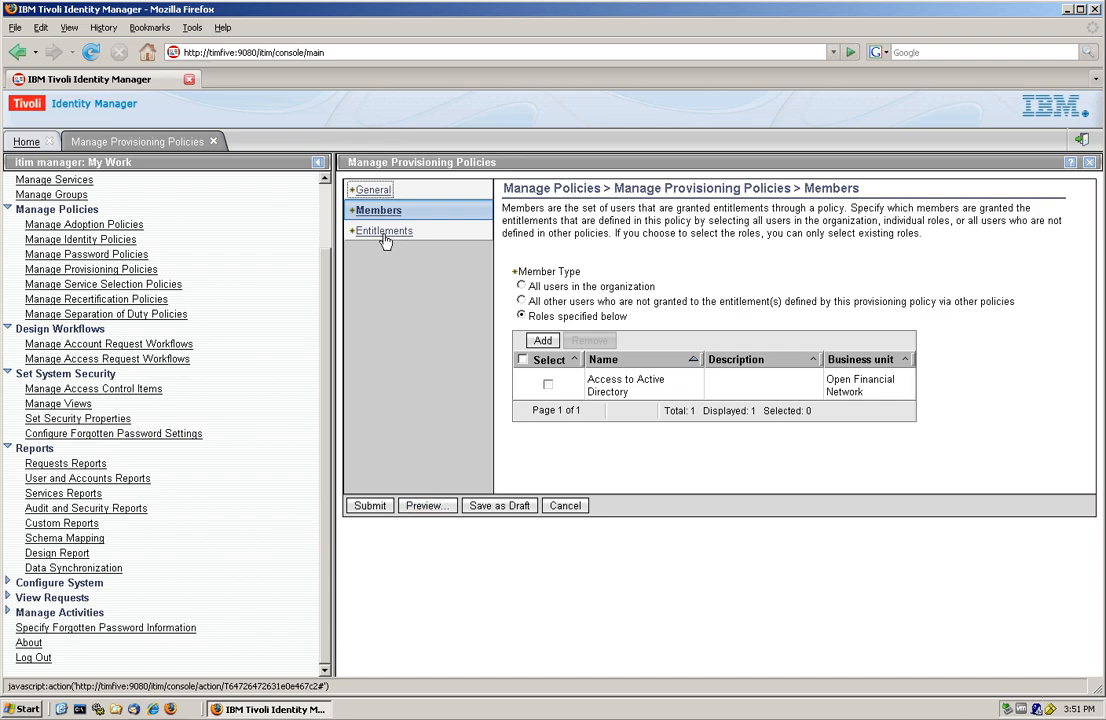
Create a new automatic entitlement targeting one specific service
left_click(384, 232)
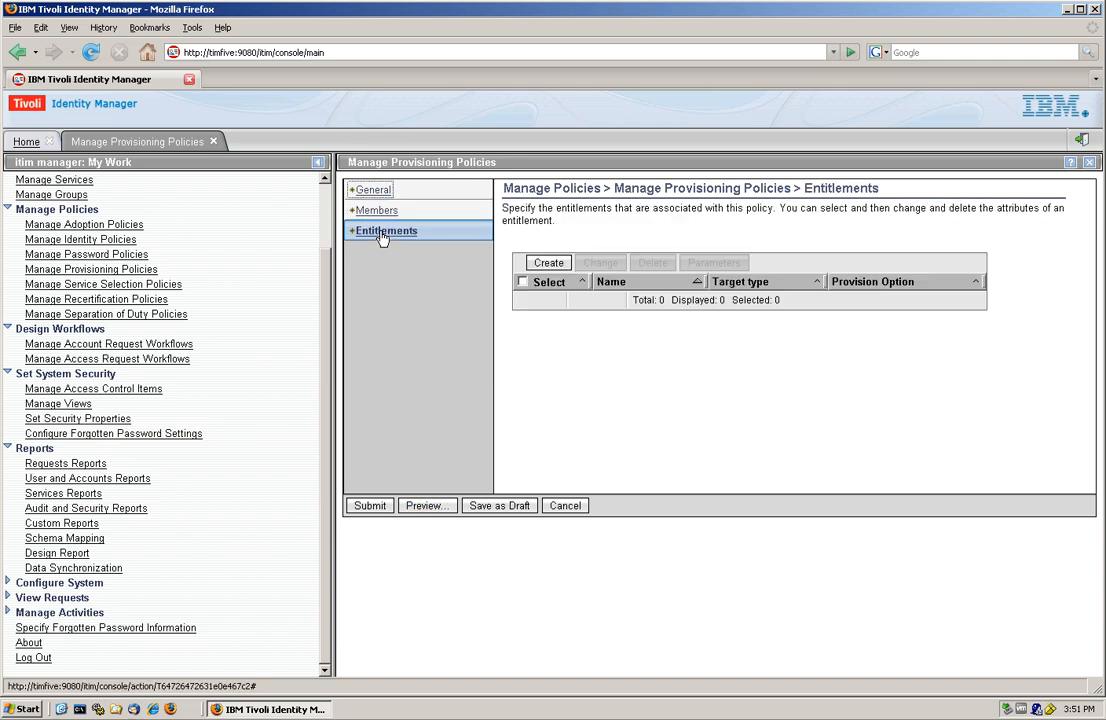
left_click(548, 262)
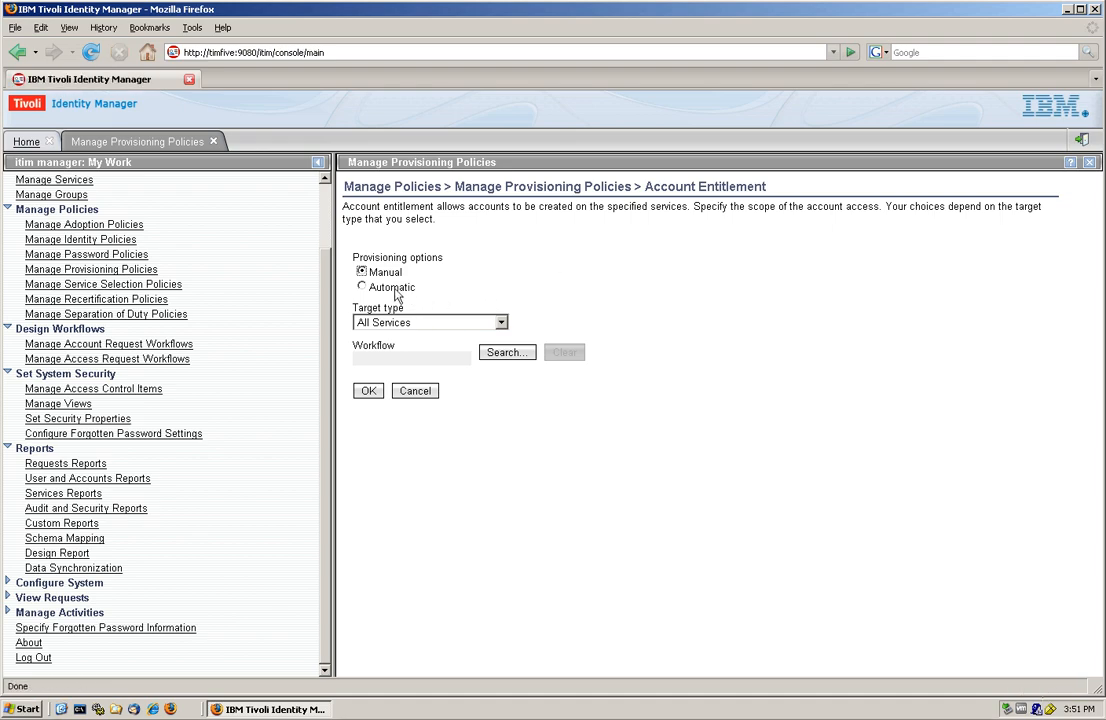
left_click(362, 288)
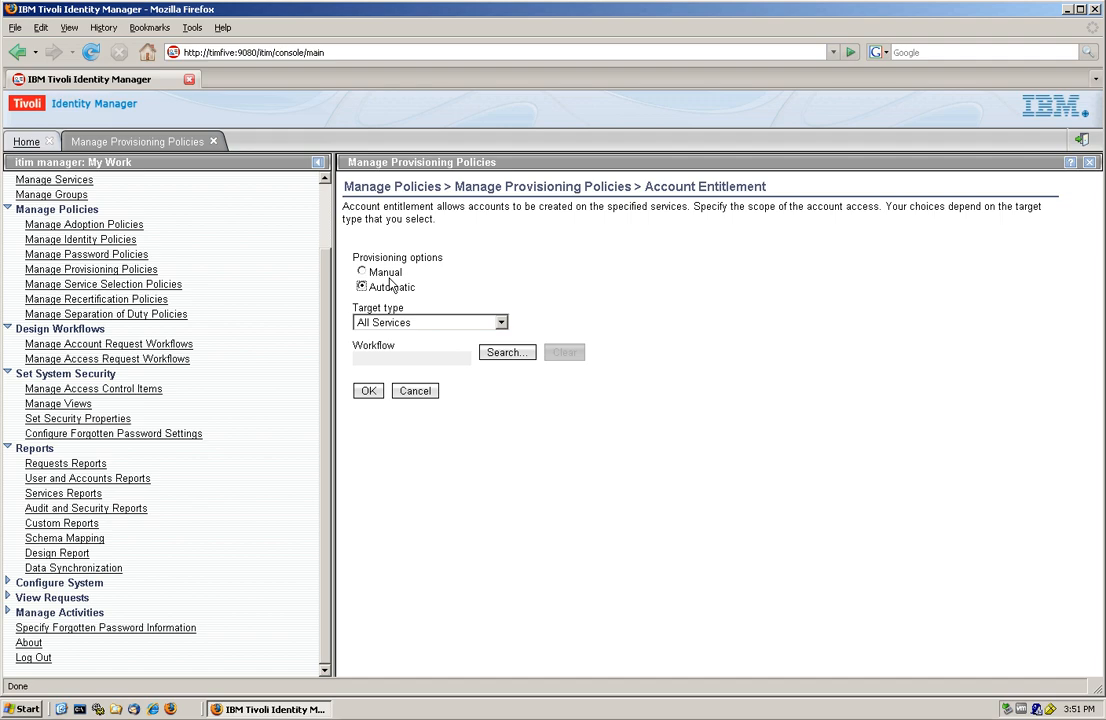
mouse_move(508, 330)
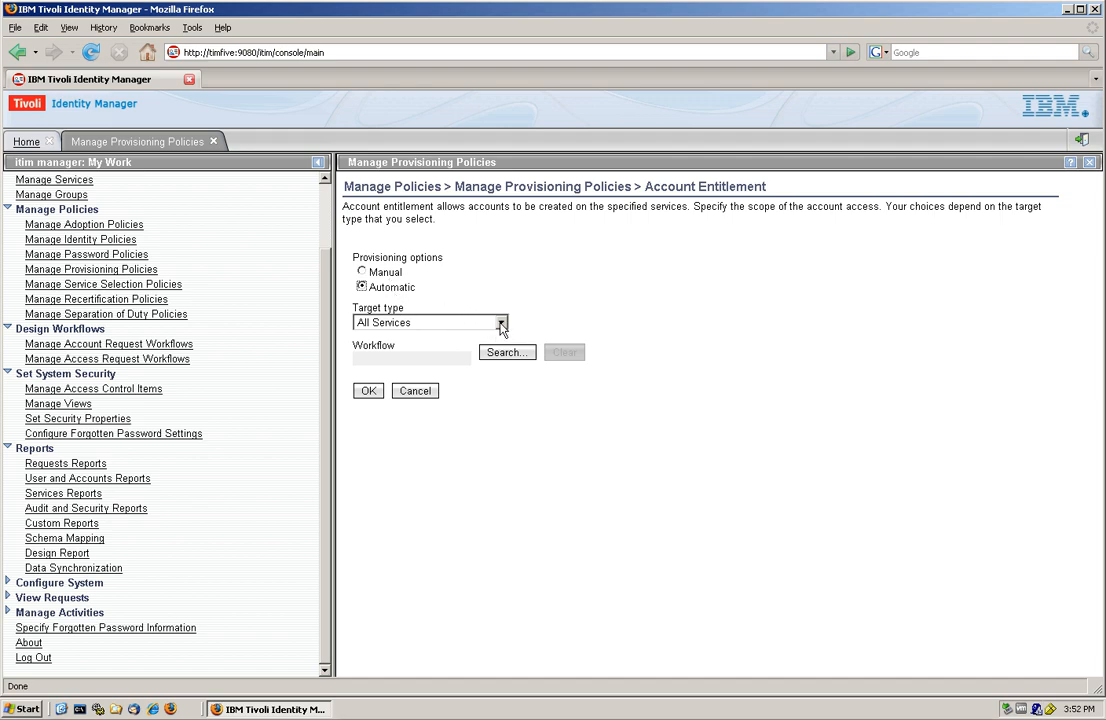
left_click(500, 322)
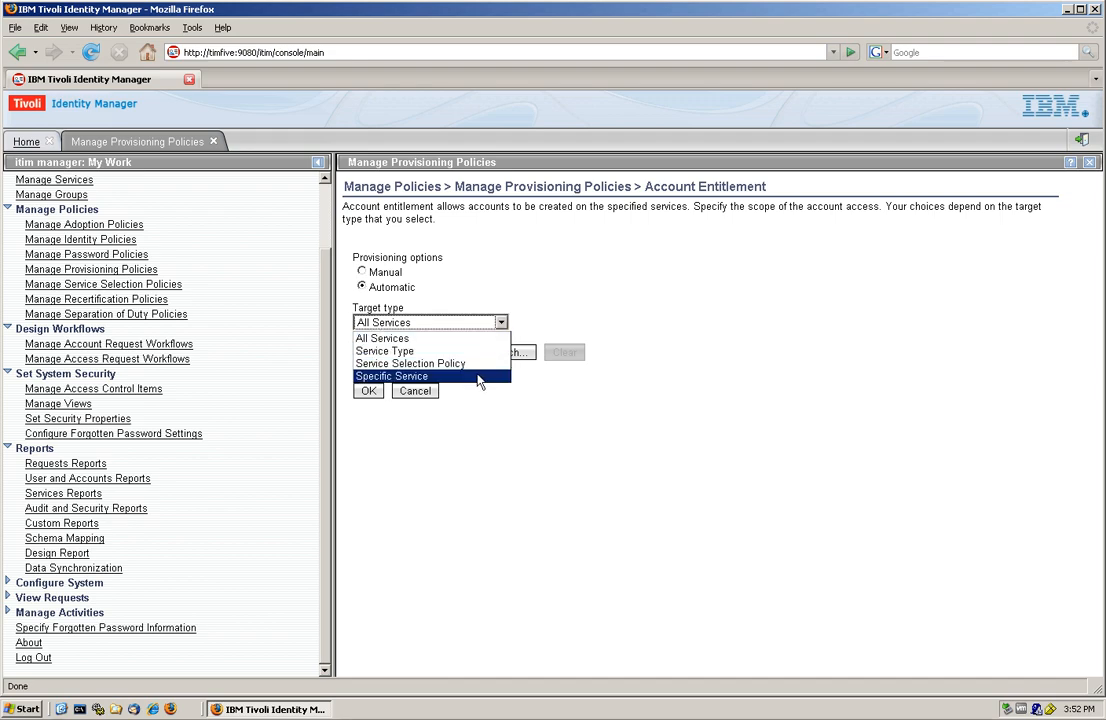
left_click(392, 376)
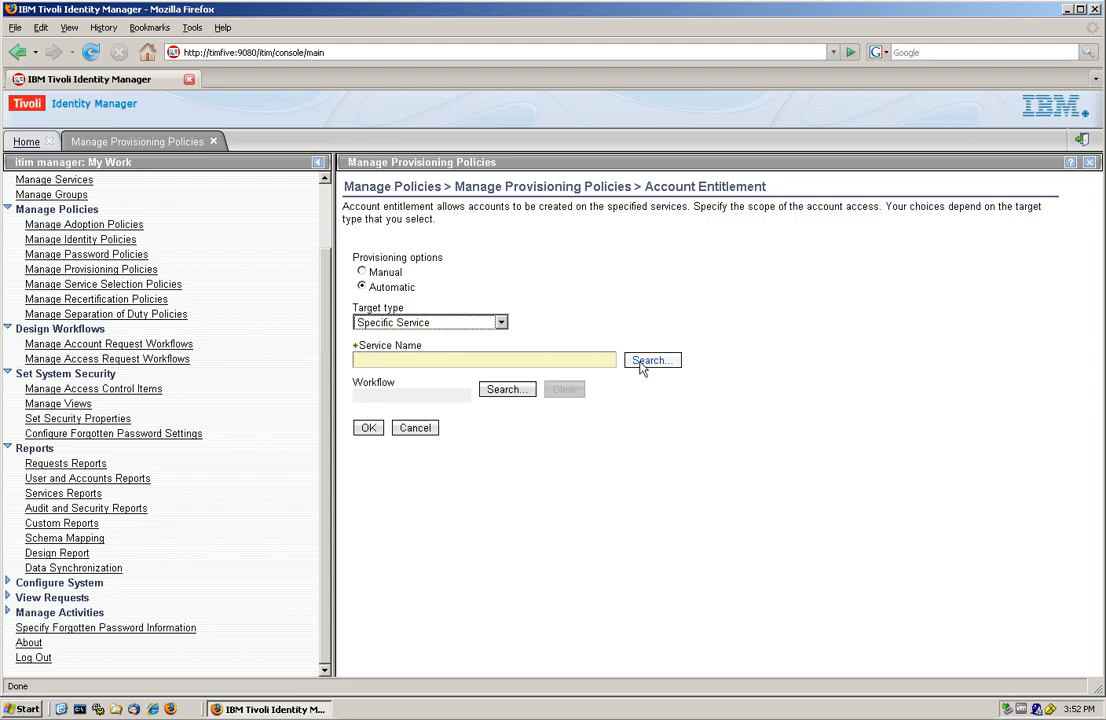
Search the services, pick BOO AD Service and confirm the account entitlement
left_click(652, 360)
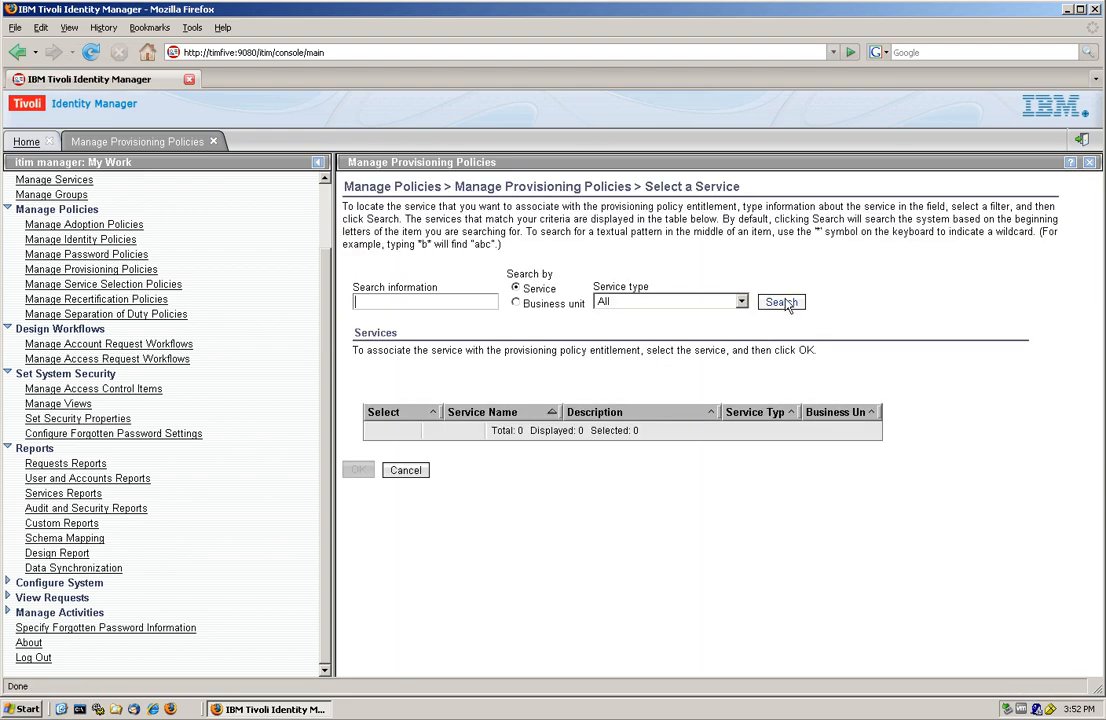
left_click(782, 302)
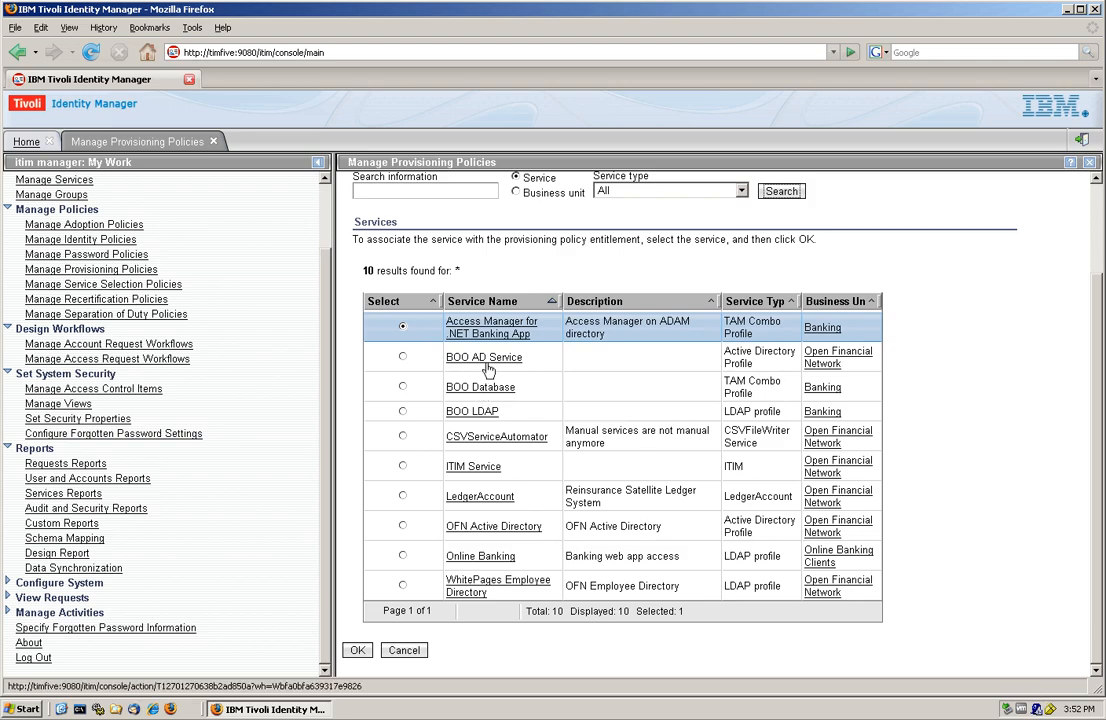
left_click(402, 356)
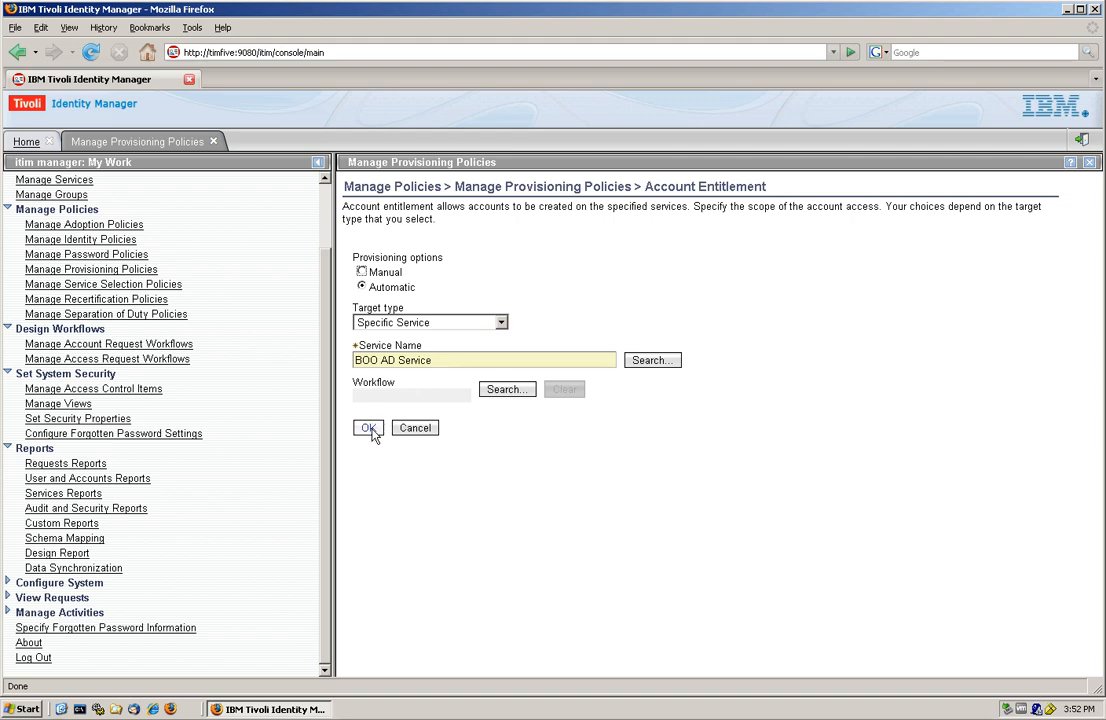
left_click(368, 428)
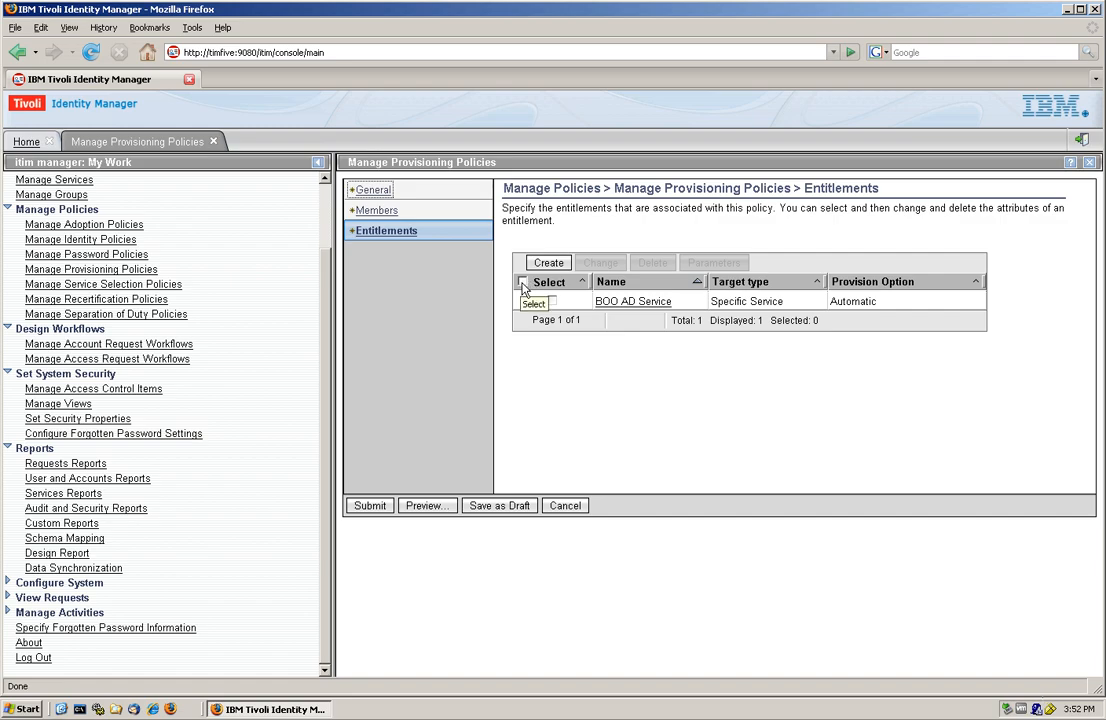
Browse the BOO AD Service entitlement's account attributes without adding parameters, then return to the entitlement list
left_click(552, 300)
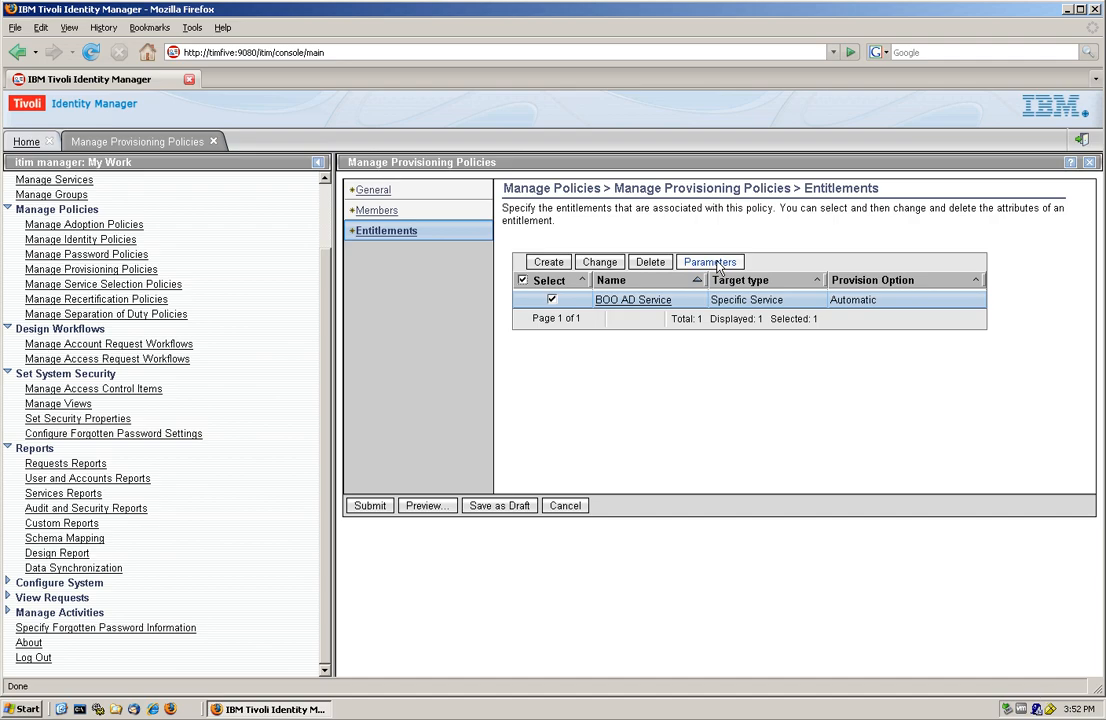
left_click(710, 260)
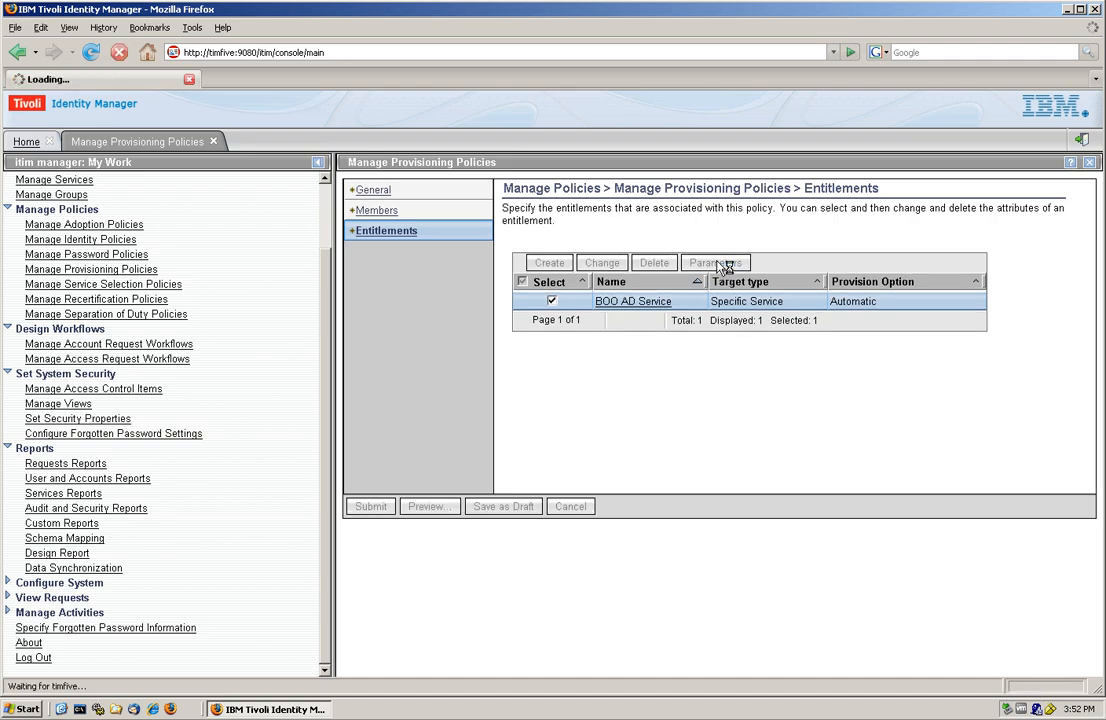
left_click(712, 262)
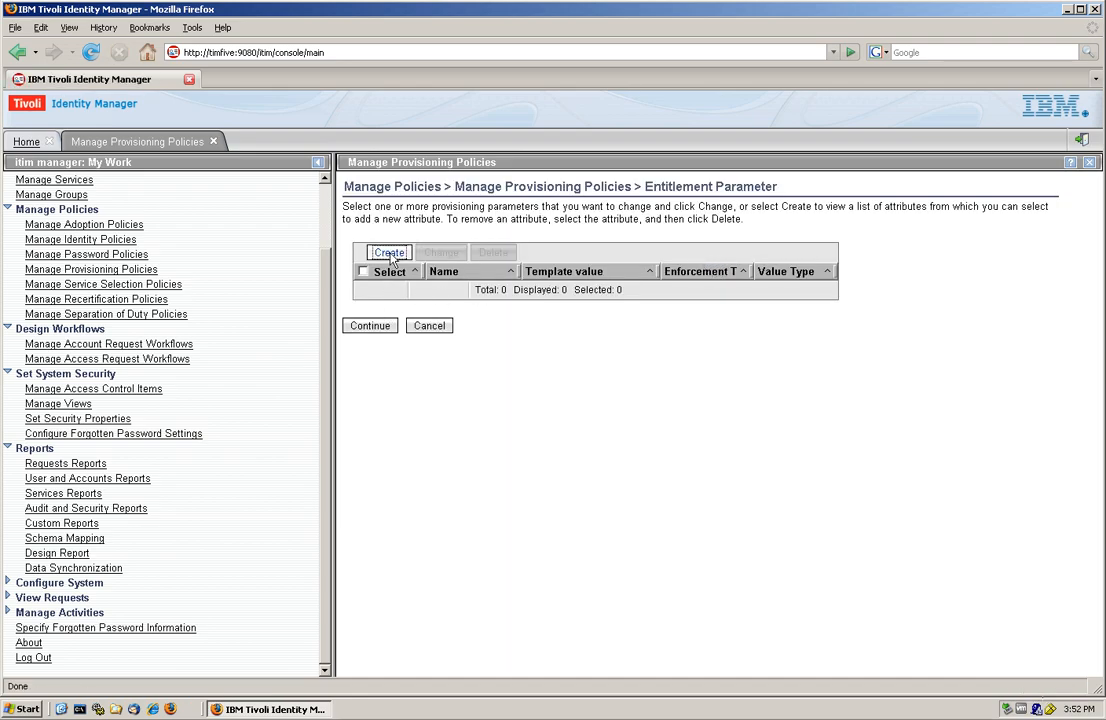
left_click(388, 252)
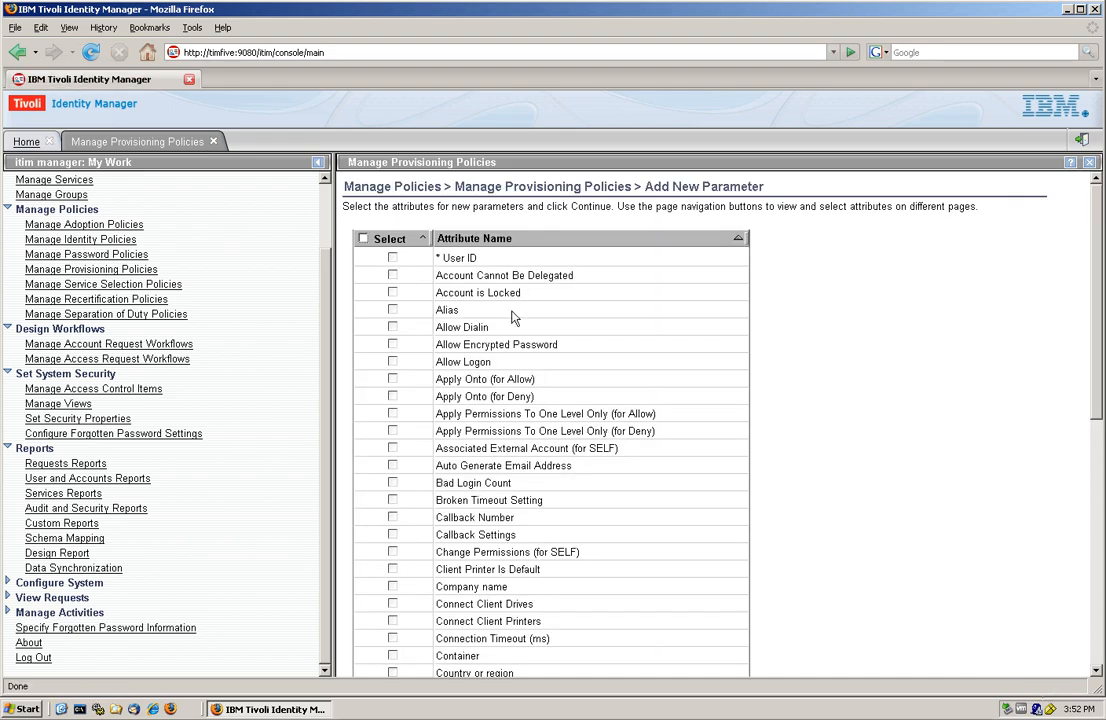
scroll("down", 3)
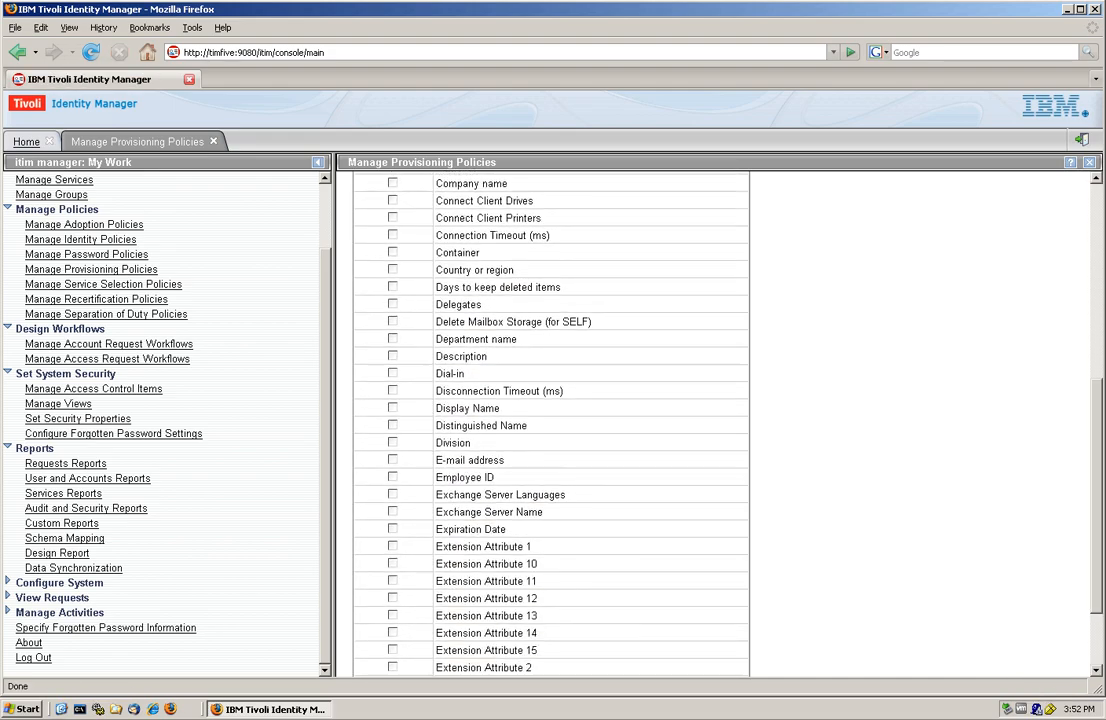
scroll("down", 3)
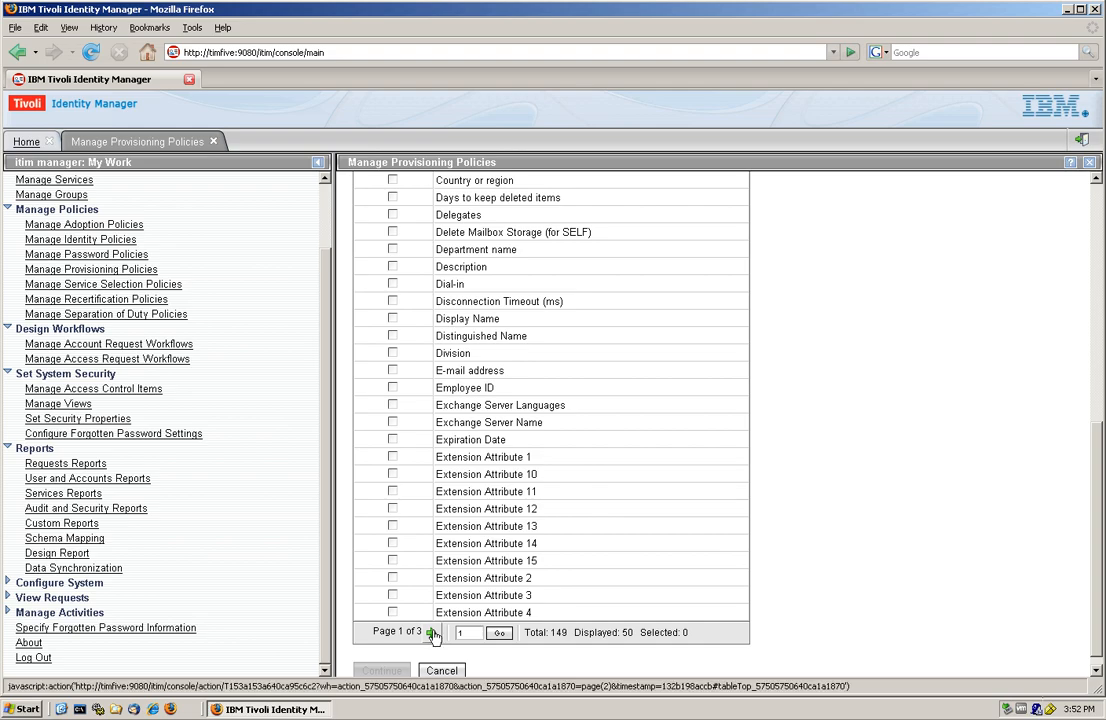
left_click(432, 632)
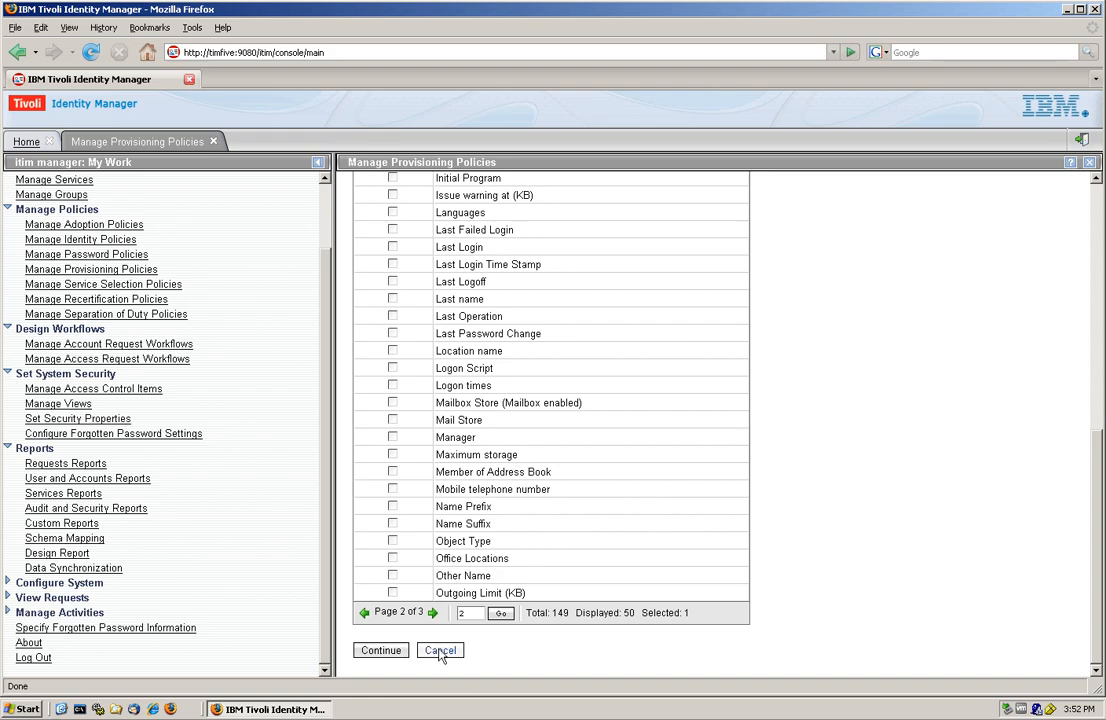
left_click(380, 650)
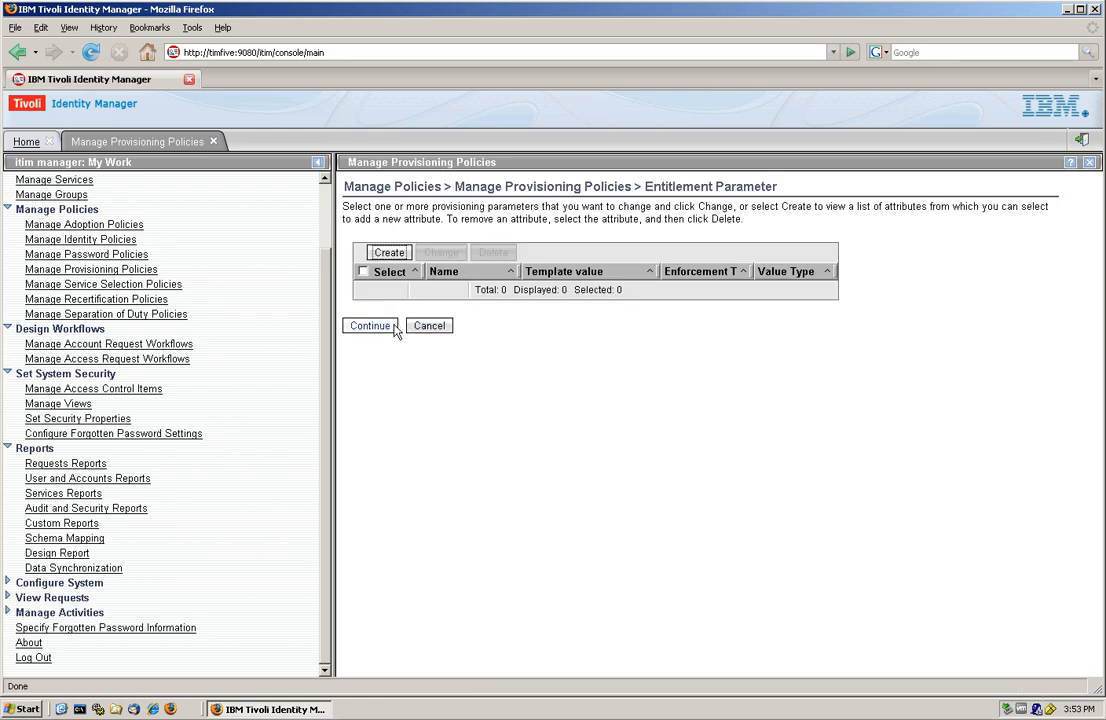
mouse_move(376, 330)
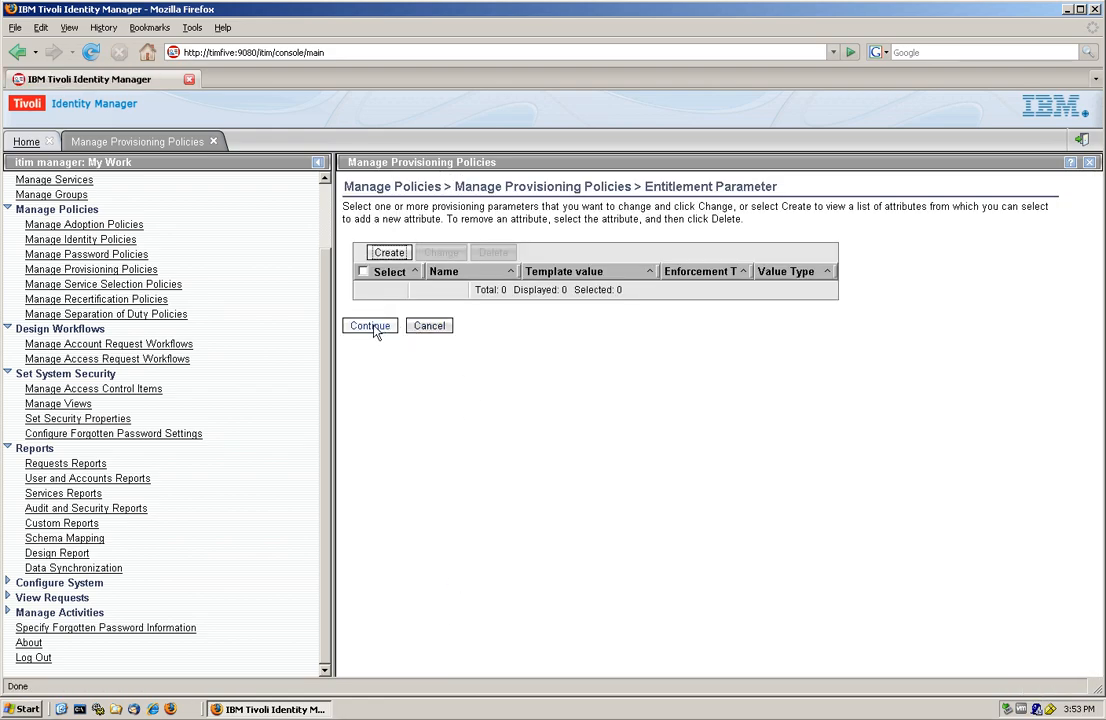
left_click(370, 324)
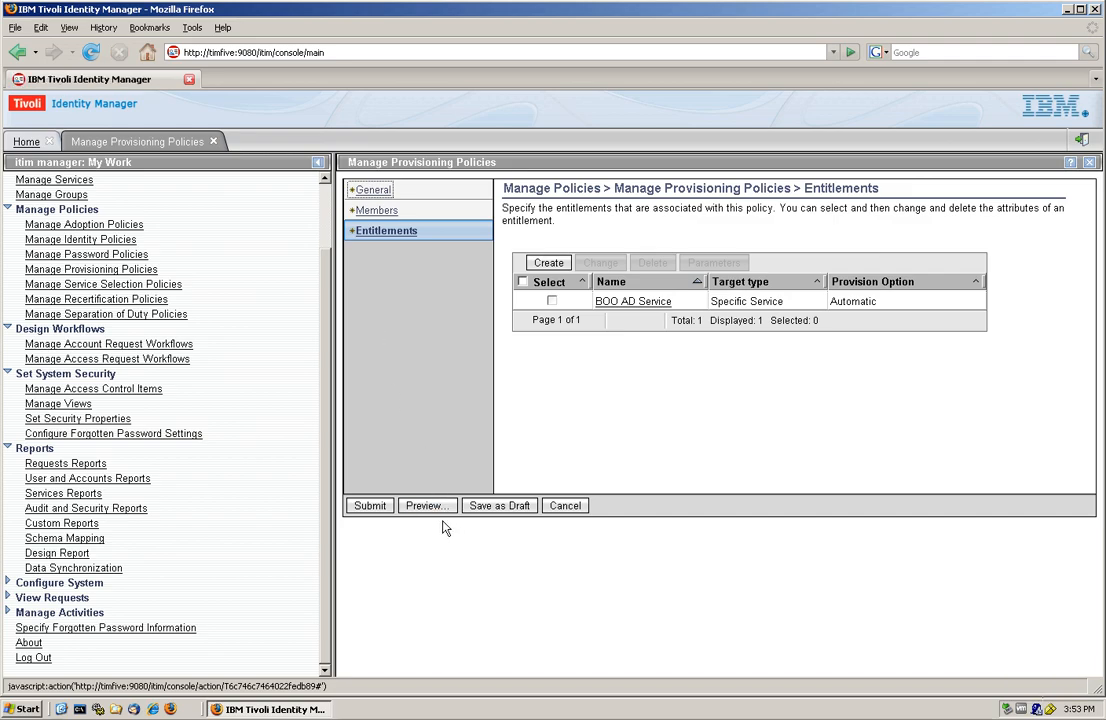
Submit the Access to AD policy for immediate creation and dismiss the success page
left_click(368, 504)
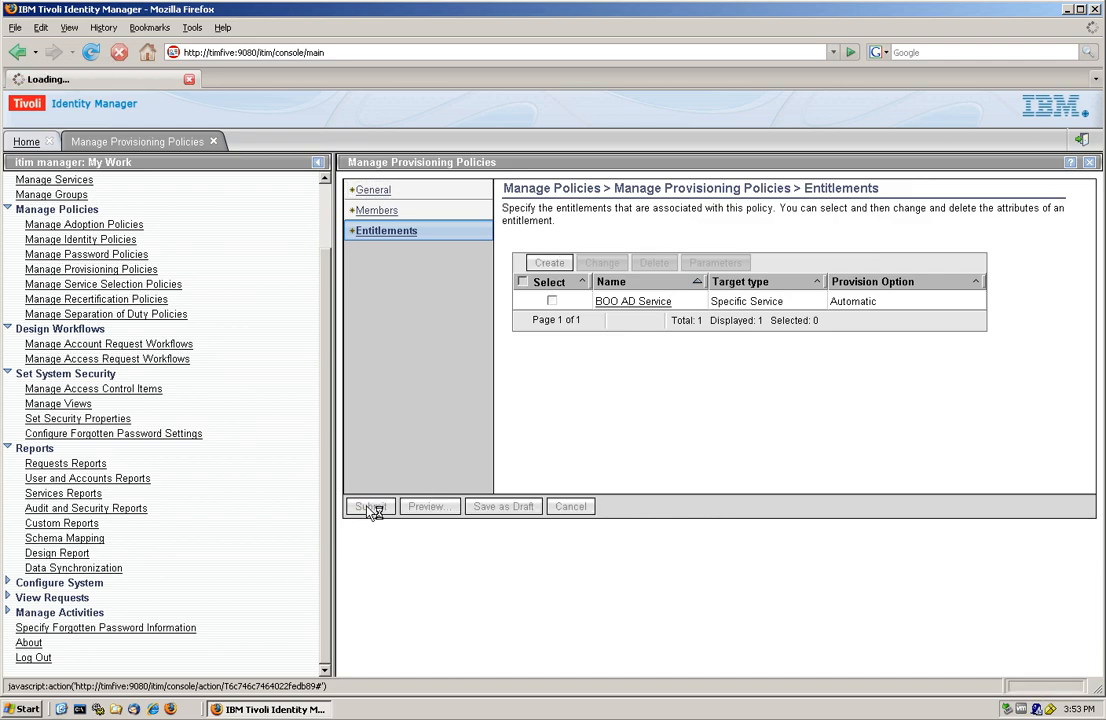
left_click(368, 506)
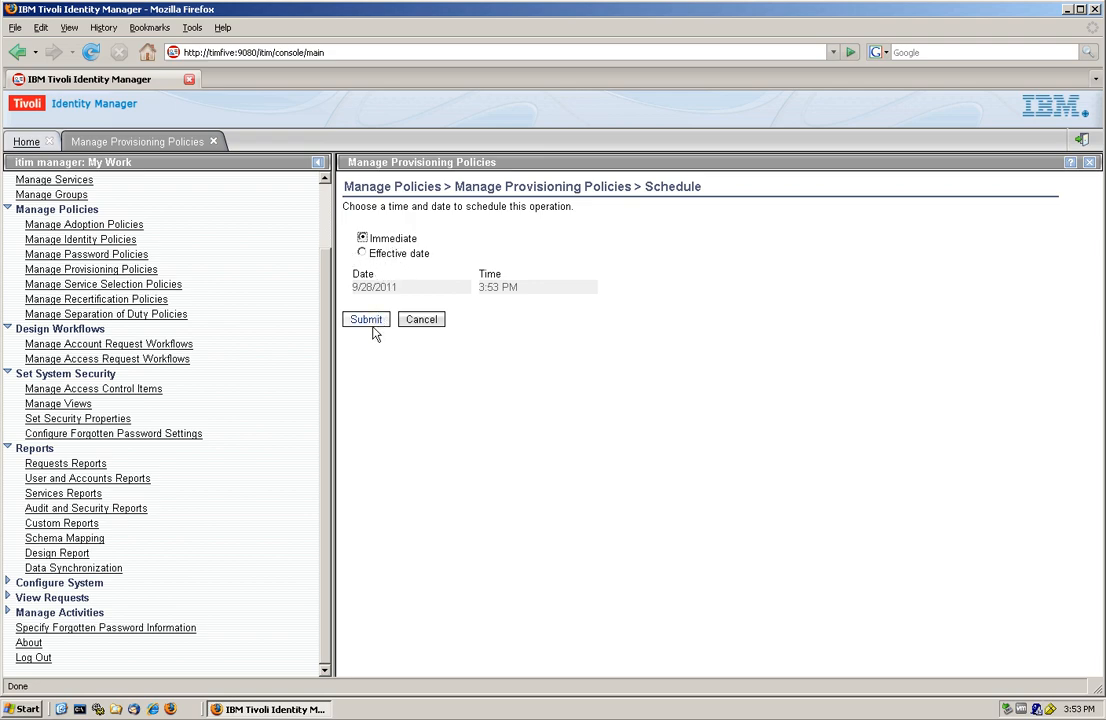
left_click(366, 320)
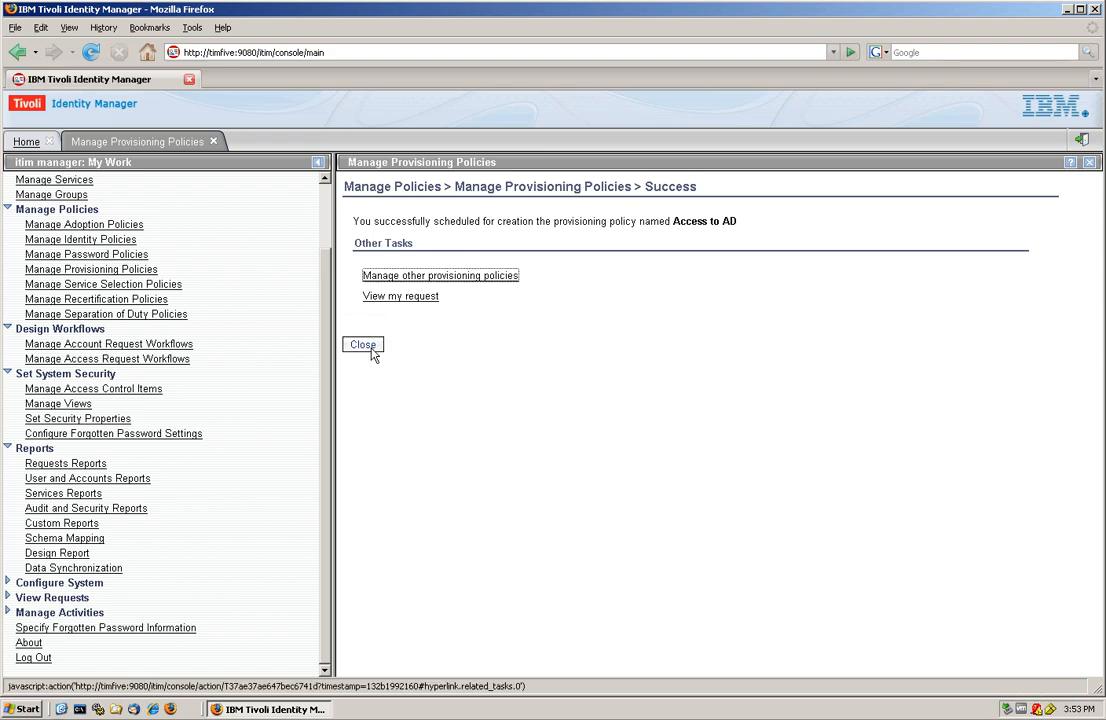
left_click(364, 344)
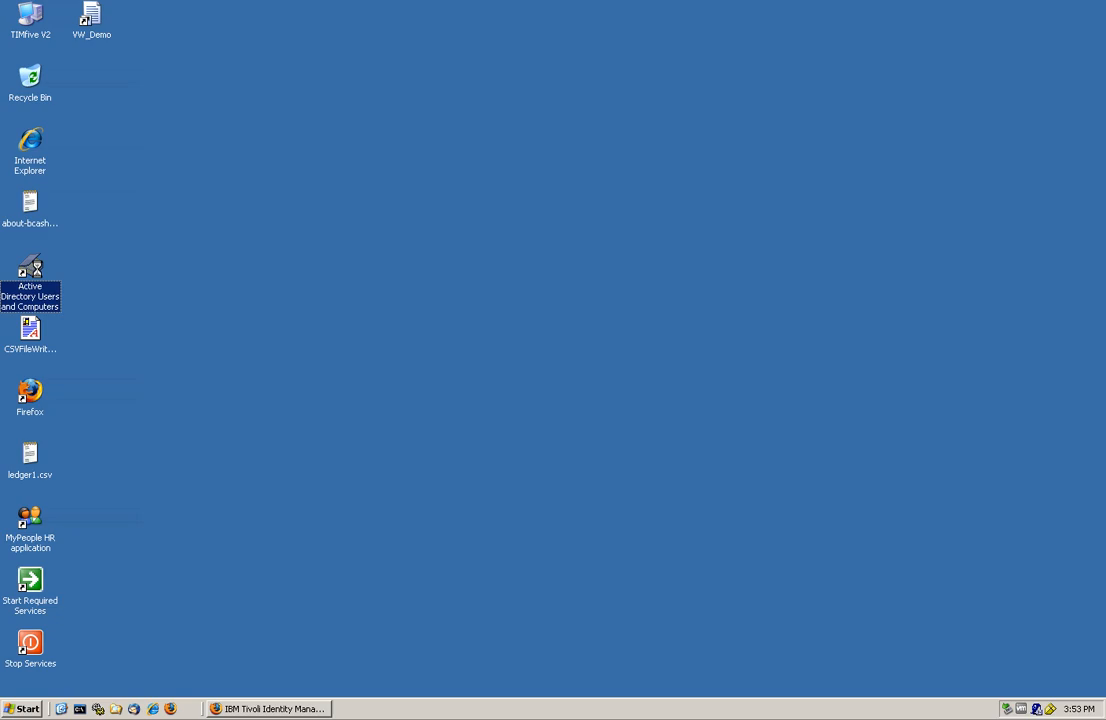
Check the QFN container in Active Directory Users and Computers, then close the console
double_click(30, 268)
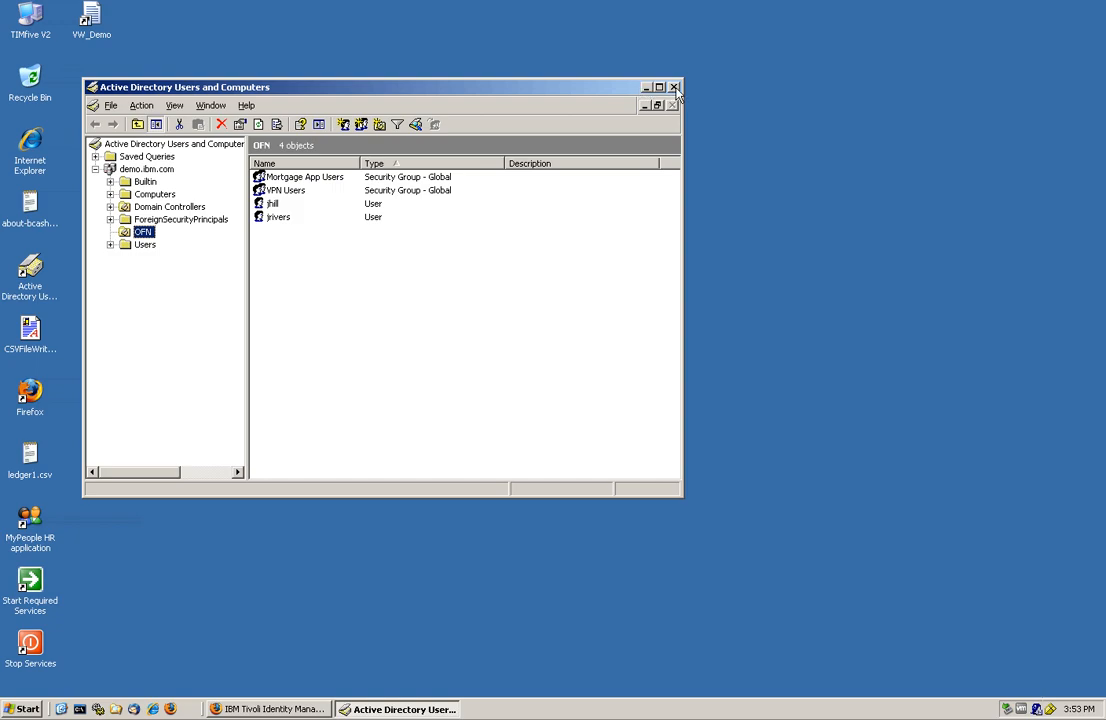
left_click(646, 88)
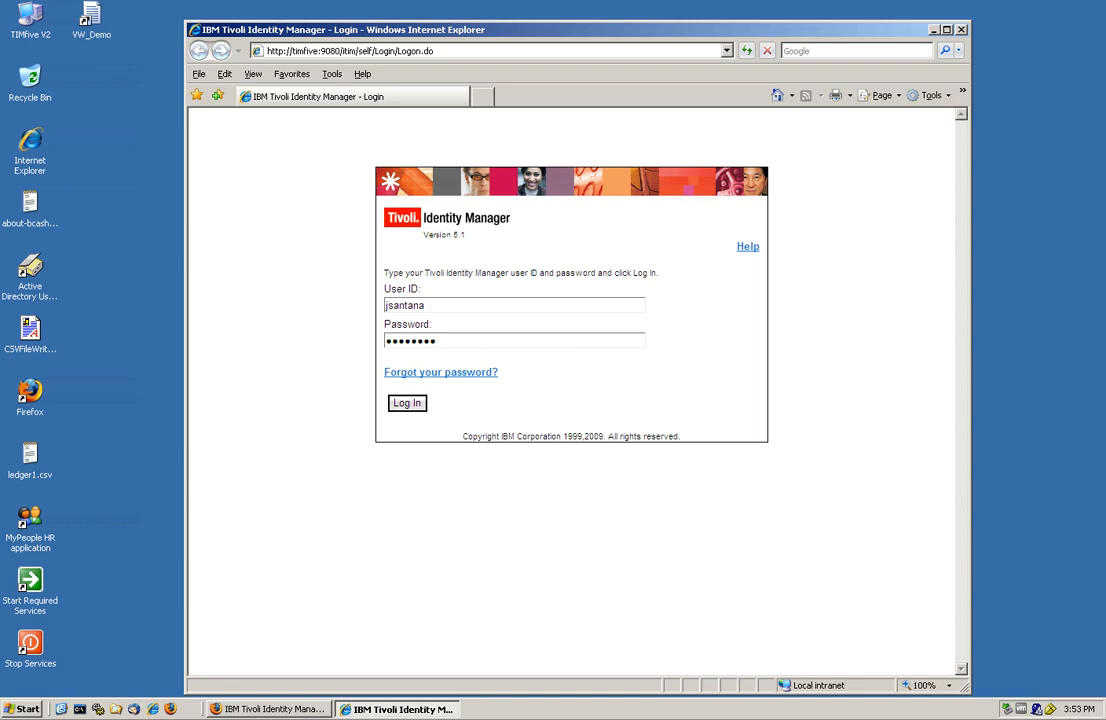
Log in to self-service, start an access request and search for entries matching 'acc'
left_click(406, 402)
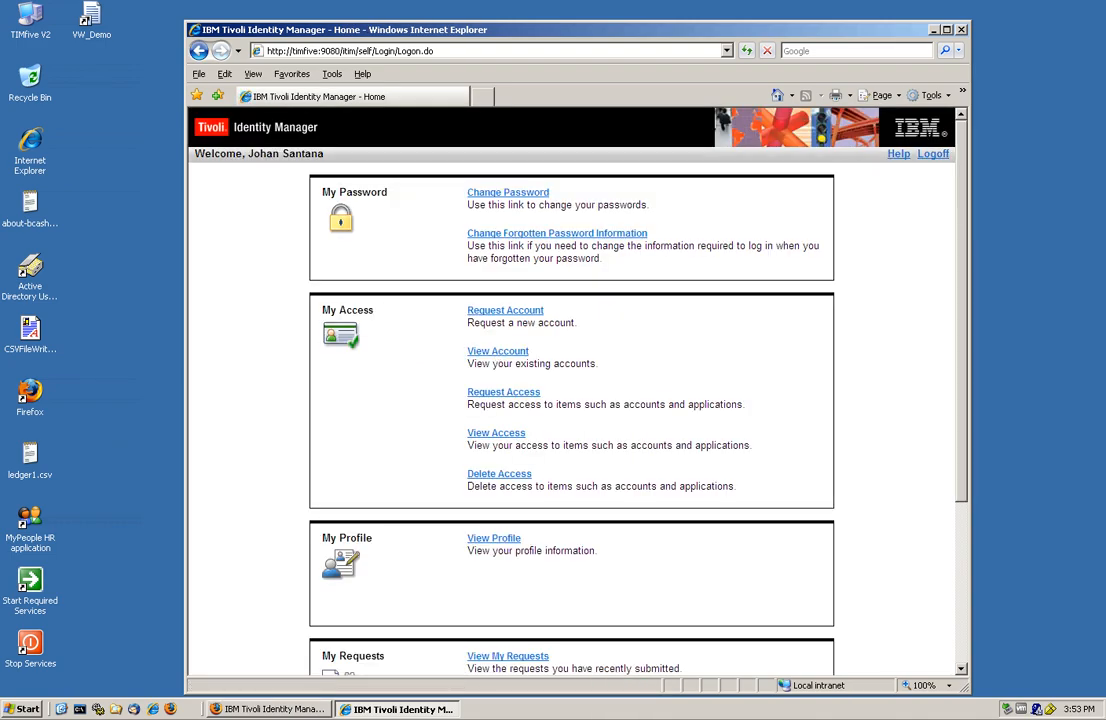
mouse_move(504, 390)
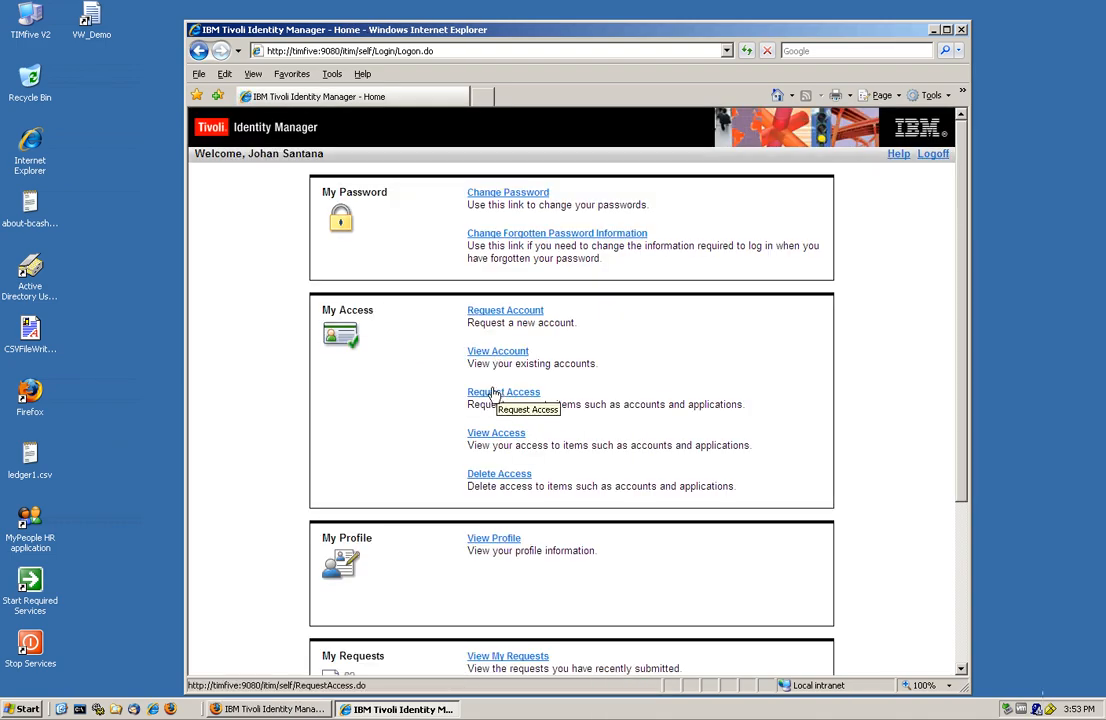
left_click(504, 390)
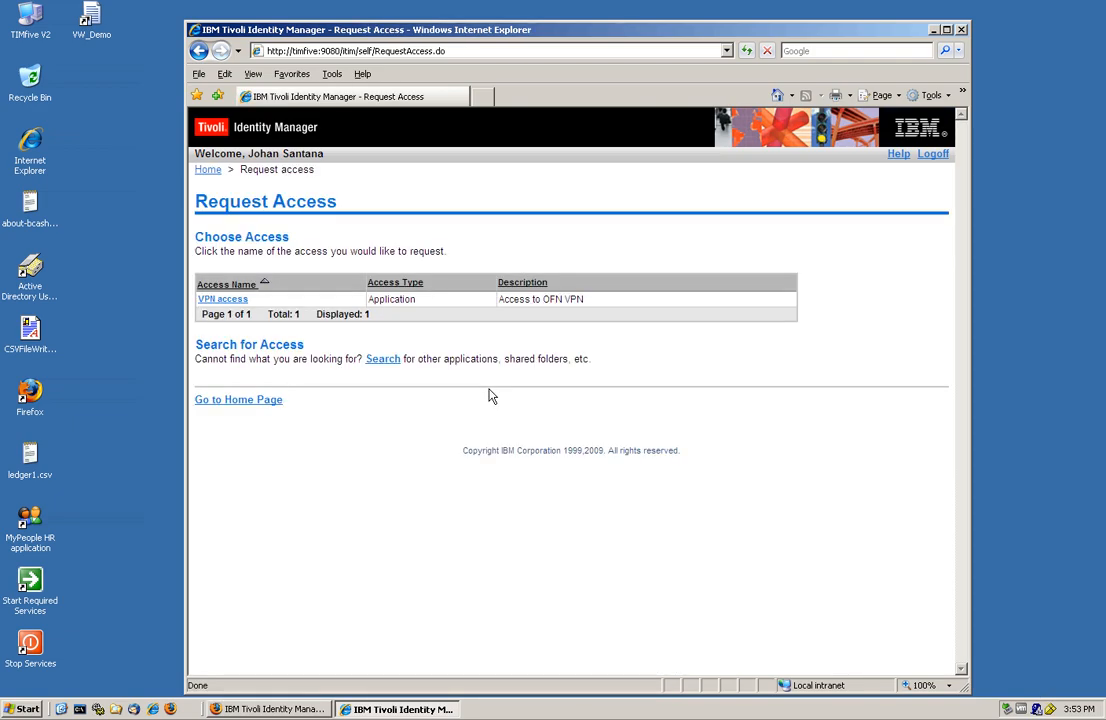
mouse_move(382, 360)
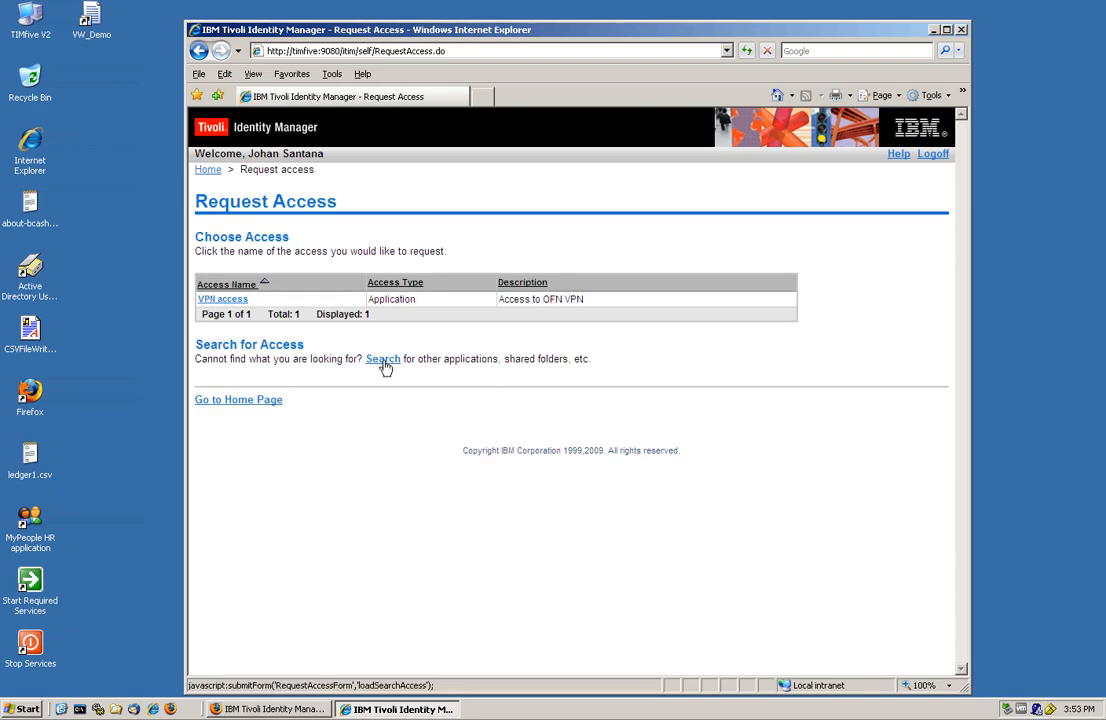
left_click(384, 360)
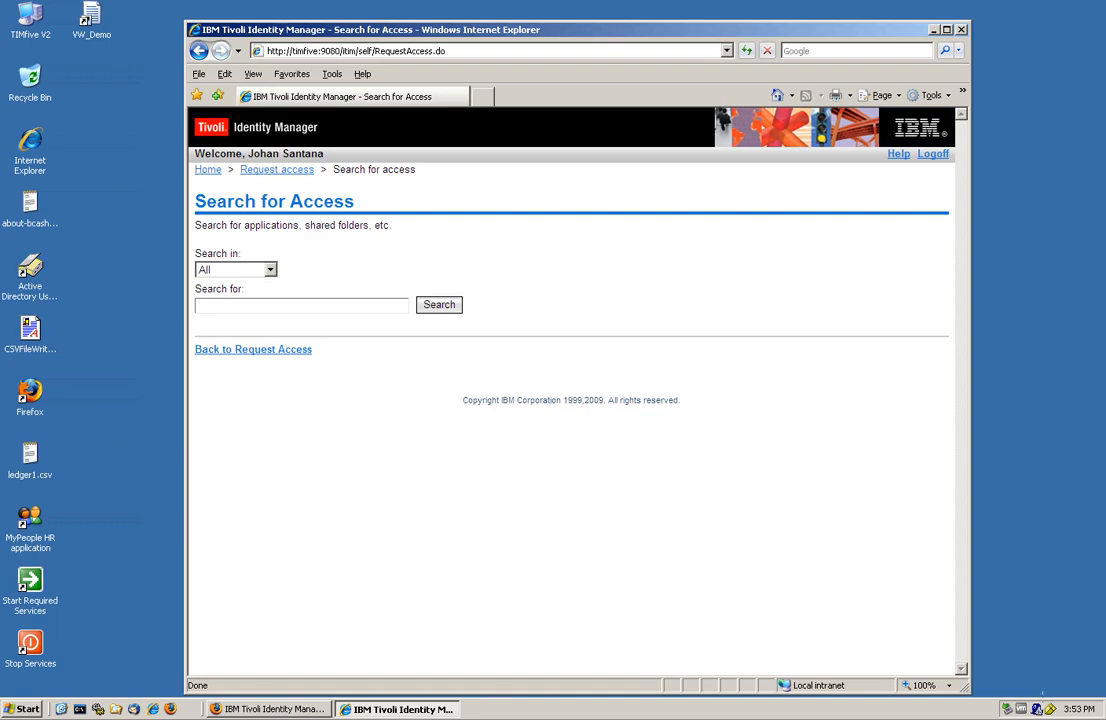
left_click(300, 304)
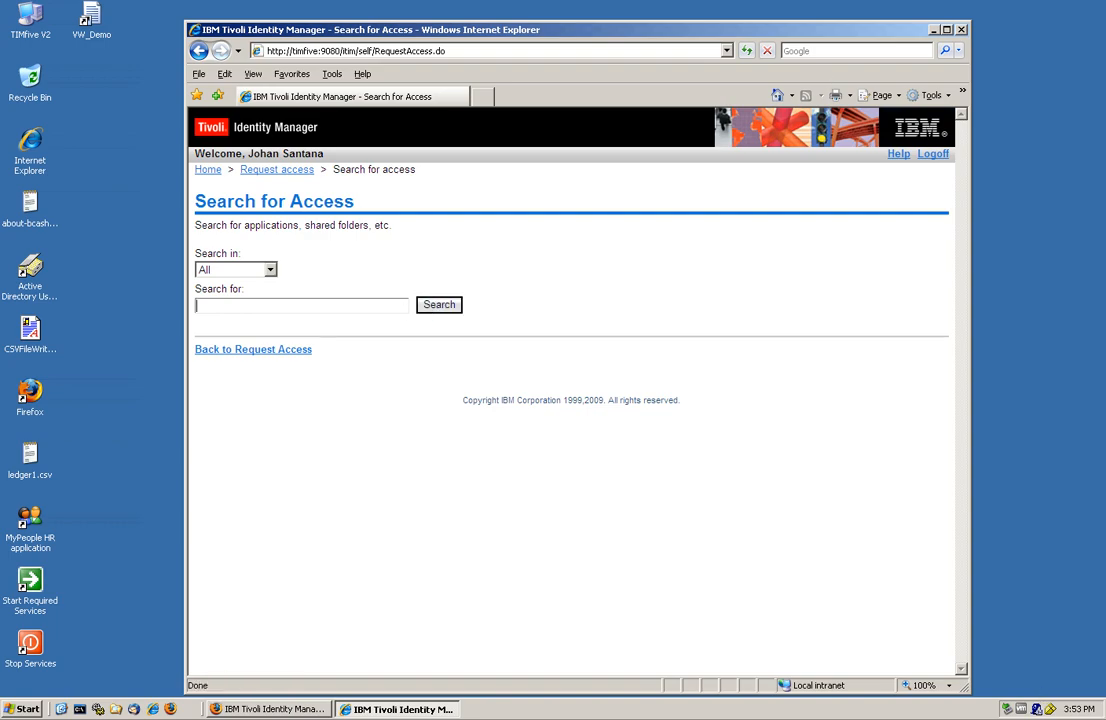
type("acc")
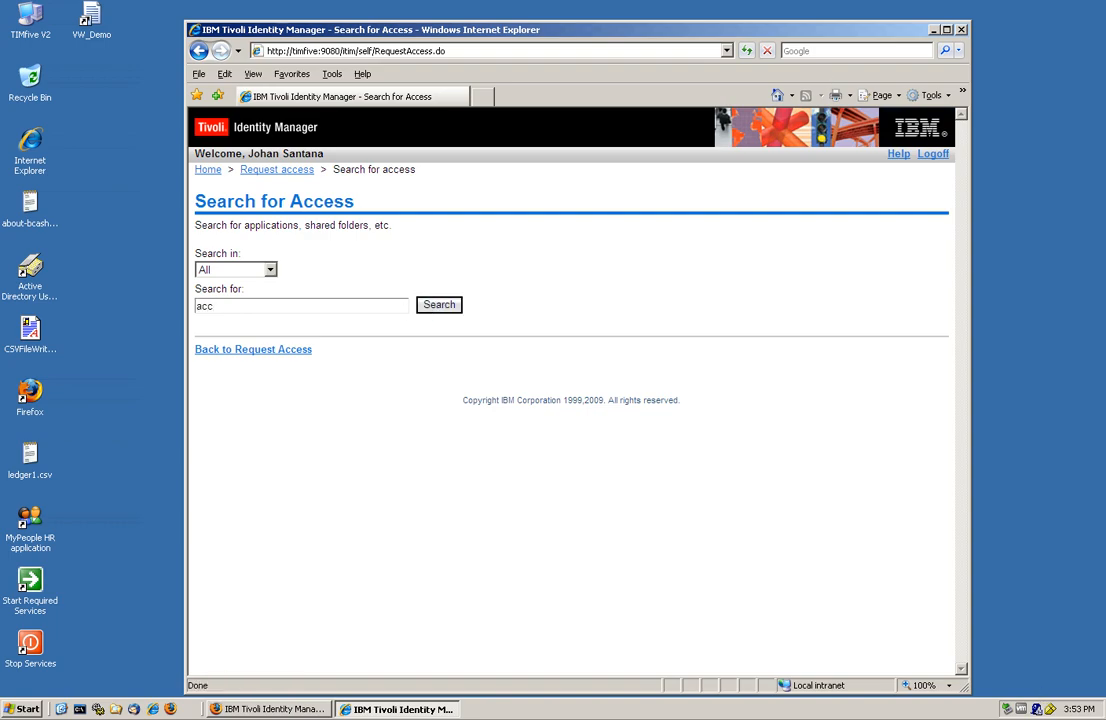
left_click(438, 304)
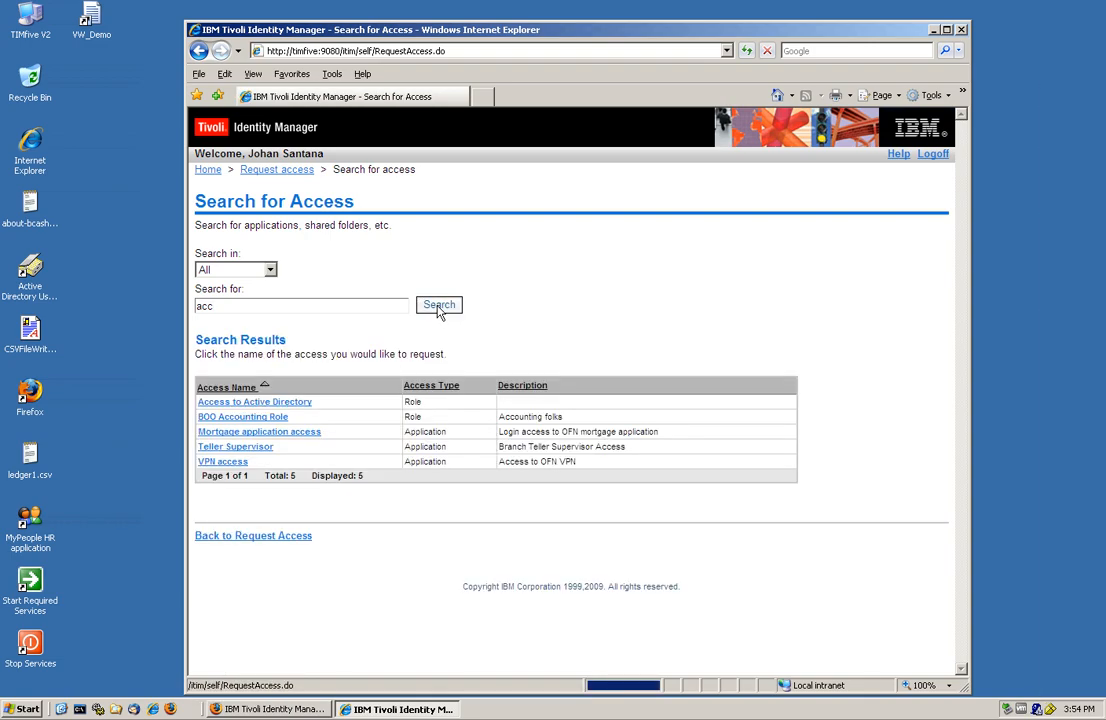
mouse_move(270, 398)
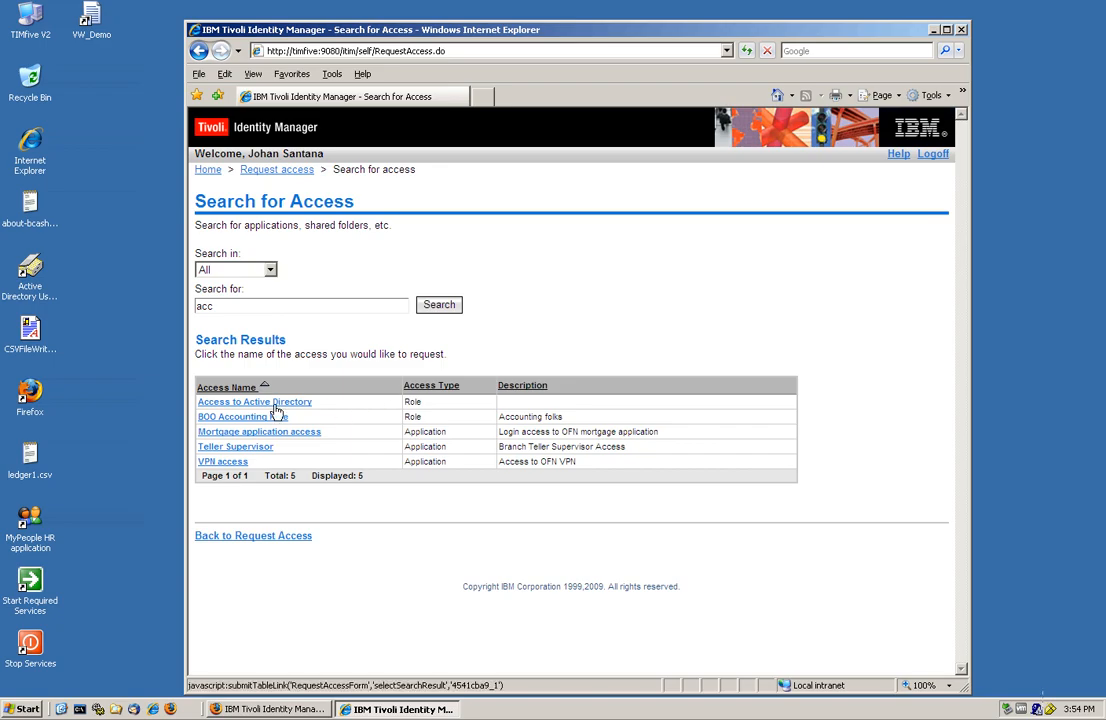
Request the Access to Active Directory role and view it listed among submitted requests
left_click(254, 400)
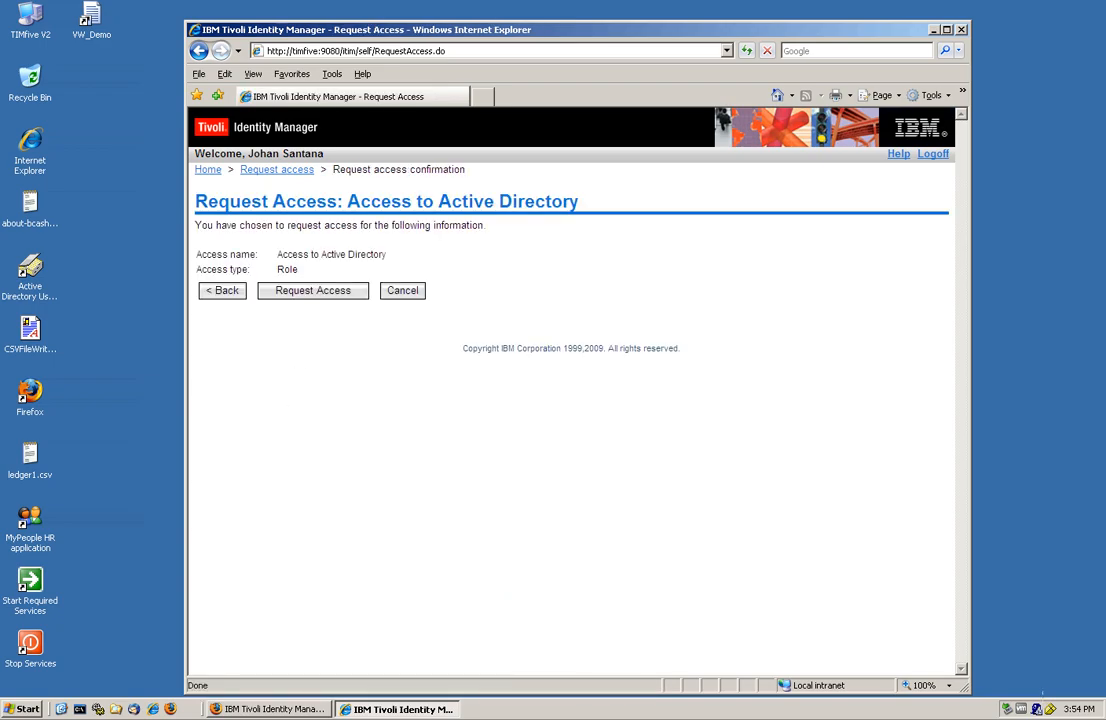
left_click(312, 290)
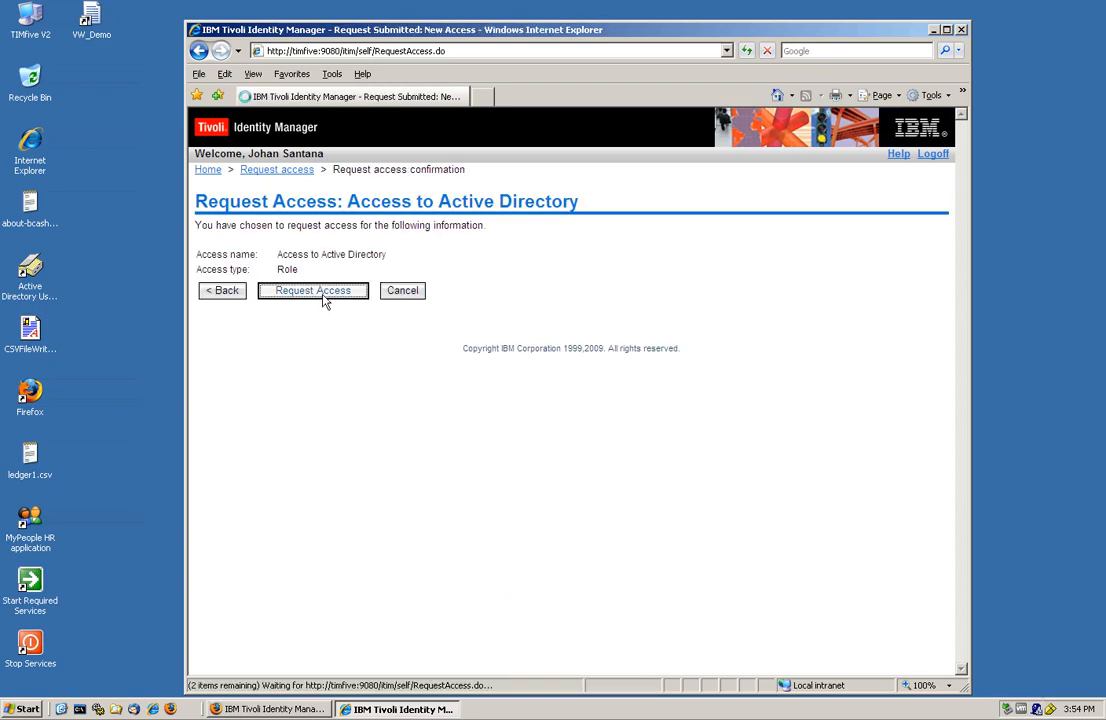
left_click(312, 290)
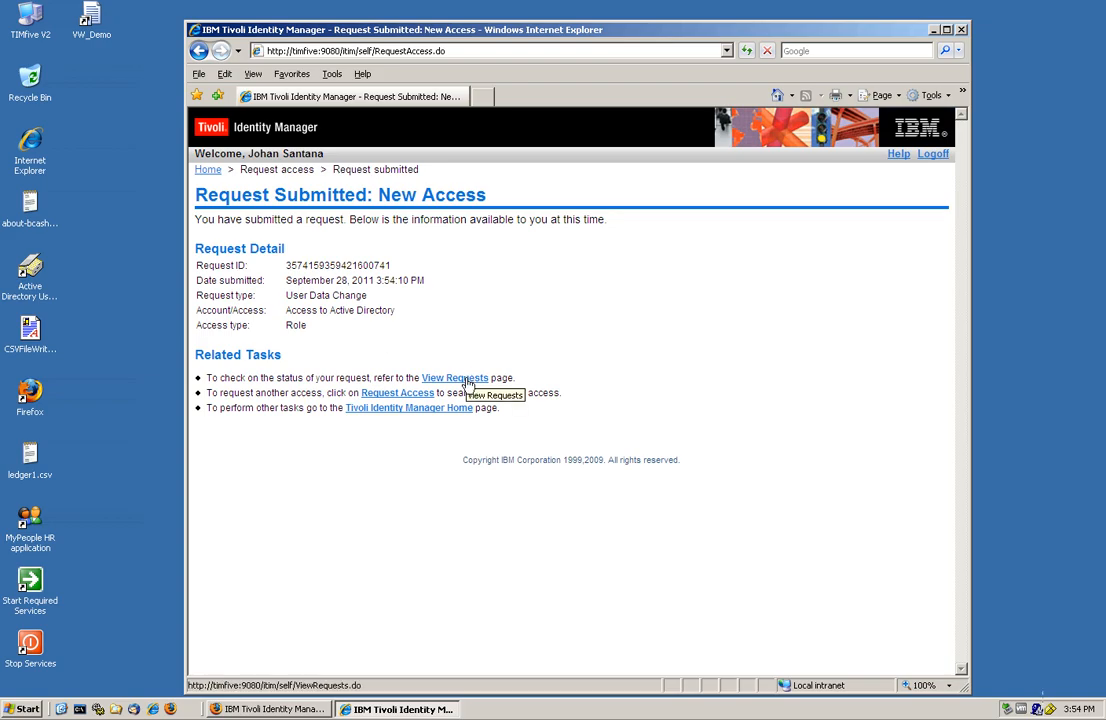
left_click(454, 378)
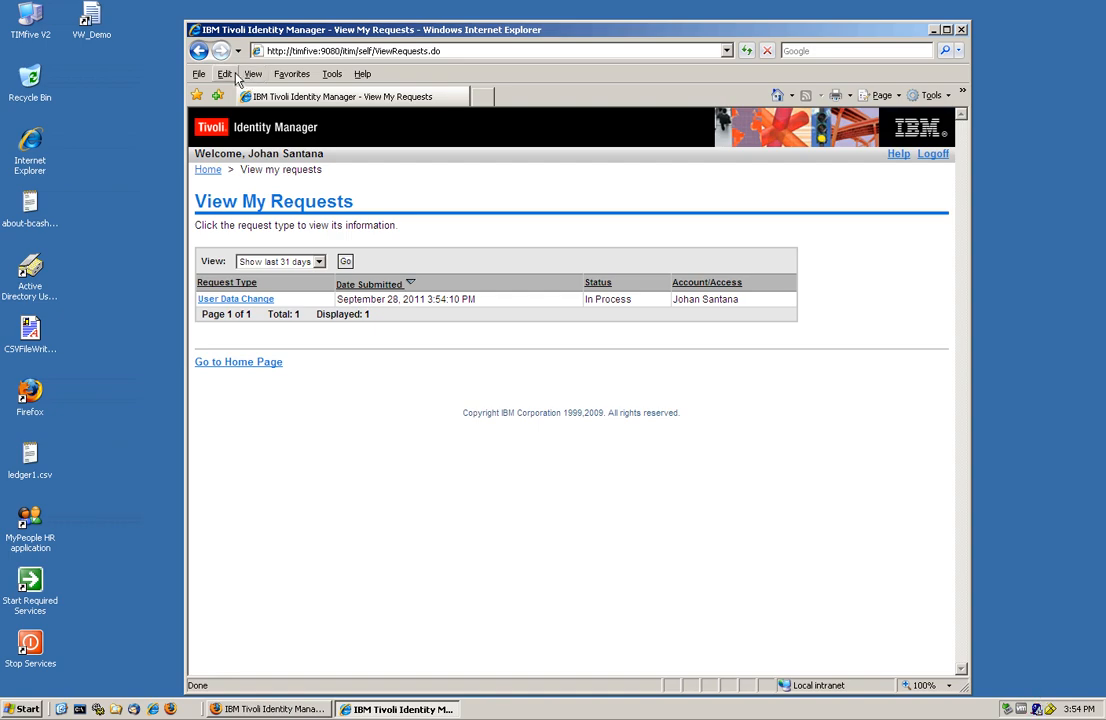
Refresh the requests list to Success, then select the new santana user under QFN in Active Directory
left_click(254, 72)
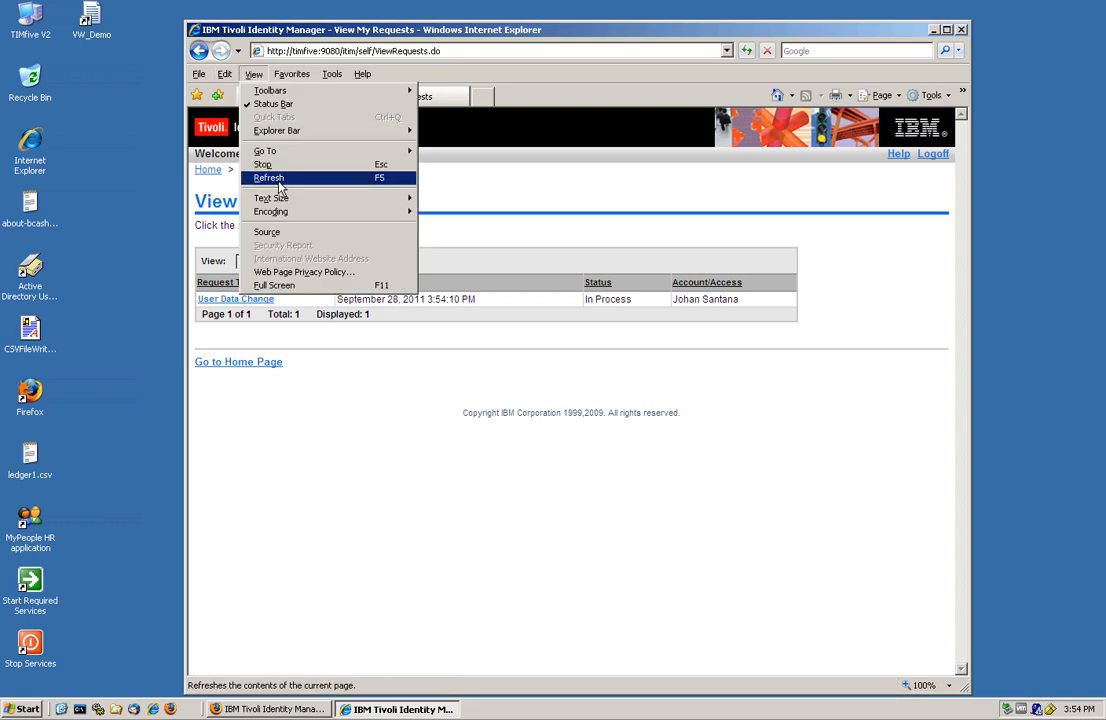
left_click(268, 178)
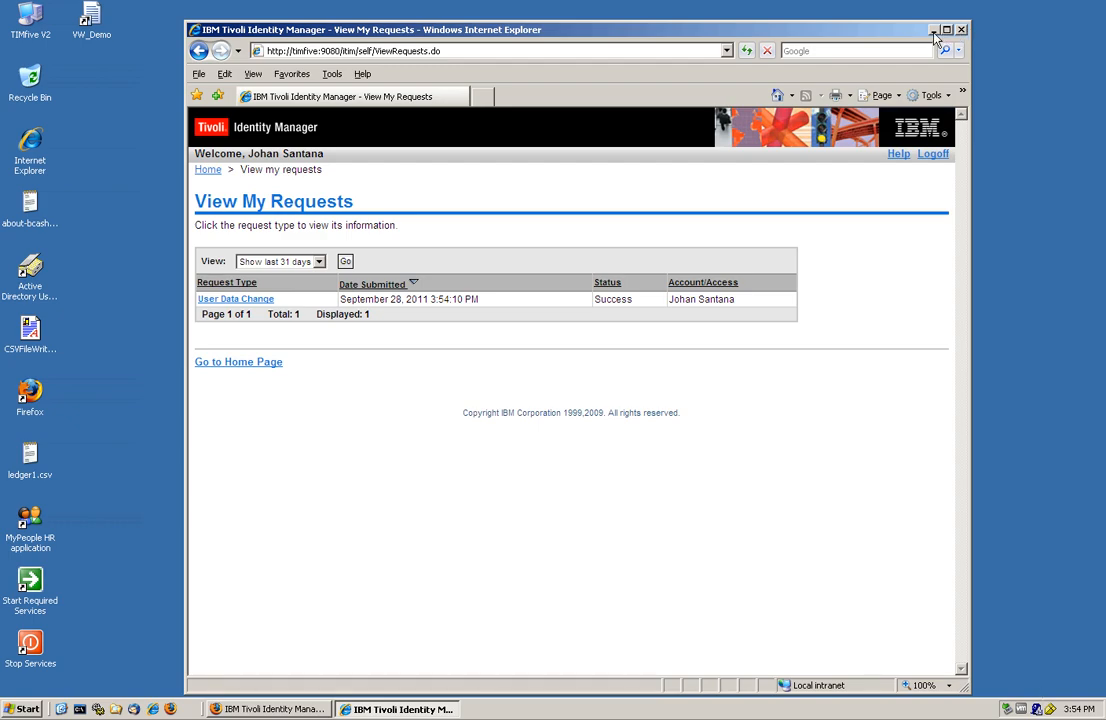
left_click(932, 30)
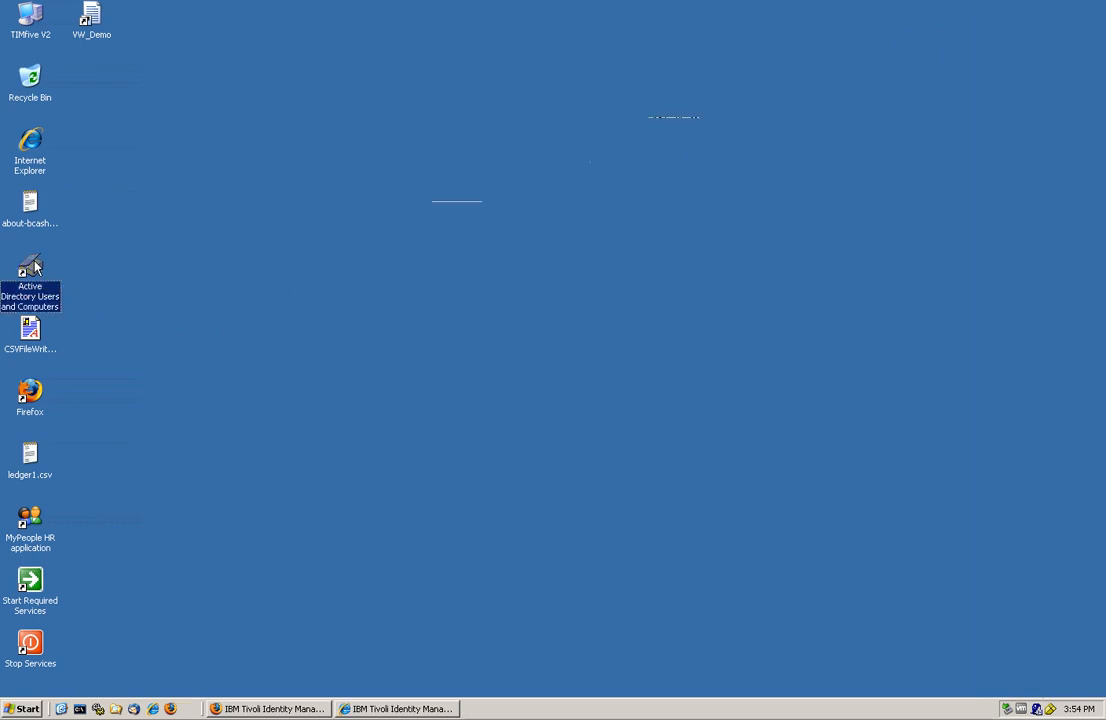
double_click(30, 270)
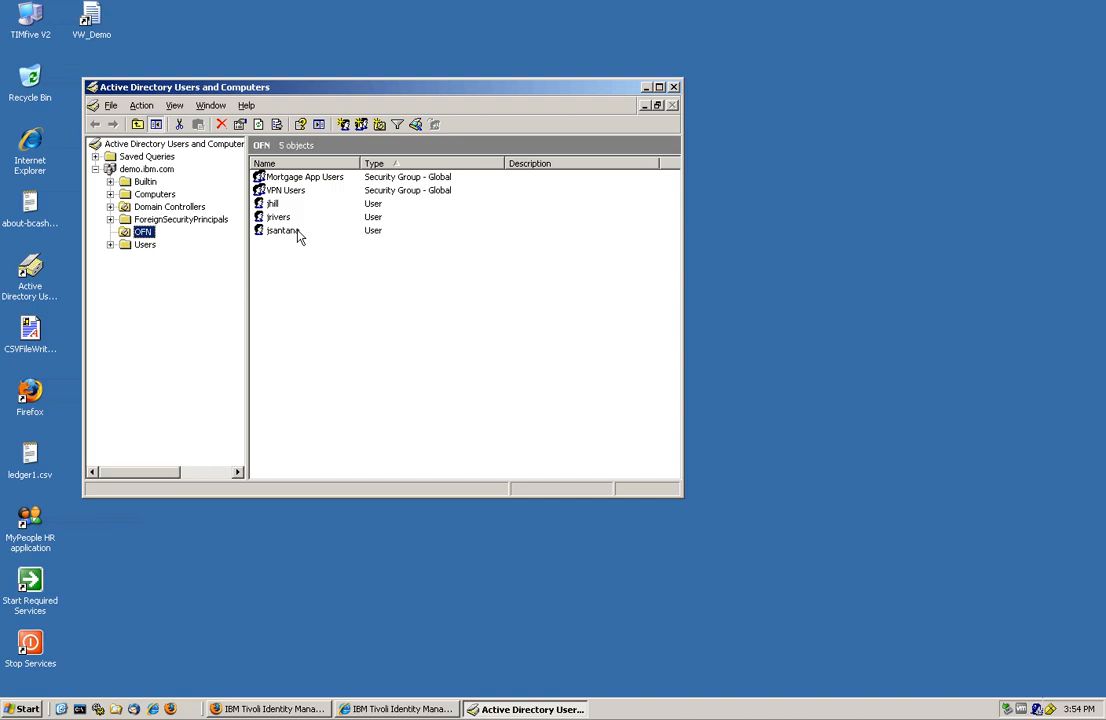
left_click(284, 230)
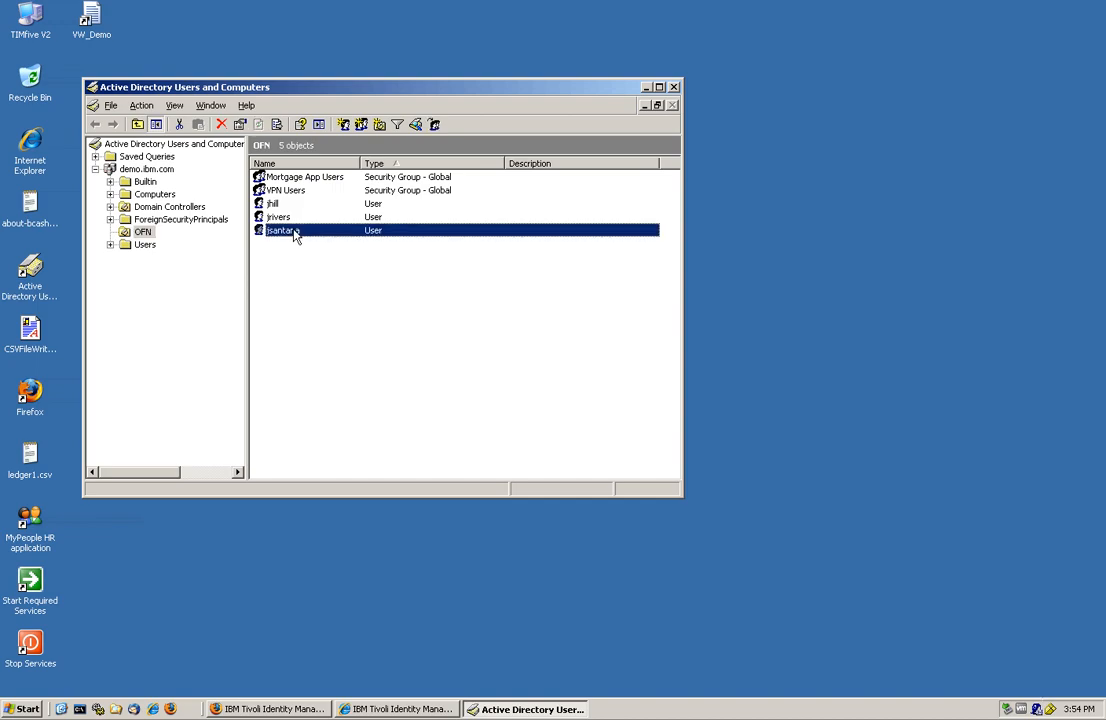